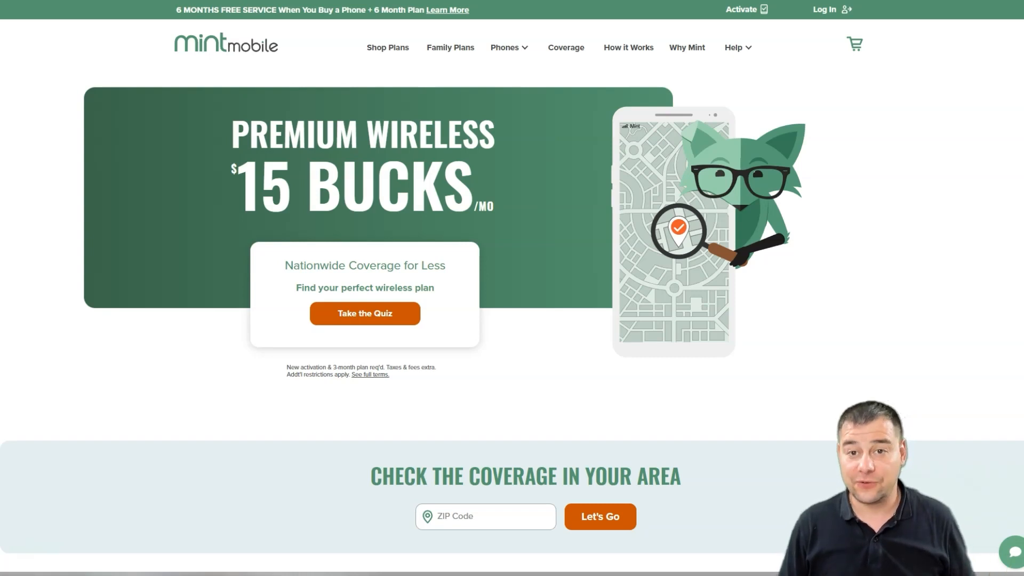
Scroll the Mint Mobile homepage to the 5GB, 15GB, 20GB and Unlimited plan cards at $15–$30 per month
scroll(down, 3)
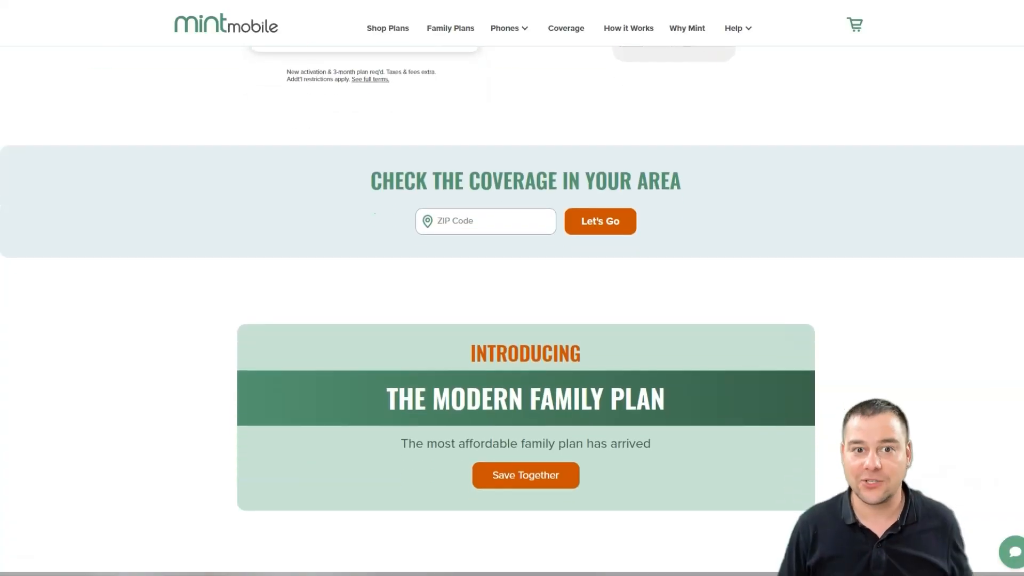
scroll(down, 3)
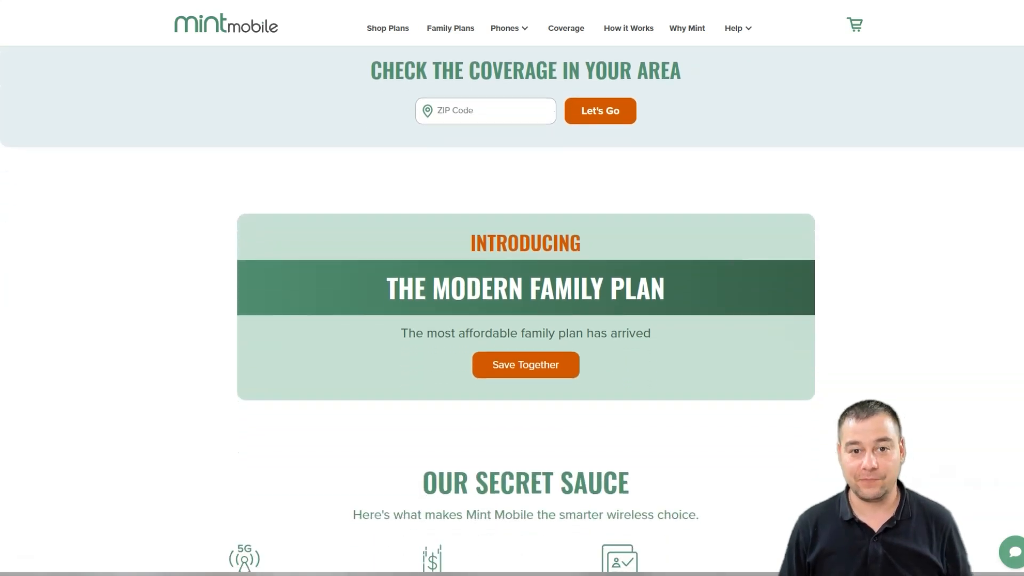
scroll(down, 3)
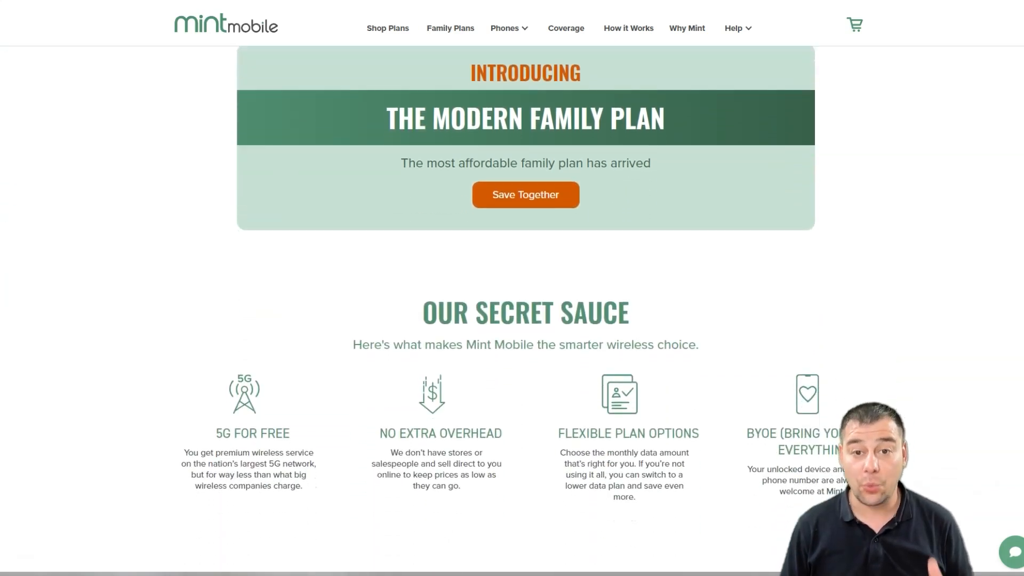
scroll(down, 3)
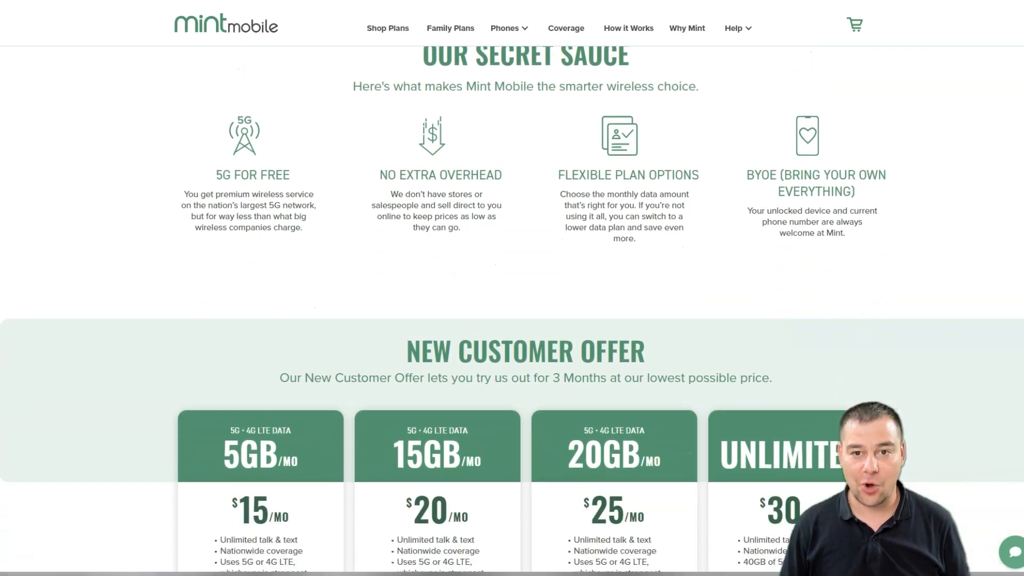
scroll(down, 3)
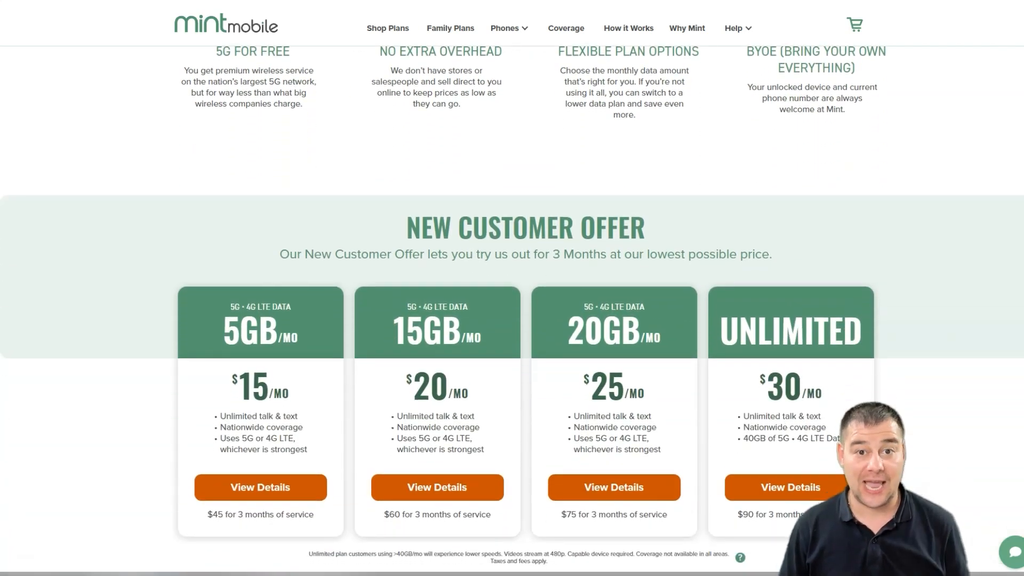
scroll(down, 3)
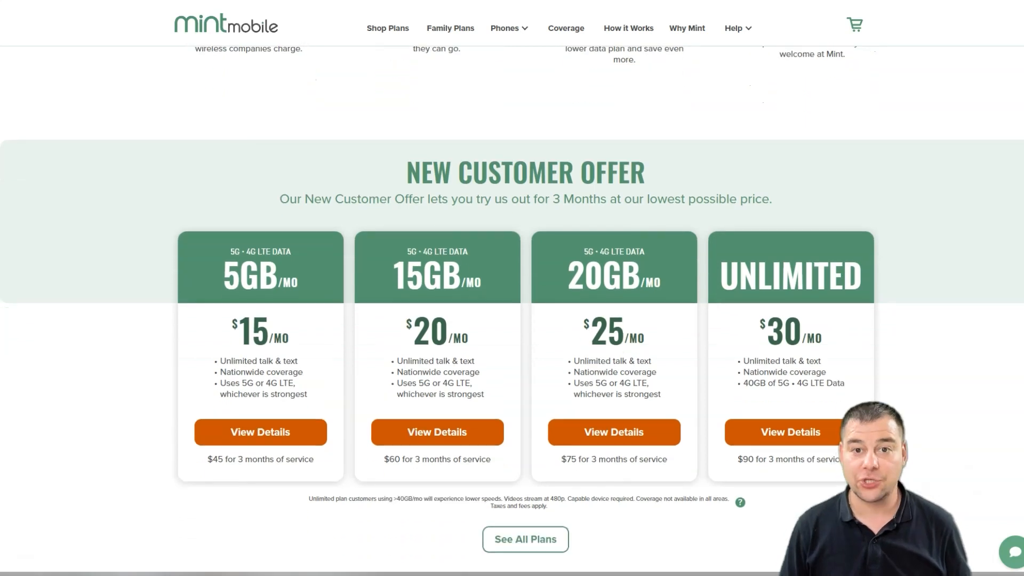
scroll(down, 3)
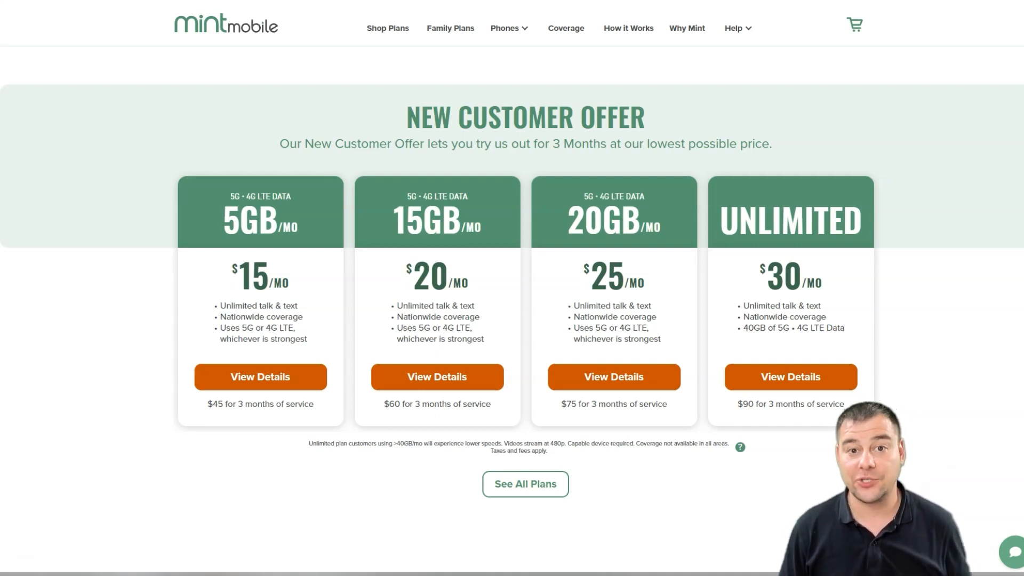
Scroll past See All Plans to How It Works and the up-to-$300-off Google Pixel banner
scroll(down, 3)
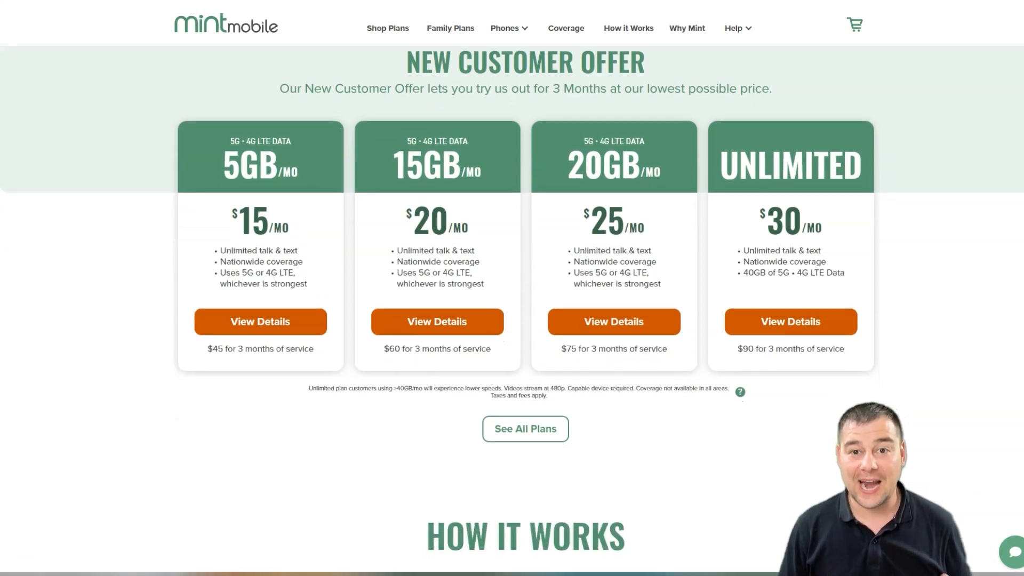
scroll(down, 3)
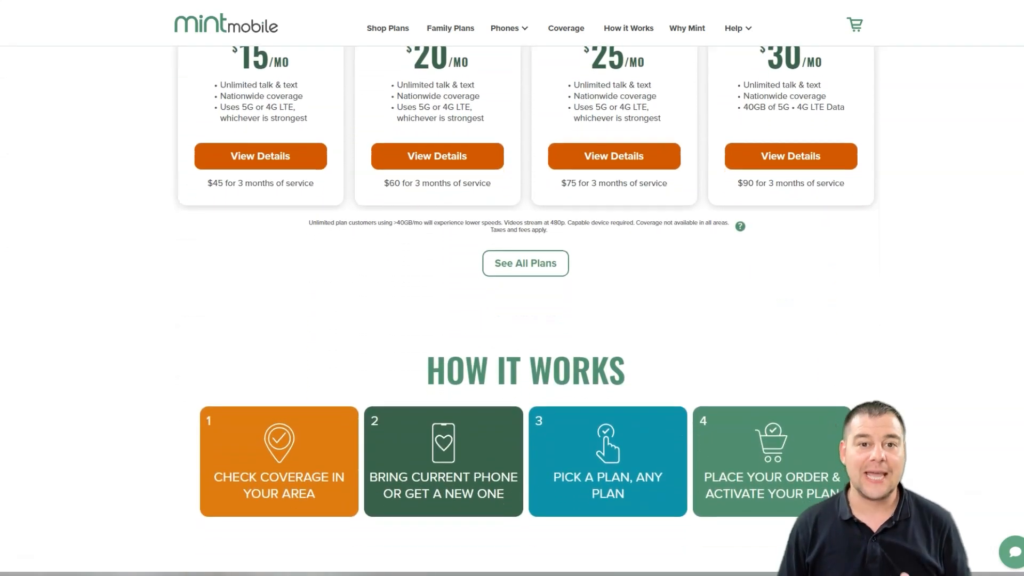
scroll(down, 3)
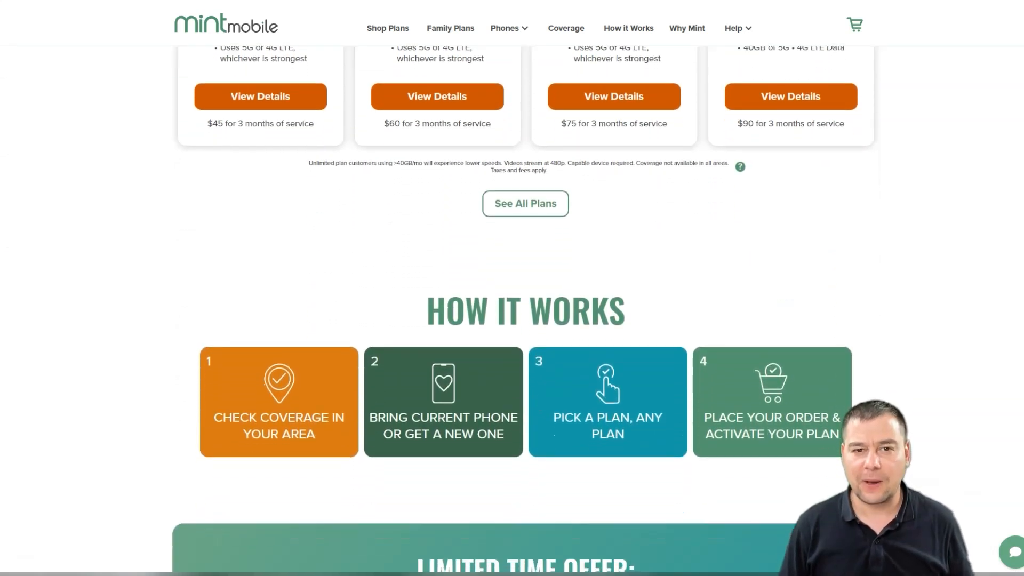
scroll(down, 3)
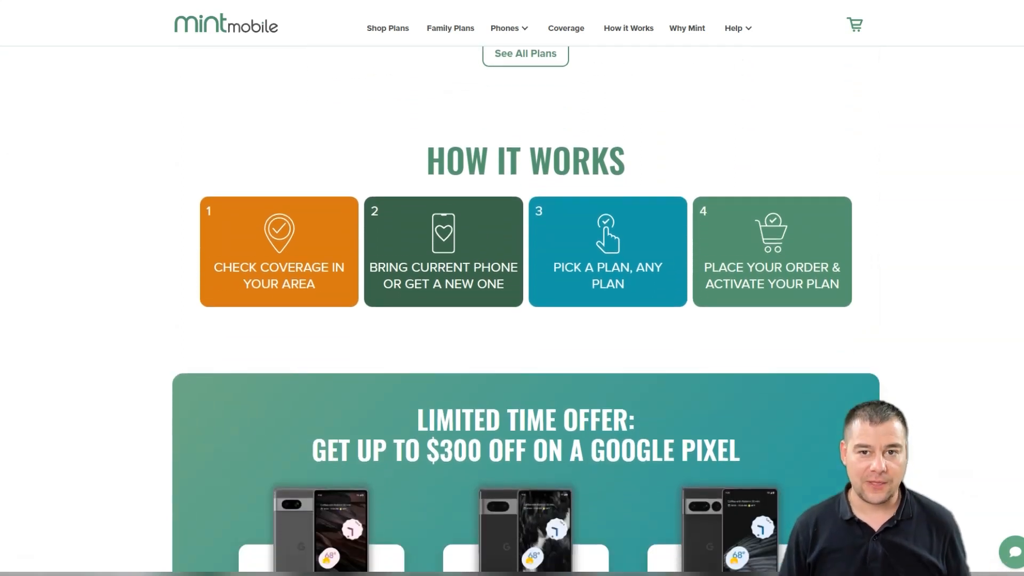
scroll(down, 3)
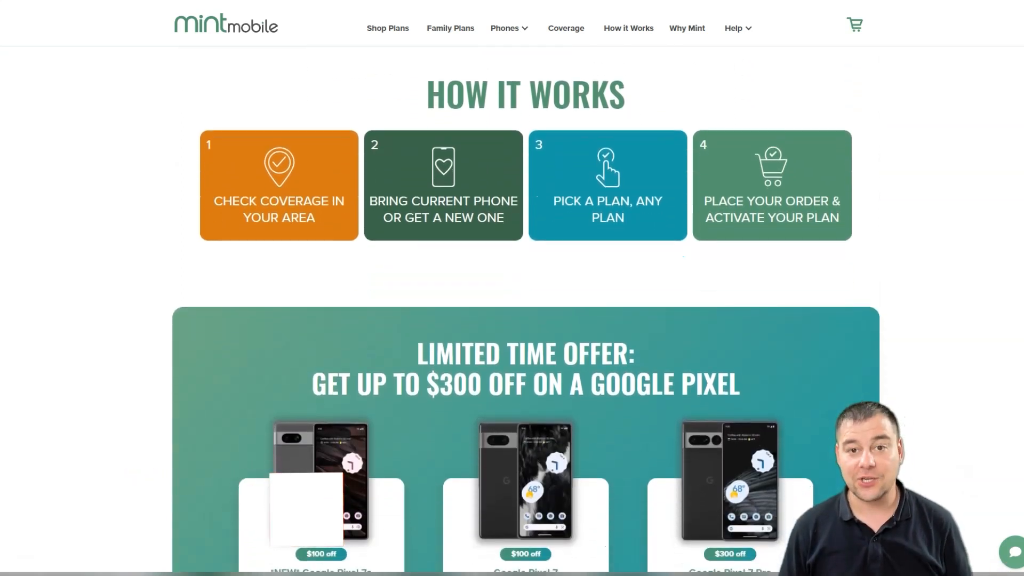
scroll(down, 3)
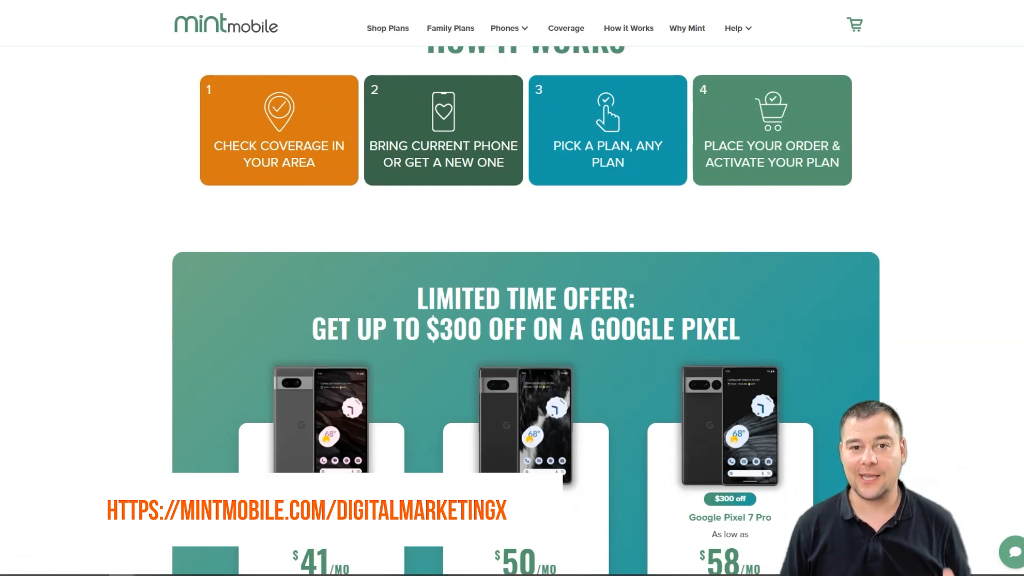
Reach the awards strip with Wirecutter and U.S. News badges and the Mint 55+ carousel card
scroll(down, 3)
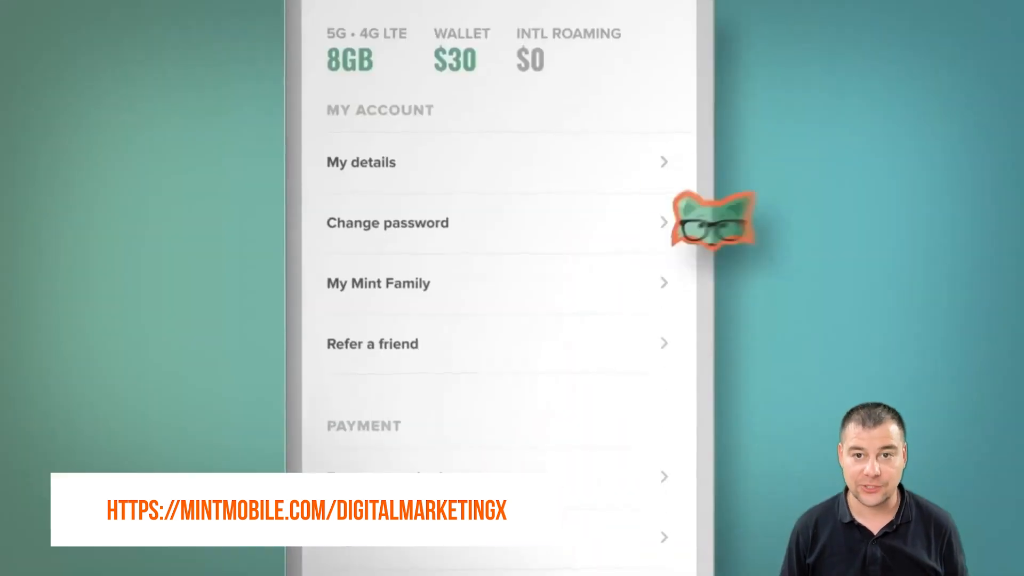
click(378, 282)
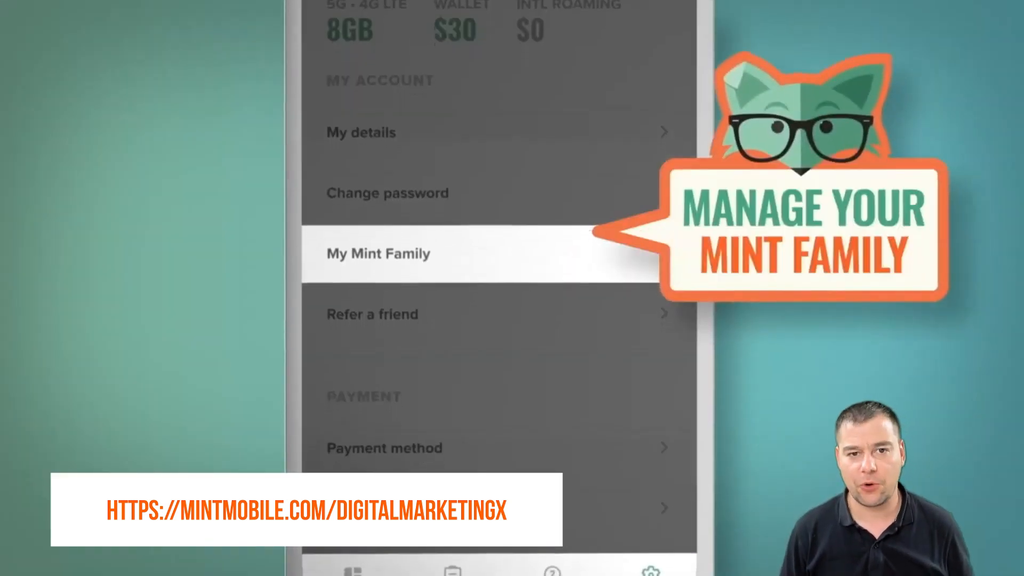
click(377, 254)
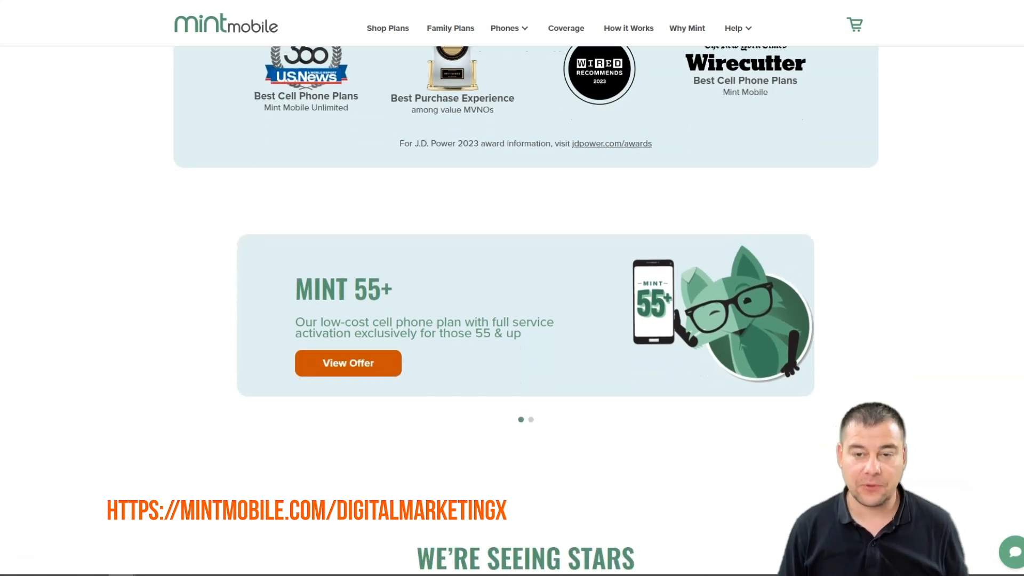
Scroll through We're Seeing Stars reviews and Customer Care to the Coverage & Device Checker and footer
scroll(down, 3)
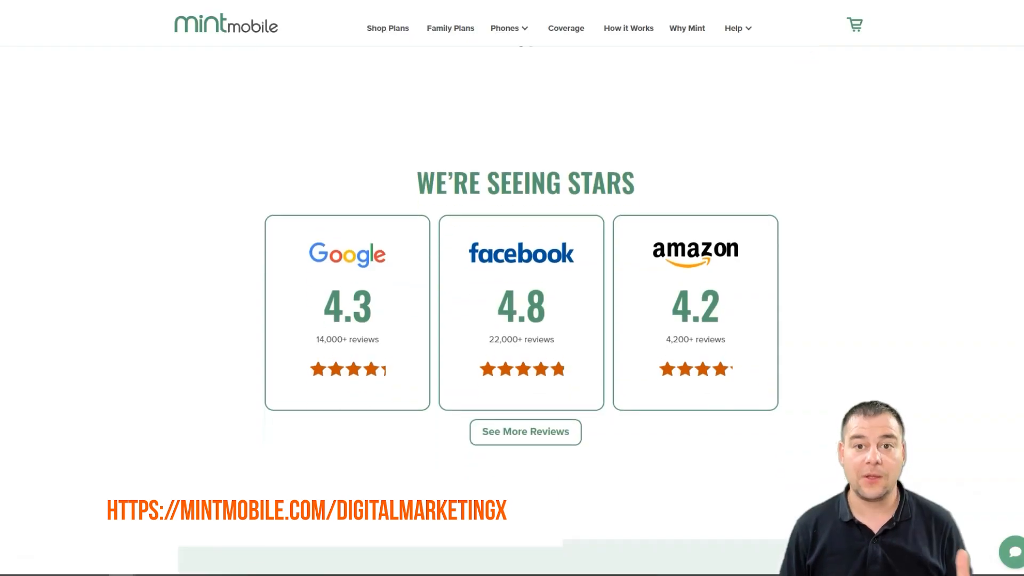
scroll(down, 3)
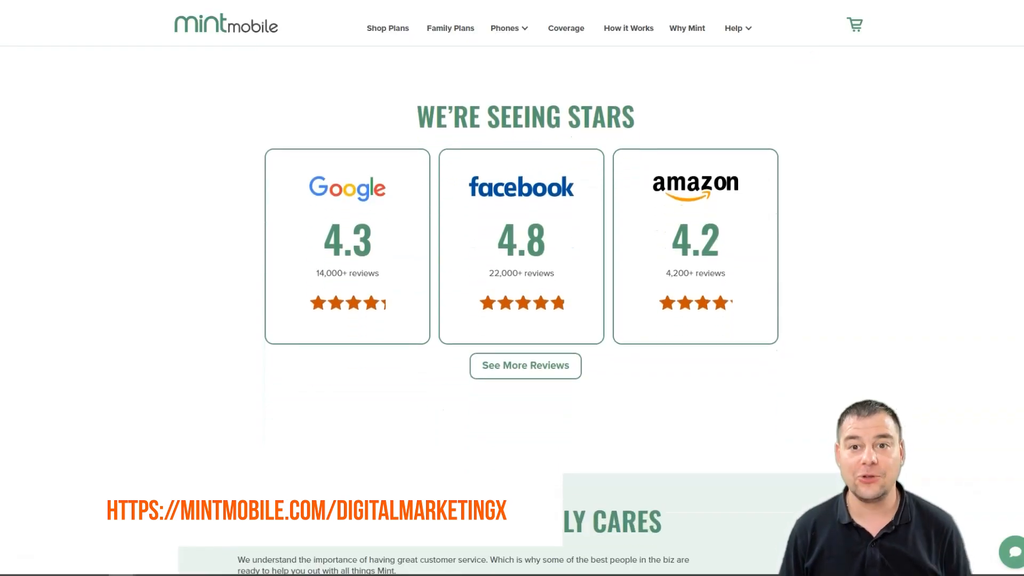
scroll(down, 3)
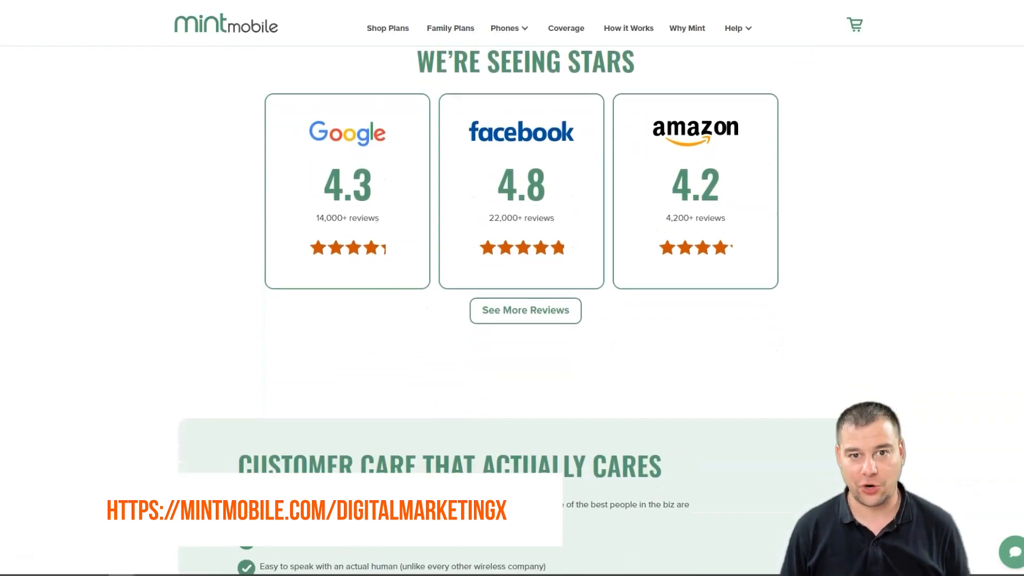
scroll(down, 3)
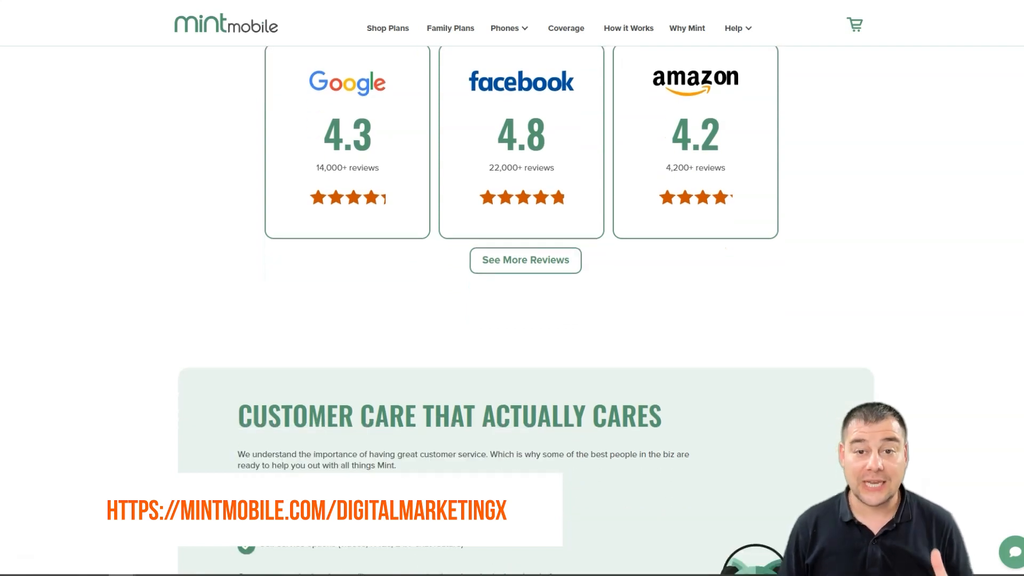
scroll(down, 3)
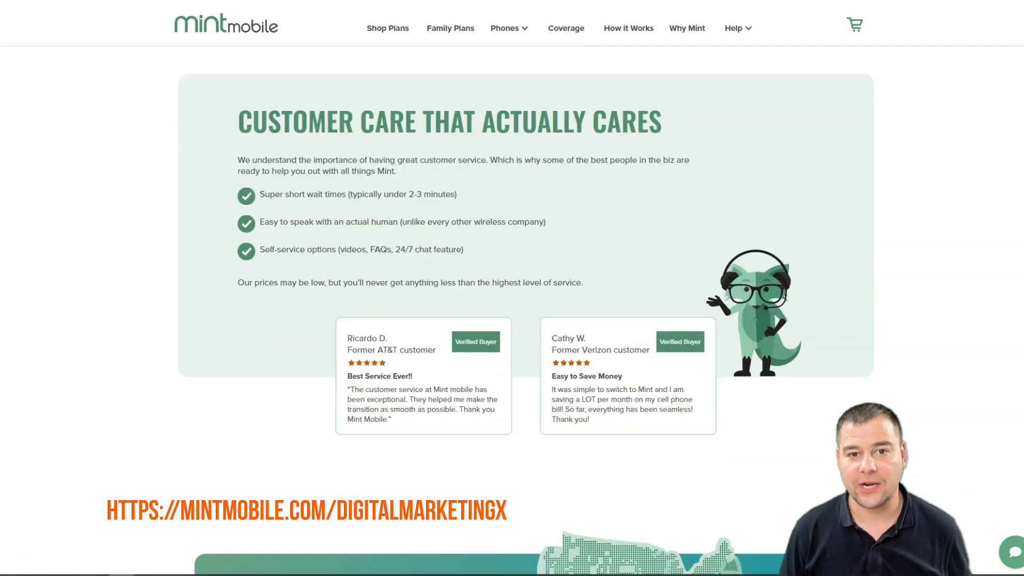
scroll(down, 3)
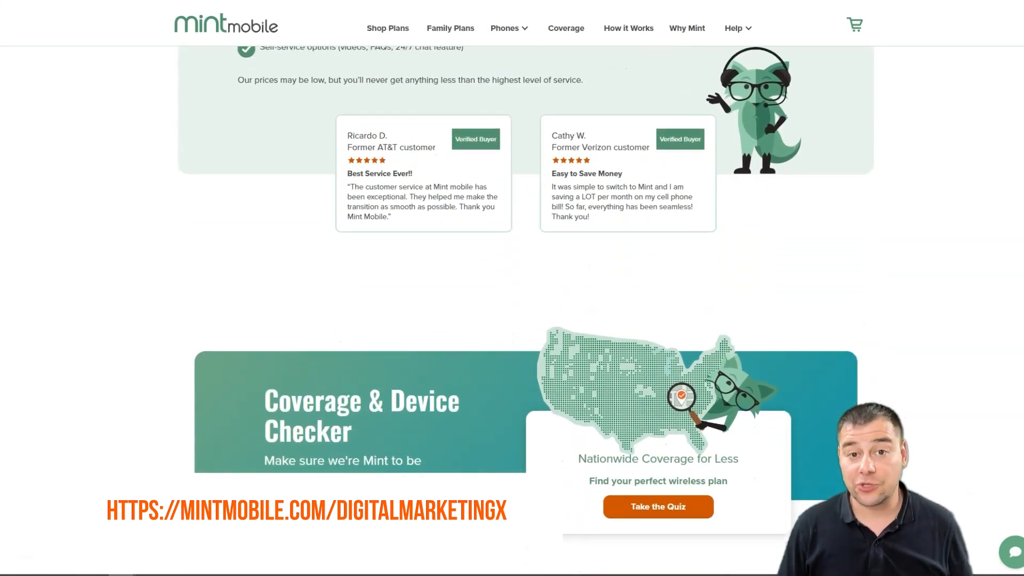
scroll(down, 3)
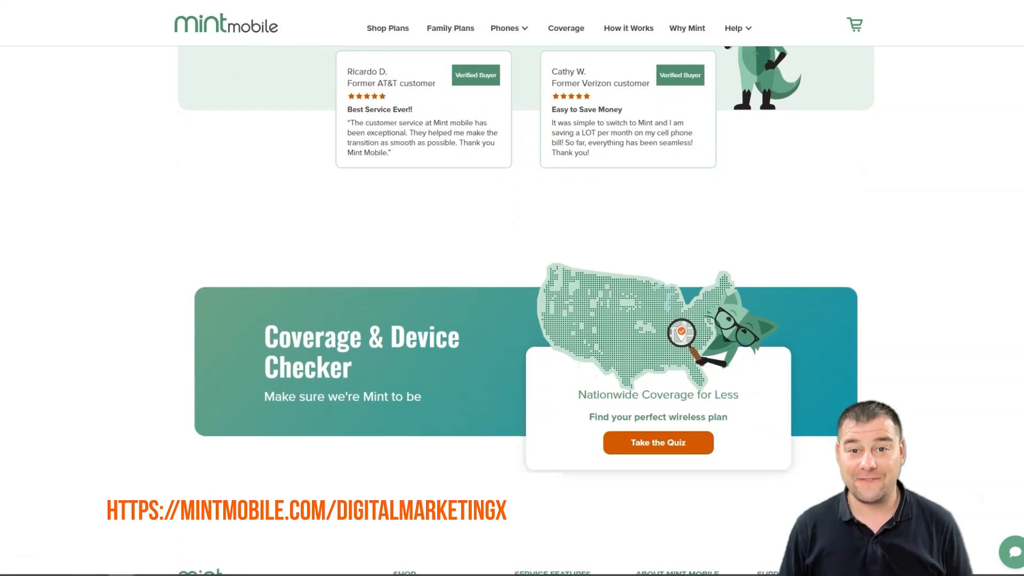
scroll(down, 3)
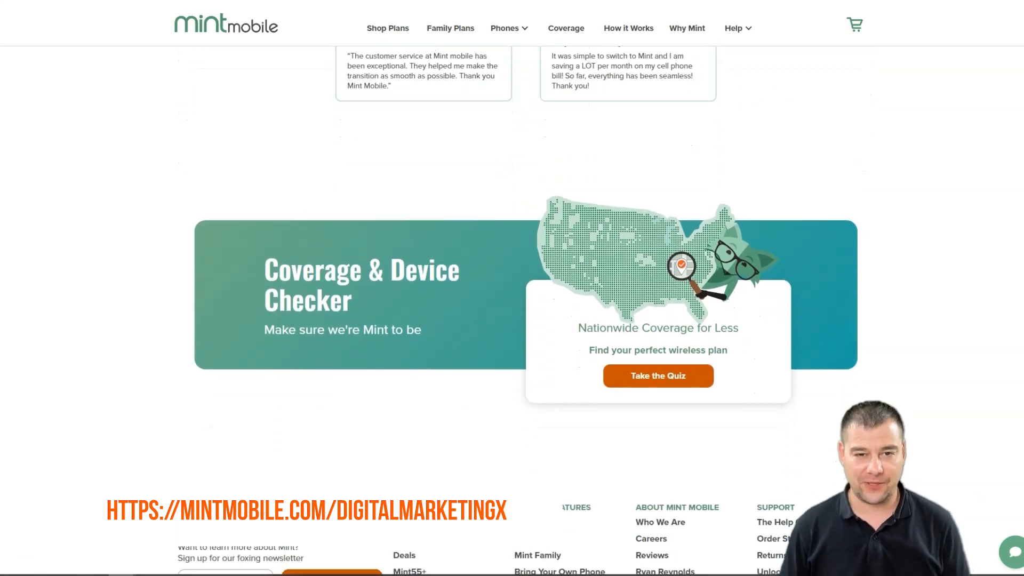
scroll(down, 3)
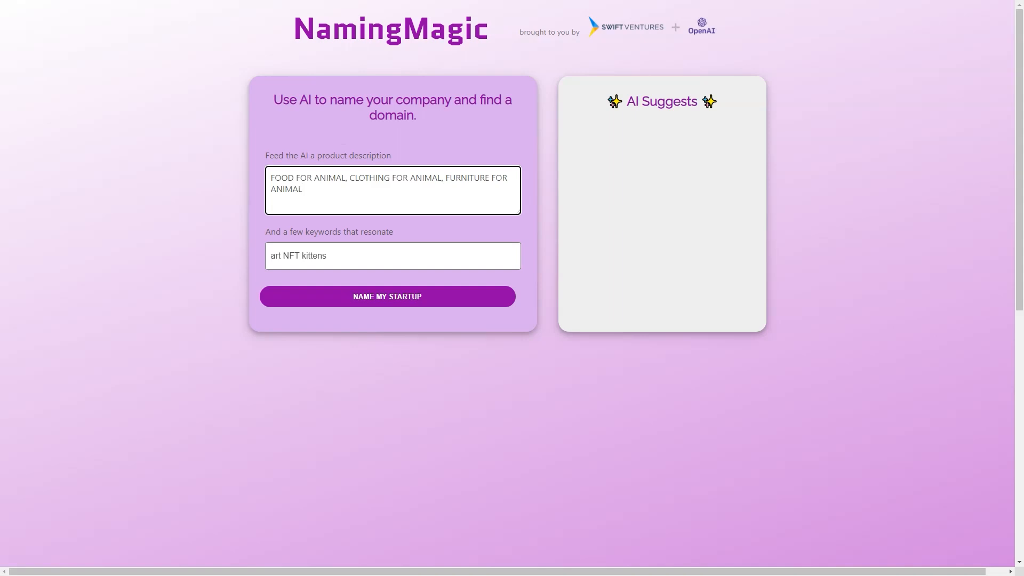
Run NAME MY STARTUP to get kittieapp, kittyart and cryptokittiesfree with .com, .ai, .app and .io domains
click(386, 295)
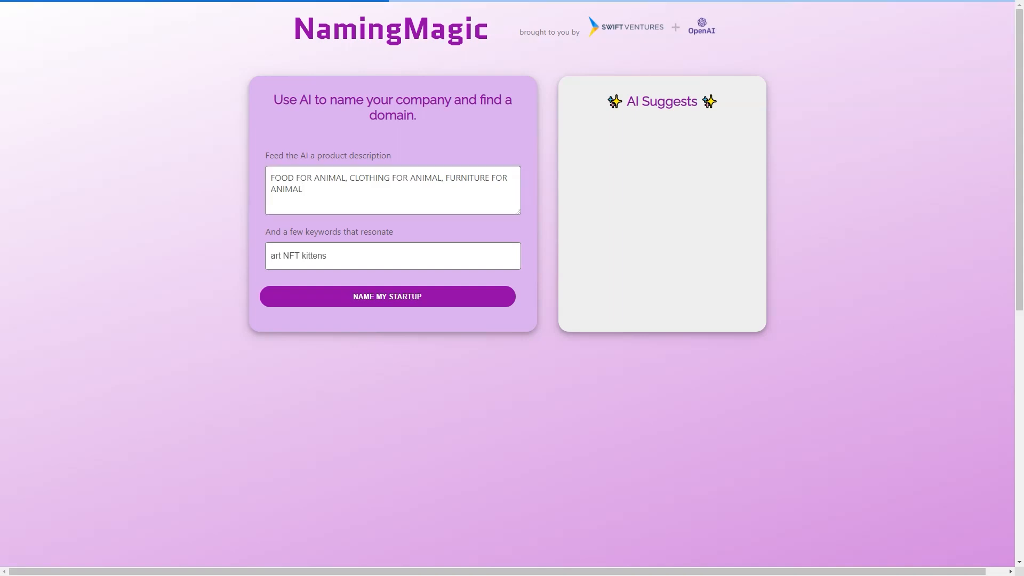
click(386, 295)
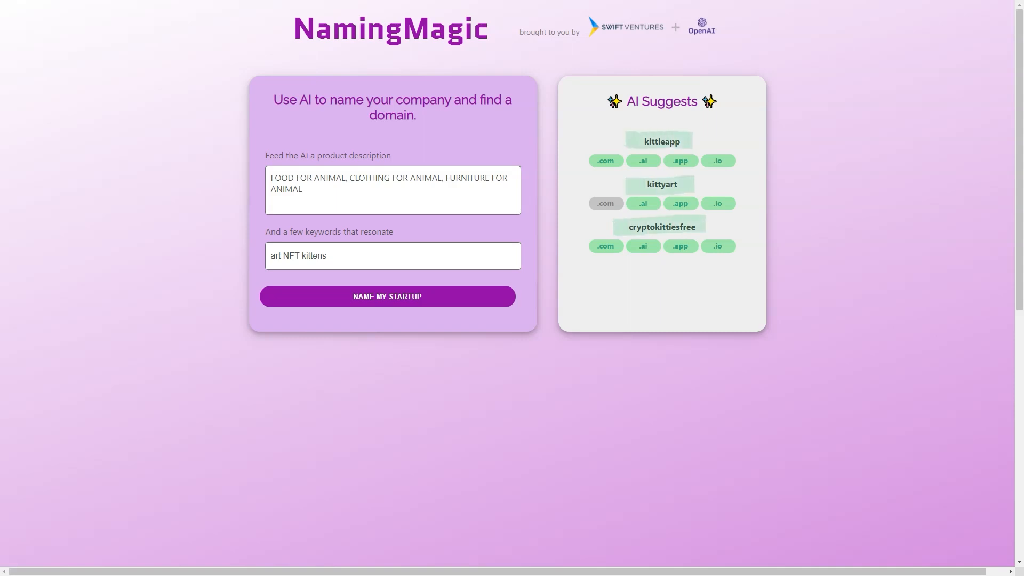
Scroll down to NamingMagic's About section crediting Swift Ventures and GPT-3
scroll(down, 3)
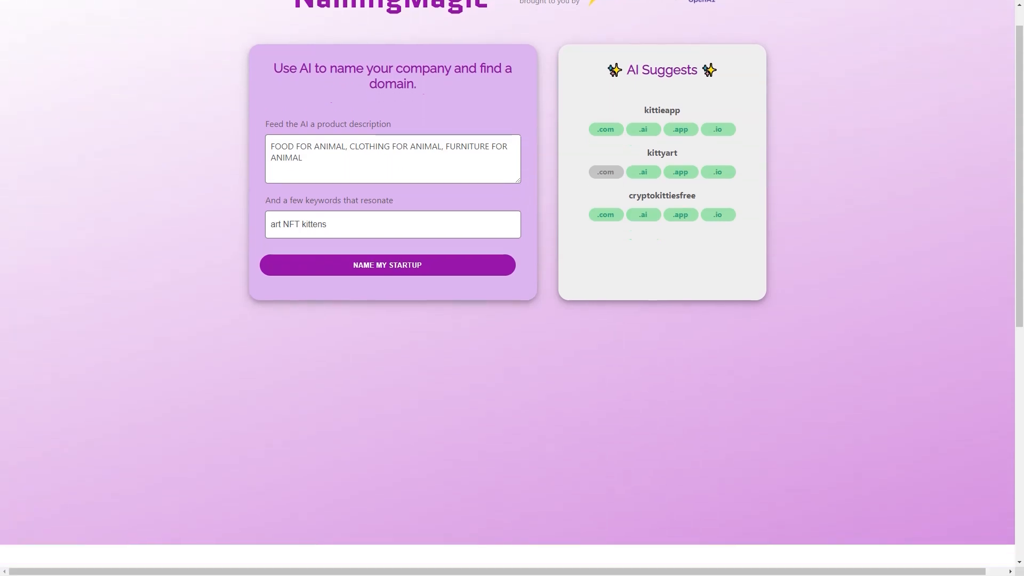
scroll(down, 3)
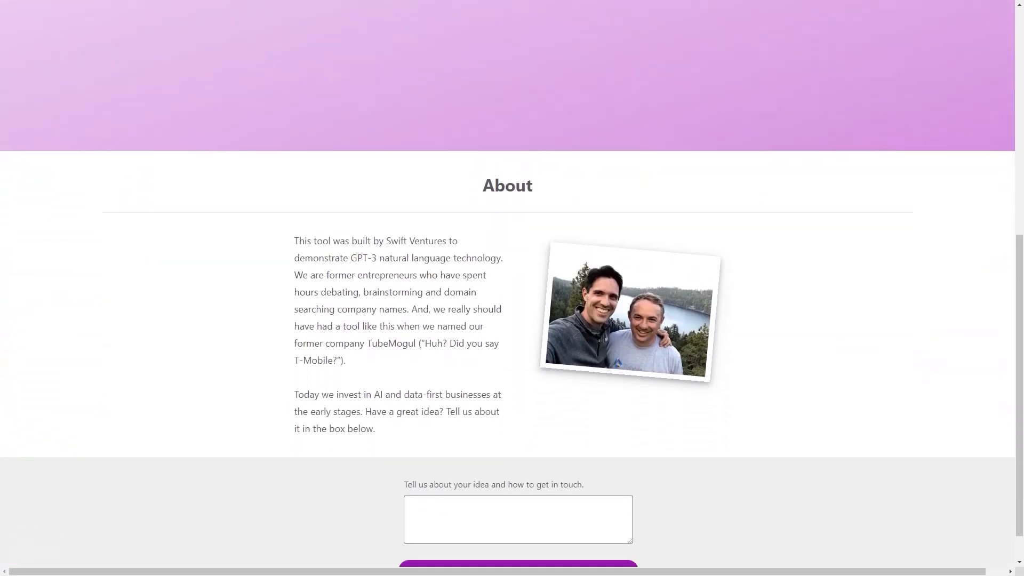
scroll(down, 3)
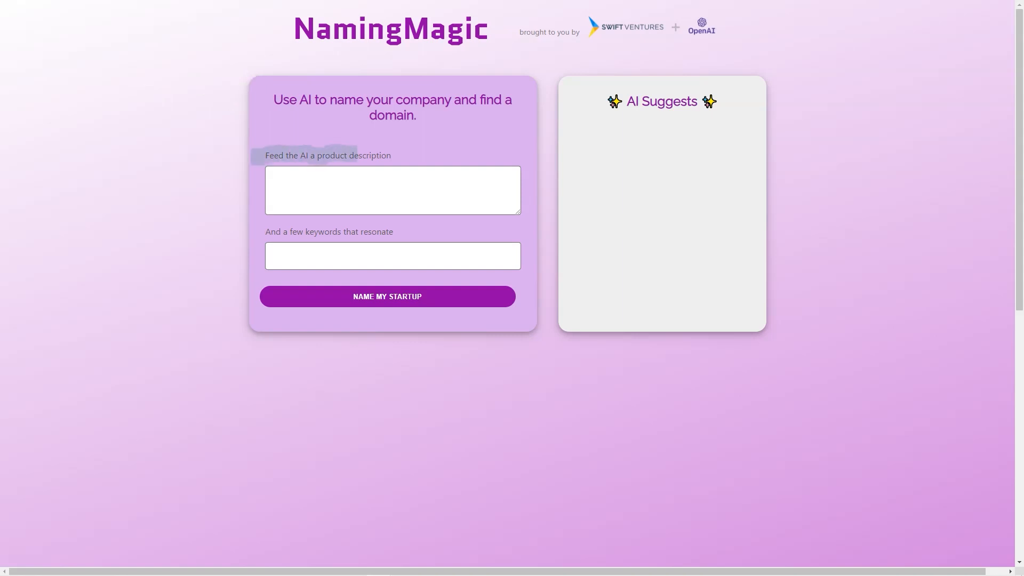
Enter 'FOOD FOR ANIMAL, CLOTHING FOR ANIMAL, FURNITURE FOR ANIMAL' and generate names like kittieapp and kittyart again
text(FOOD FOR ANIMAL, CLOTHING FOR ANIMAL, FURNITURE FOR ANIMAL)
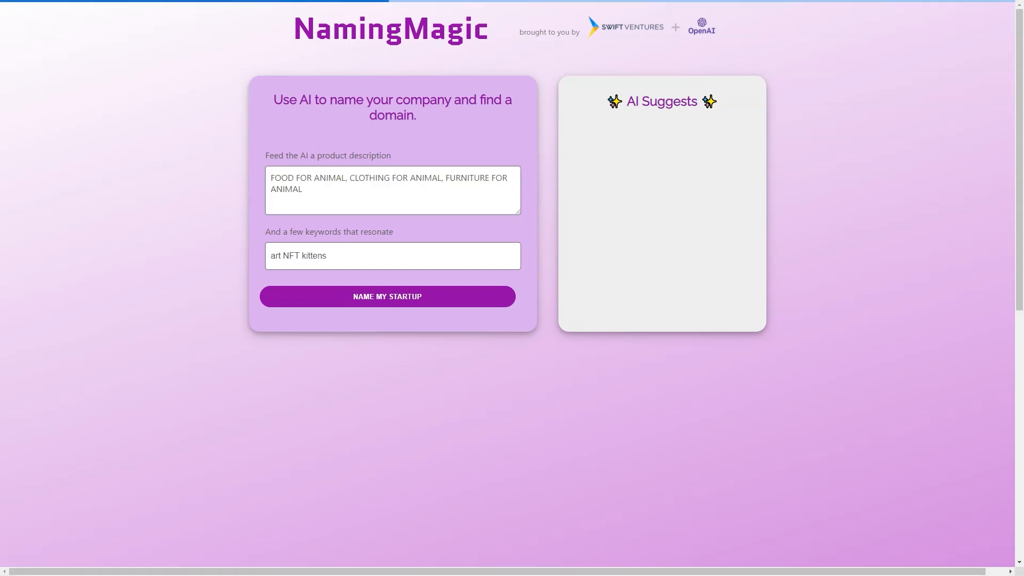
click(386, 295)
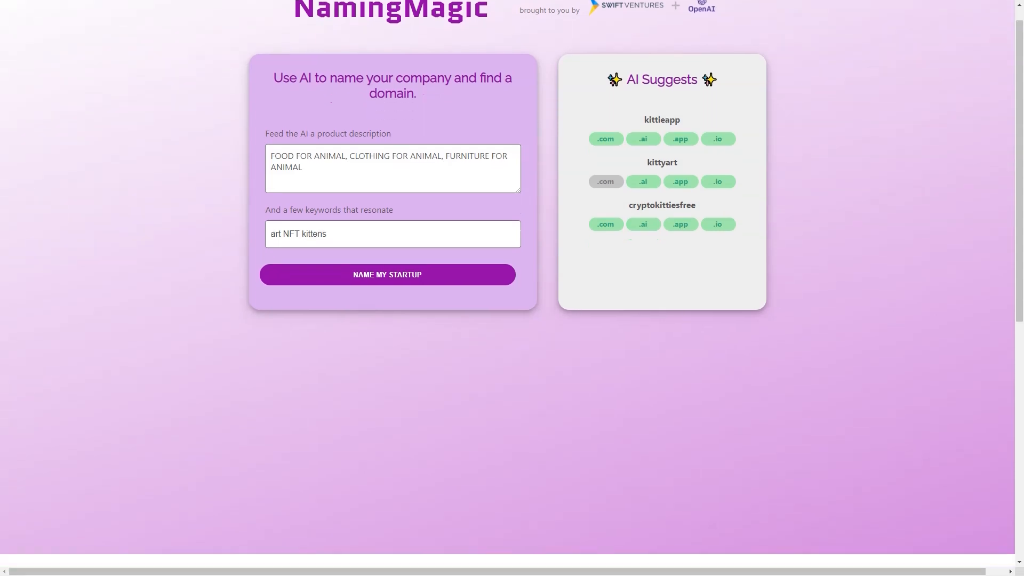
Scroll down to NamingMagic's About section before the form is cleared
scroll(down, 3)
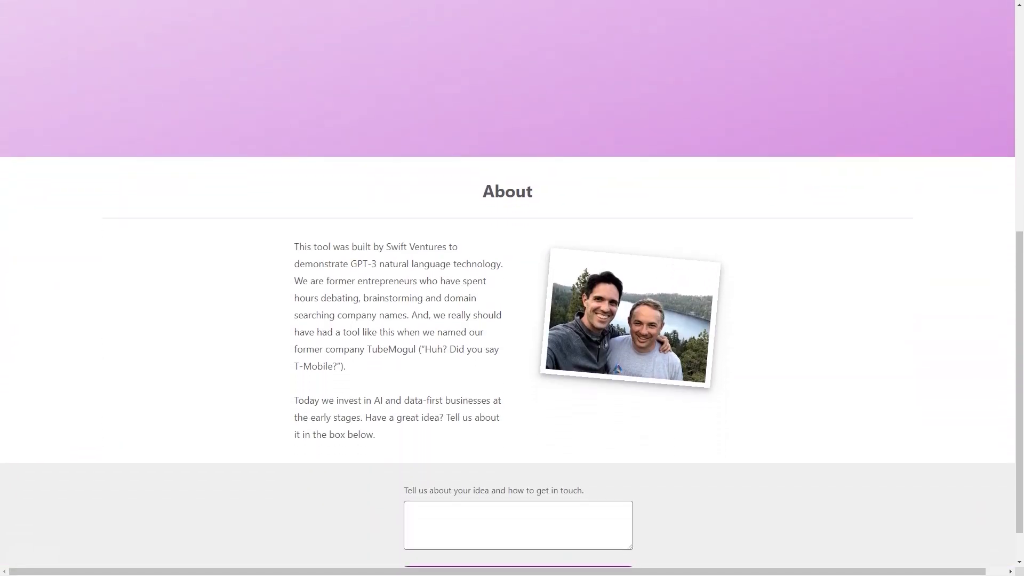
scroll(down, 3)
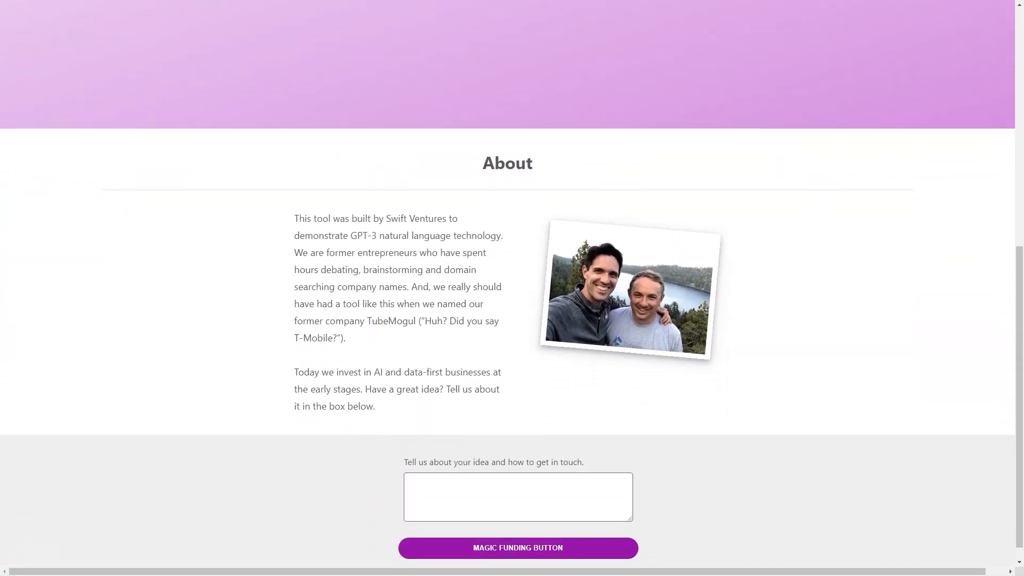
scroll(down, 3)
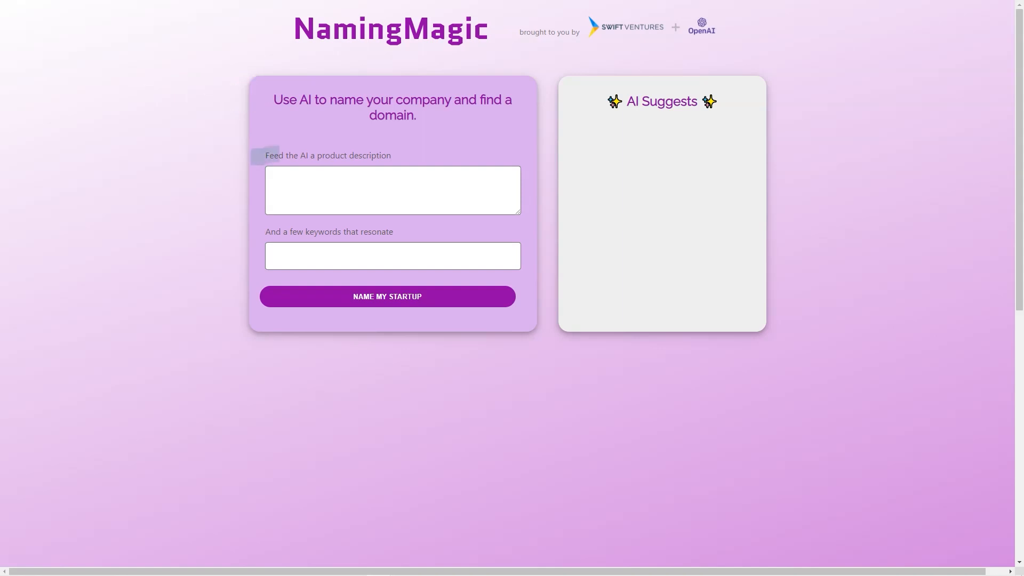
click(393, 190)
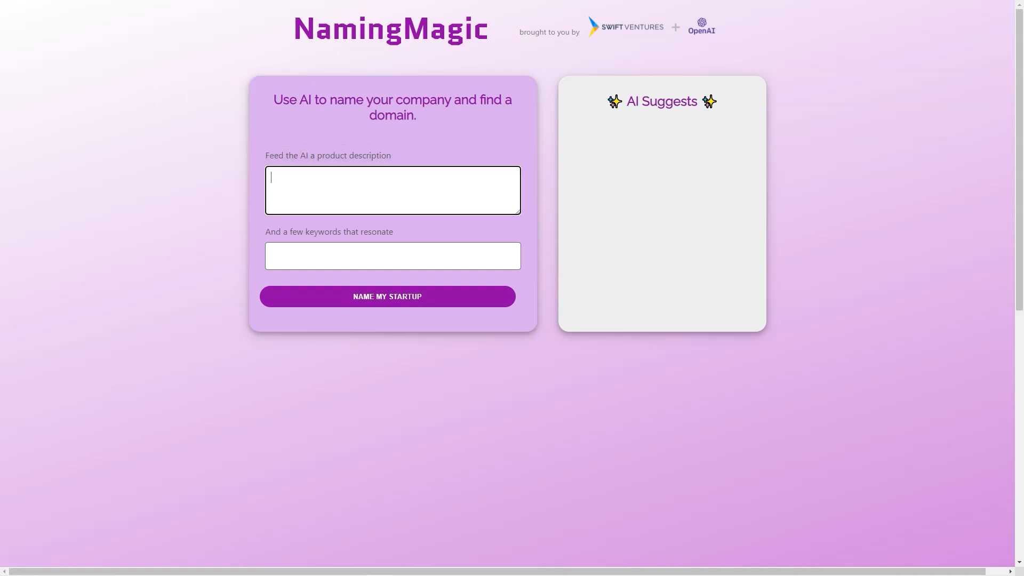
text(FOOD FOR ANIMAL, CLOTHING FOR ANIMAL, FURNITURE FOR ANIMAL)
click(392, 256)
text(art NFT kittens)
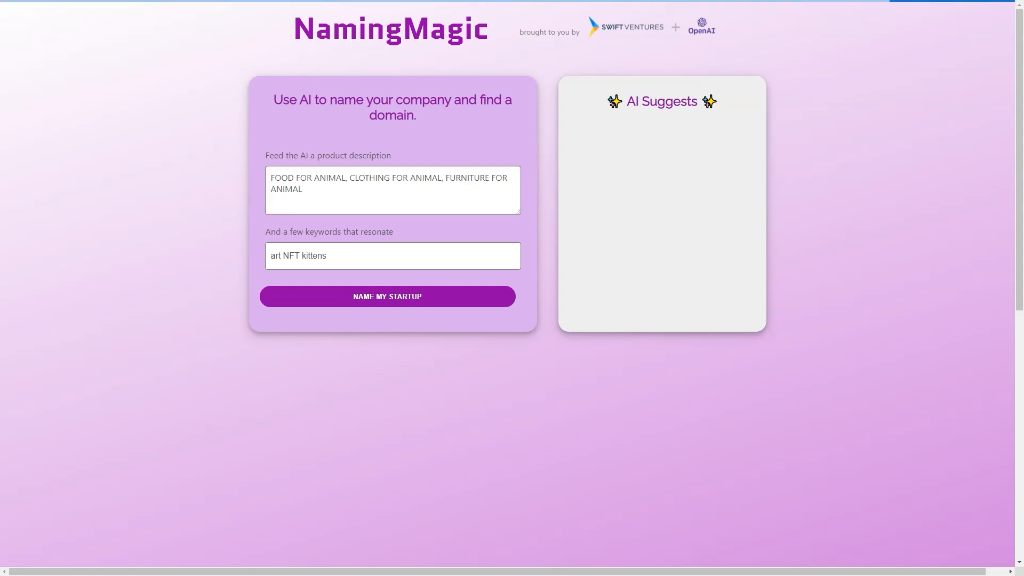
click(387, 296)
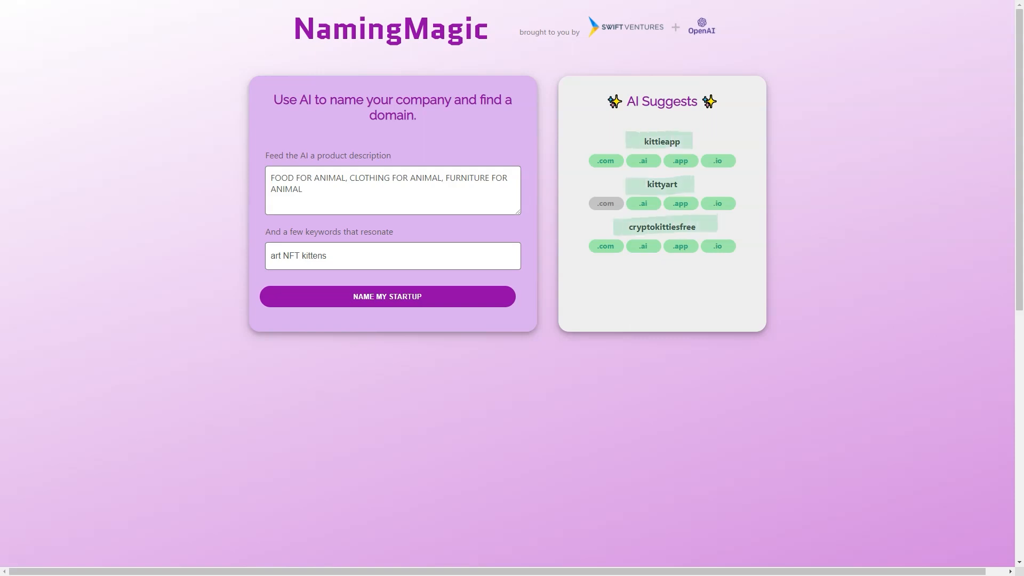
scroll(down, 3)
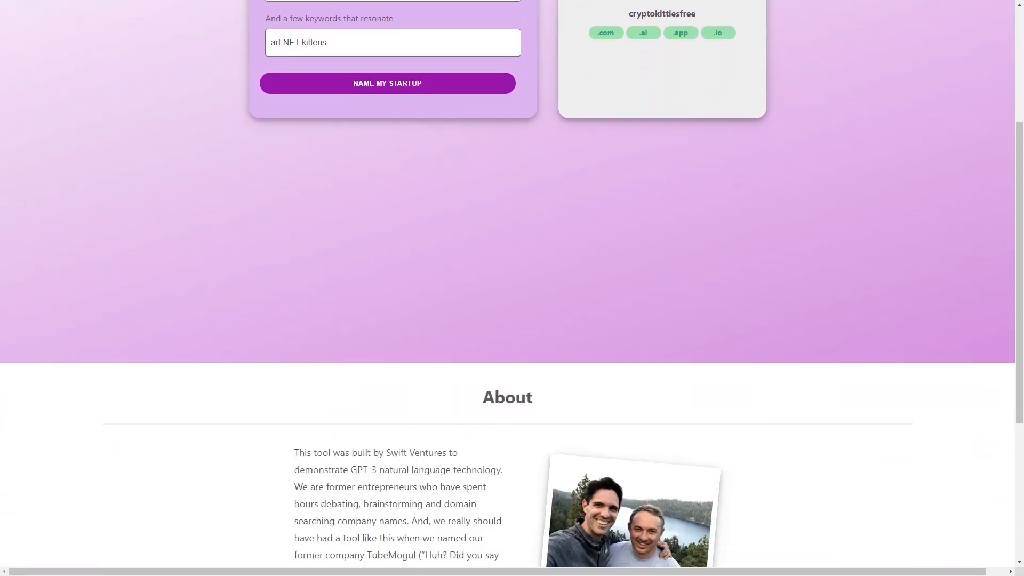
scroll(down, 3)
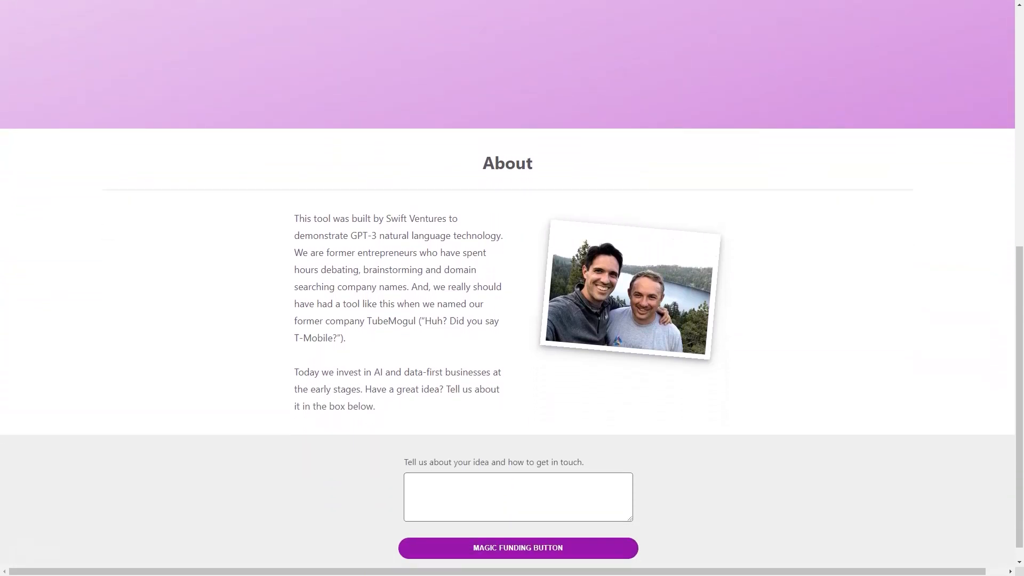
scroll(down, 3)
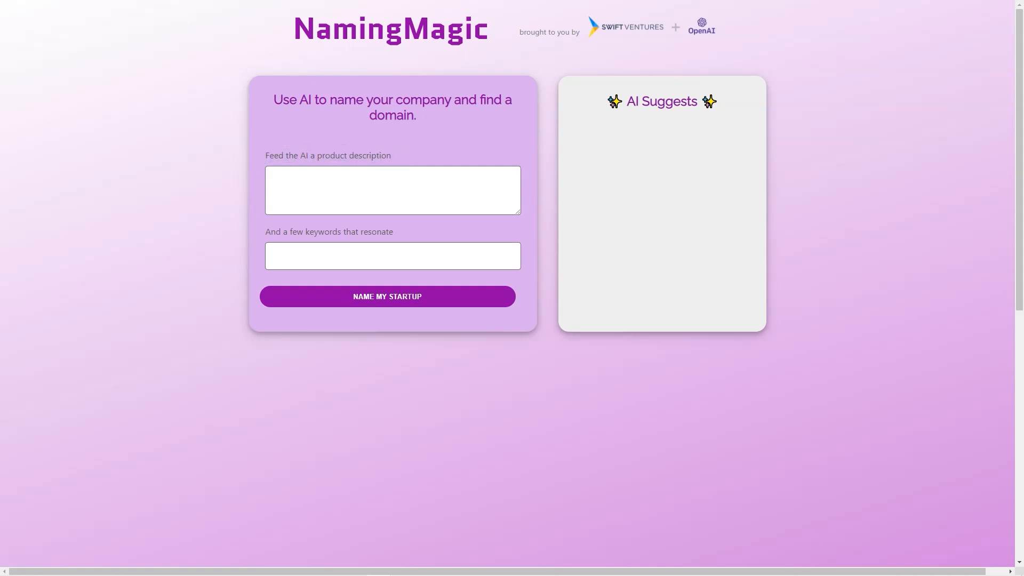
Generate names for 'FOOD FOR ANIMAL, CLOTHING FOR ANIMAL, FURNITURE FOR ANIMAL' again, then scroll to the About section
text(FOOD FOR ANIMAL, CLOTHING FOR ANIMAL, FURNITURE FOR ANIMAL)
text(art NFT kittens)
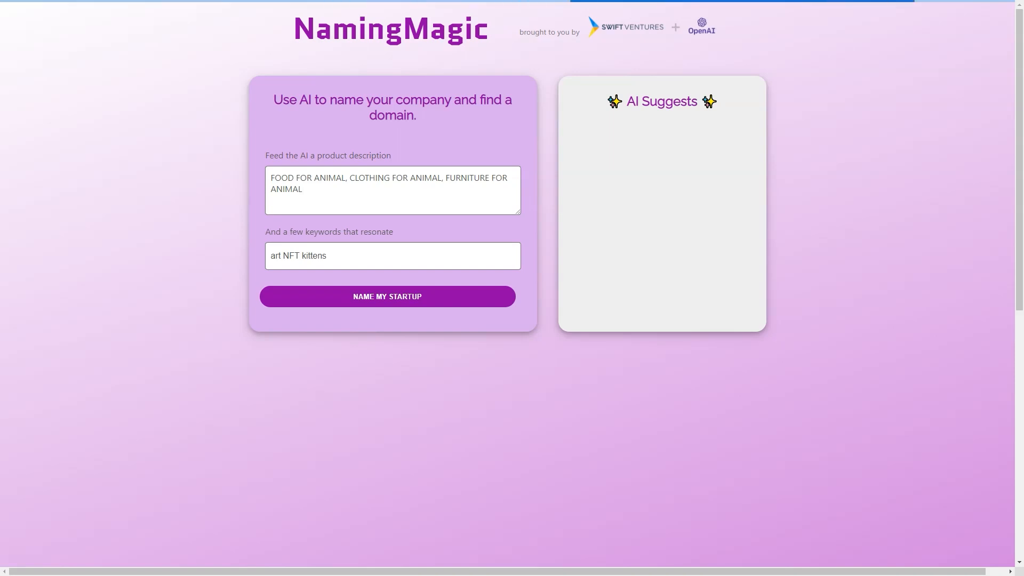
click(386, 295)
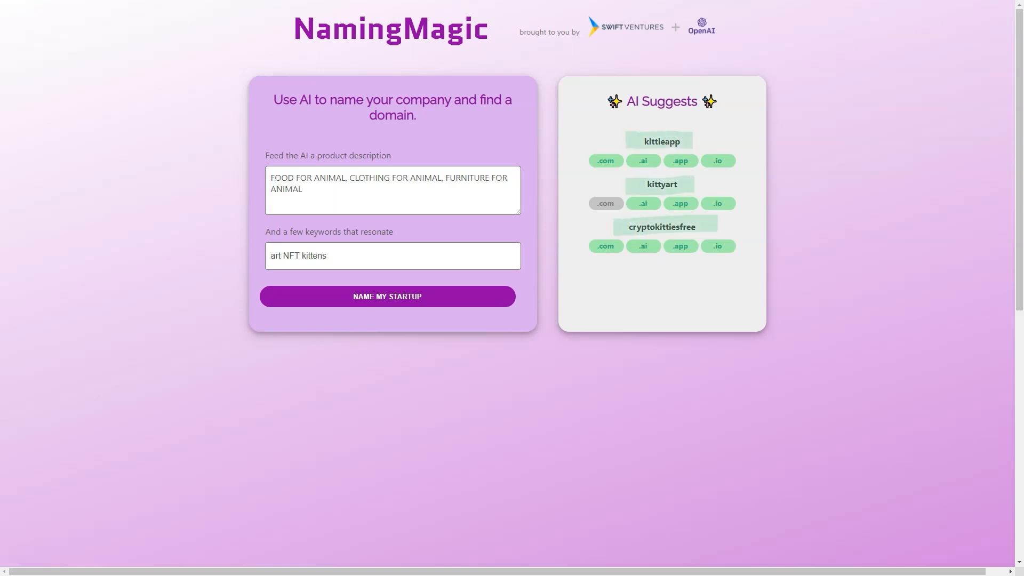
scroll(down, 3)
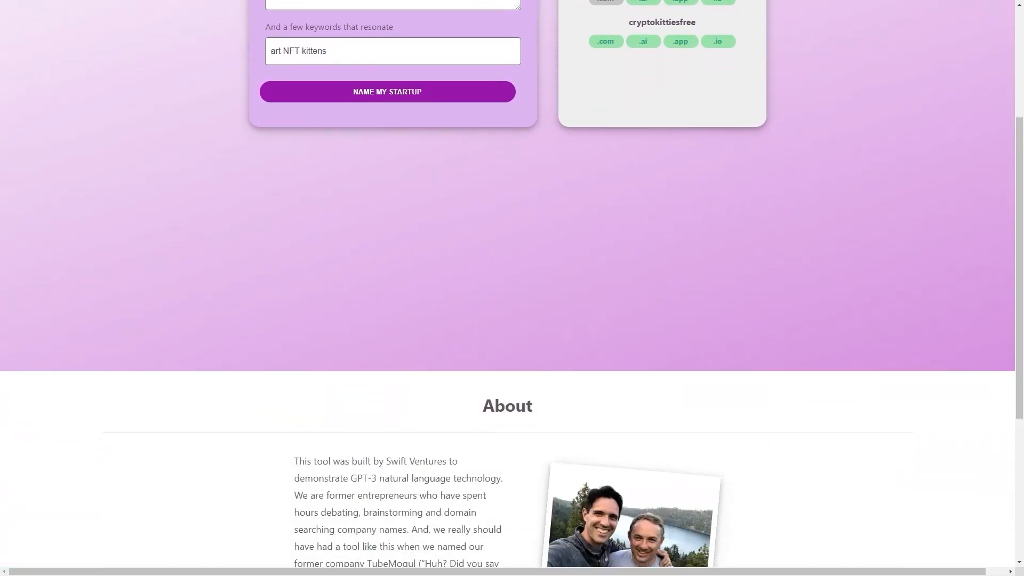
scroll(down, 3)
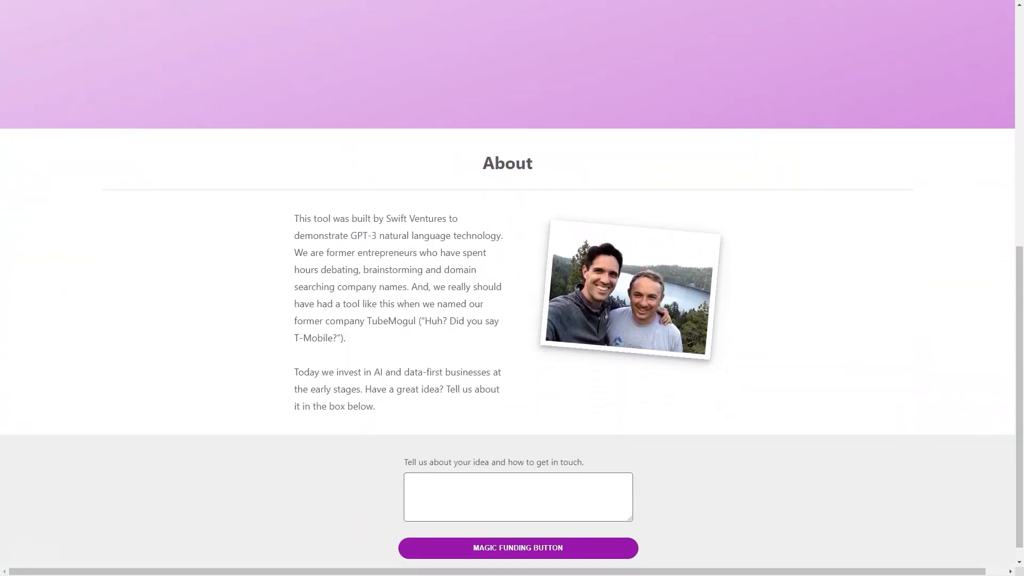
scroll(down, 3)
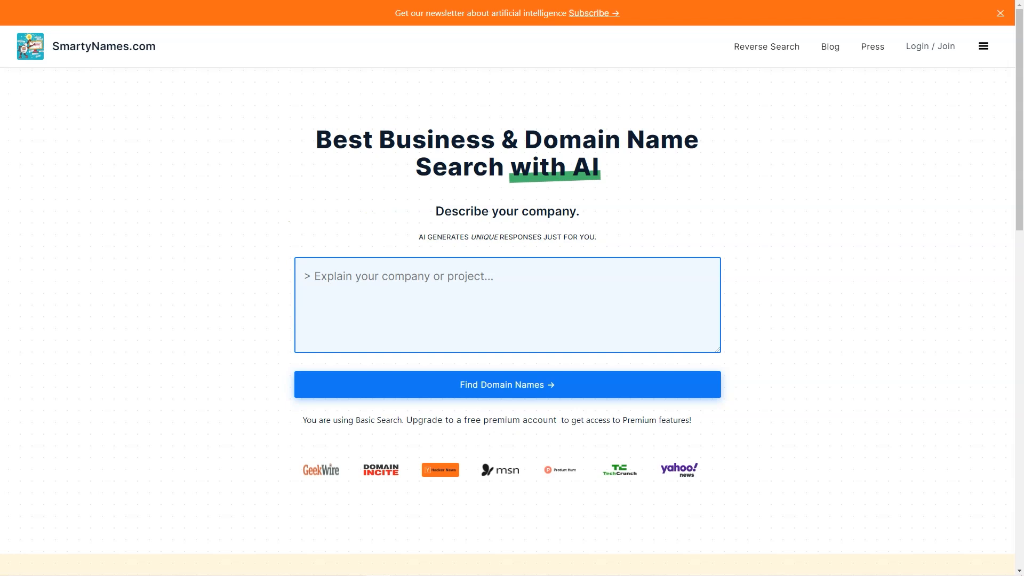
Scroll SmartyNames.com past the World's #1 Business Naming Platform section to Similar Domain Name Search
scroll(down, 3)
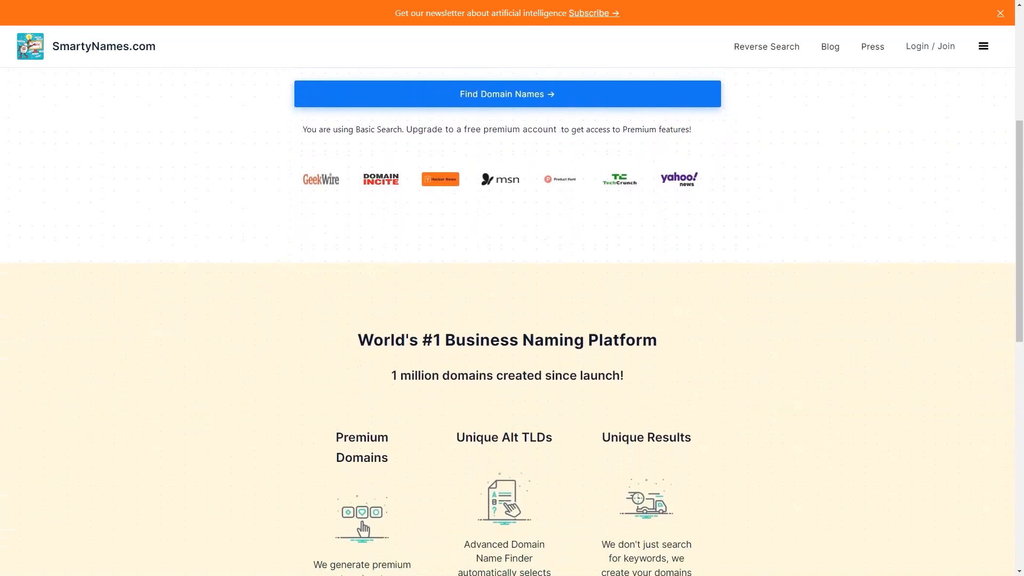
scroll(down, 3)
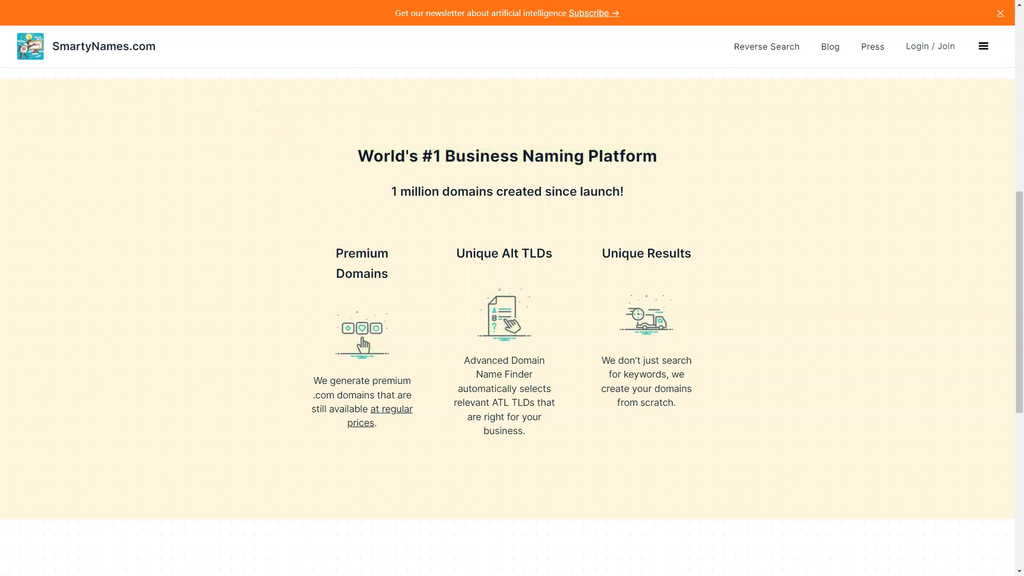
scroll(down, 3)
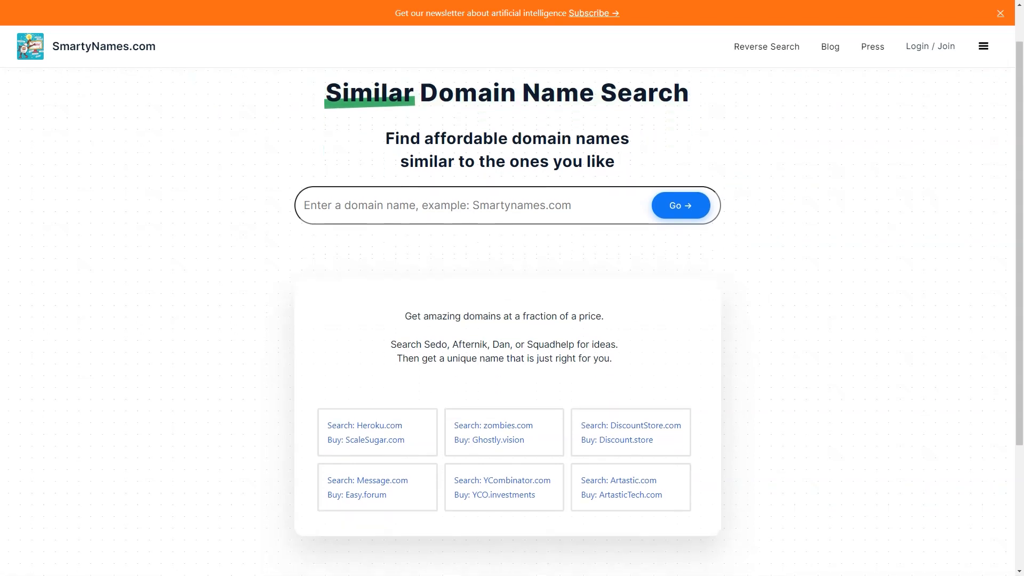
Scroll the Similar Domain Name Search page down to its example search-and-buy pairs
scroll(down, 3)
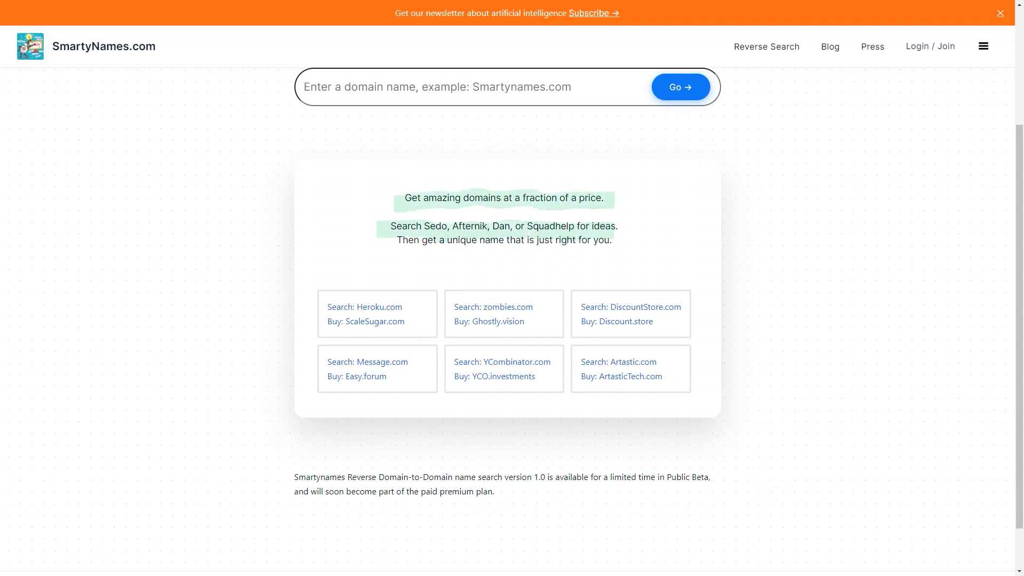
scroll(down, 3)
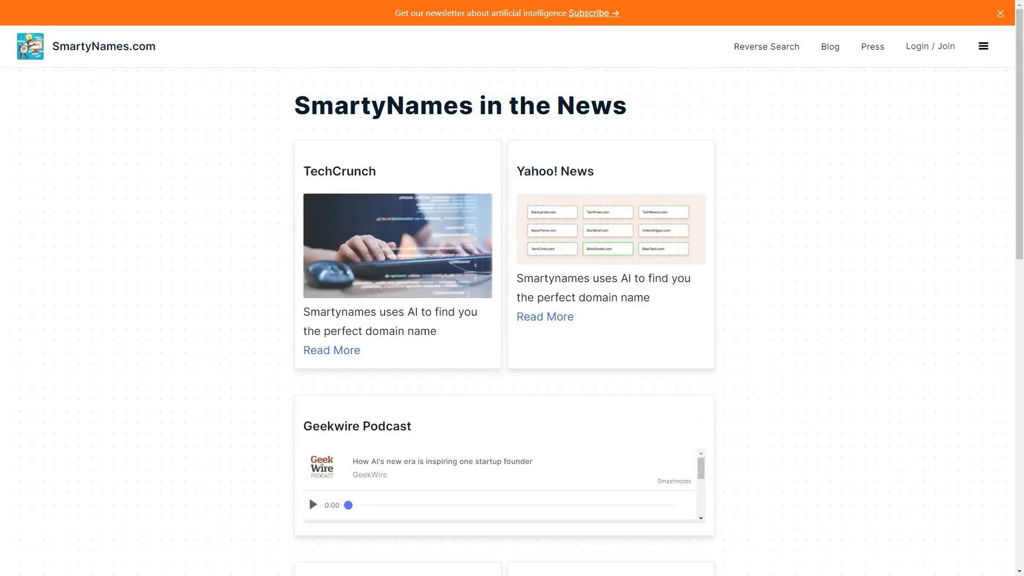
Scroll through the press coverage from Hacker News, Product Hunt, MSN and Domain Incite to the page bottom
scroll(down, 3)
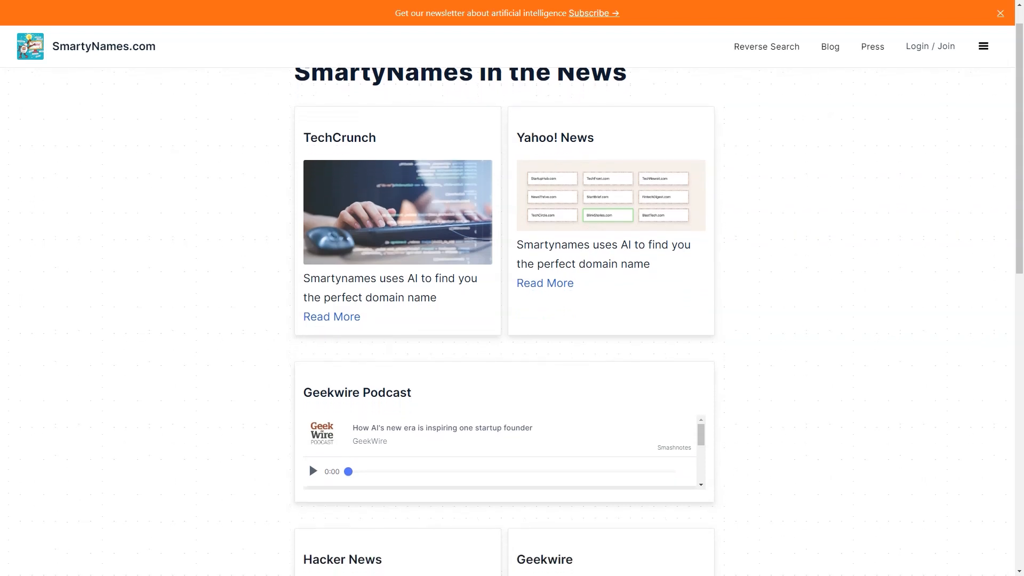
scroll(down, 3)
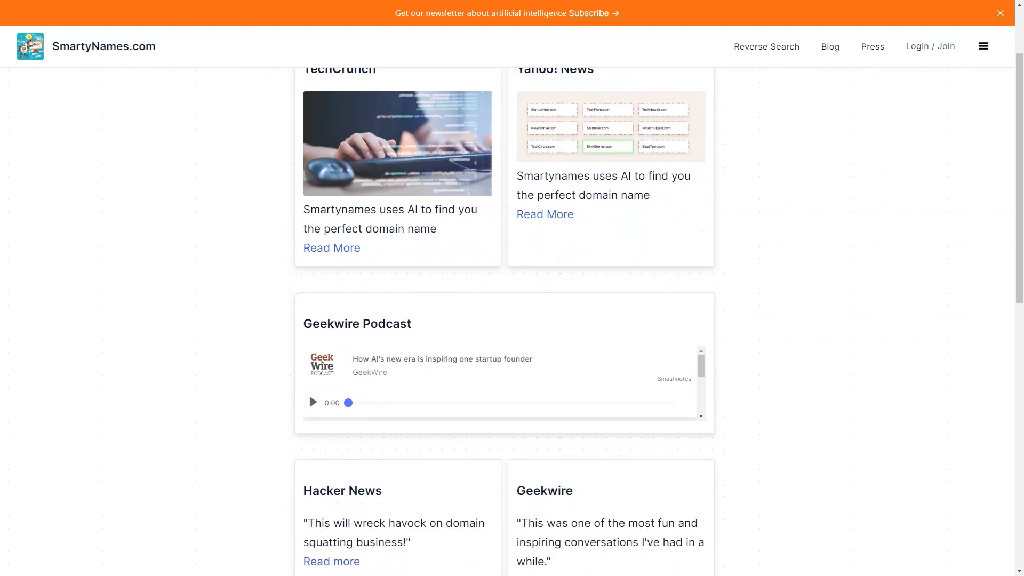
scroll(down, 3)
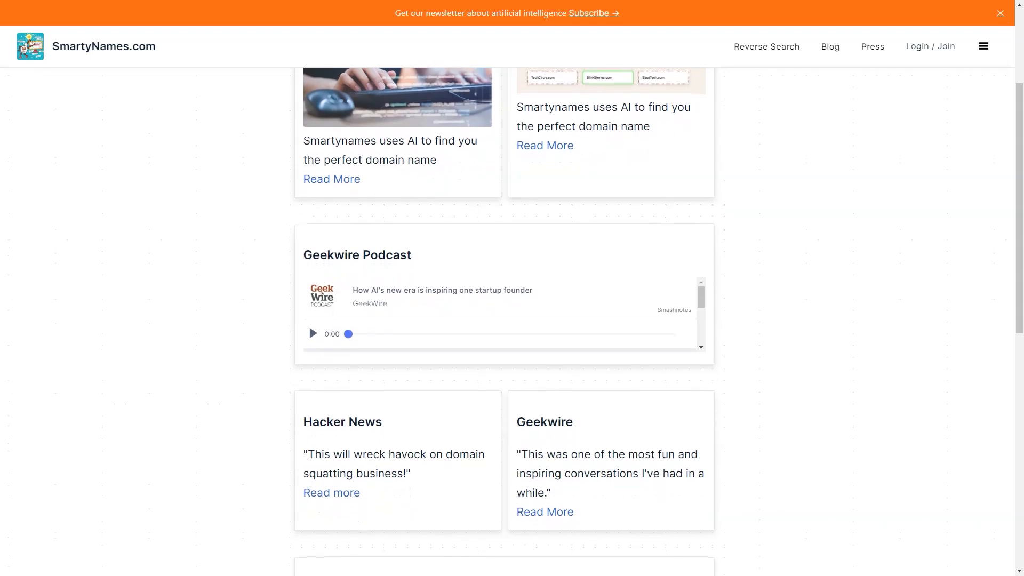
scroll(down, 3)
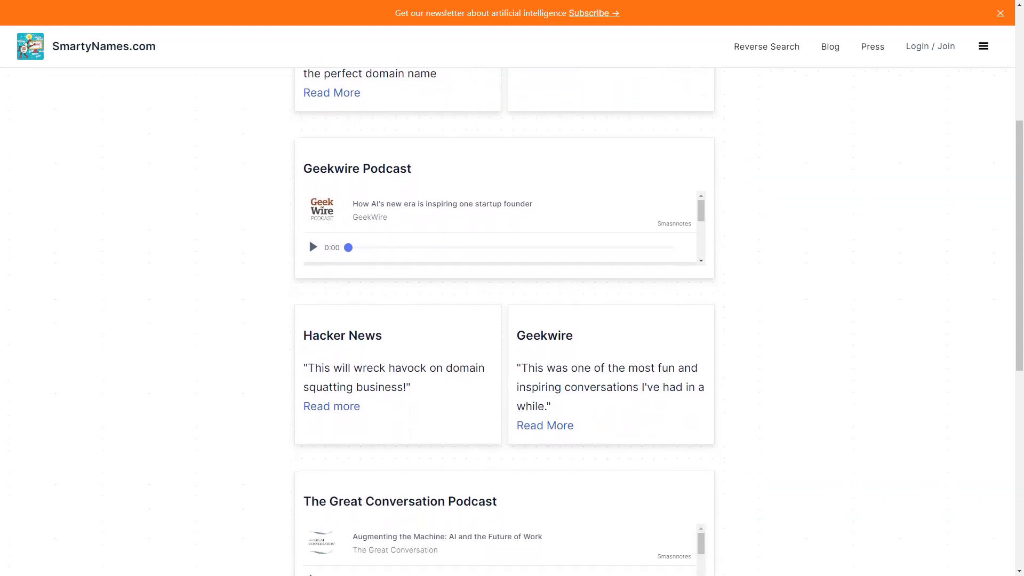
scroll(down, 3)
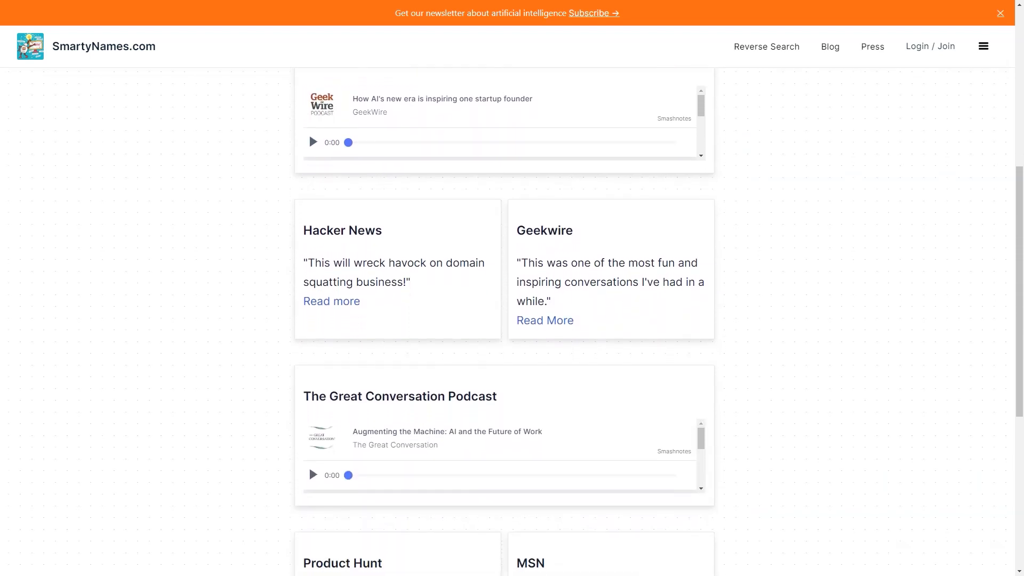
scroll(down, 3)
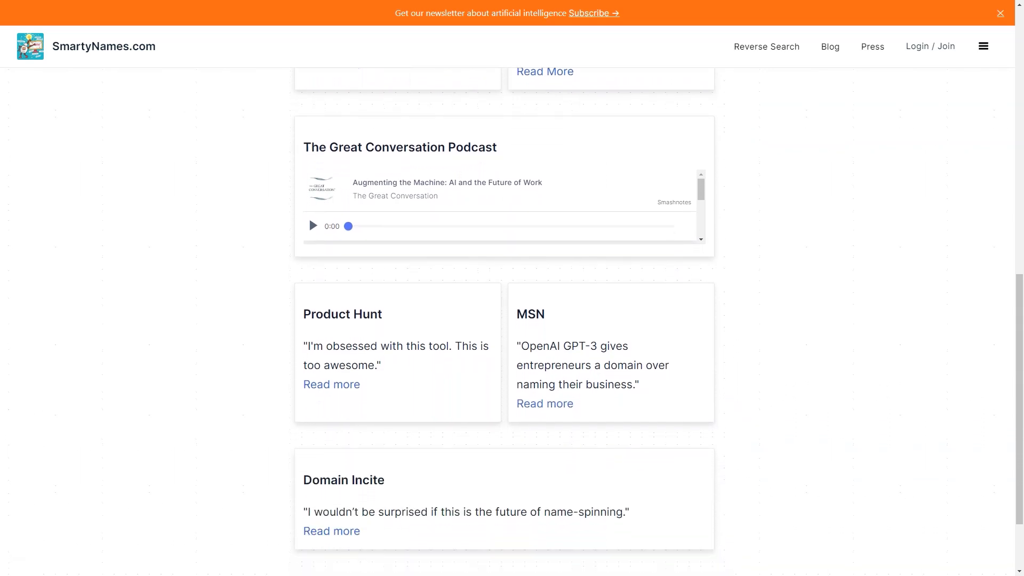
scroll(down, 3)
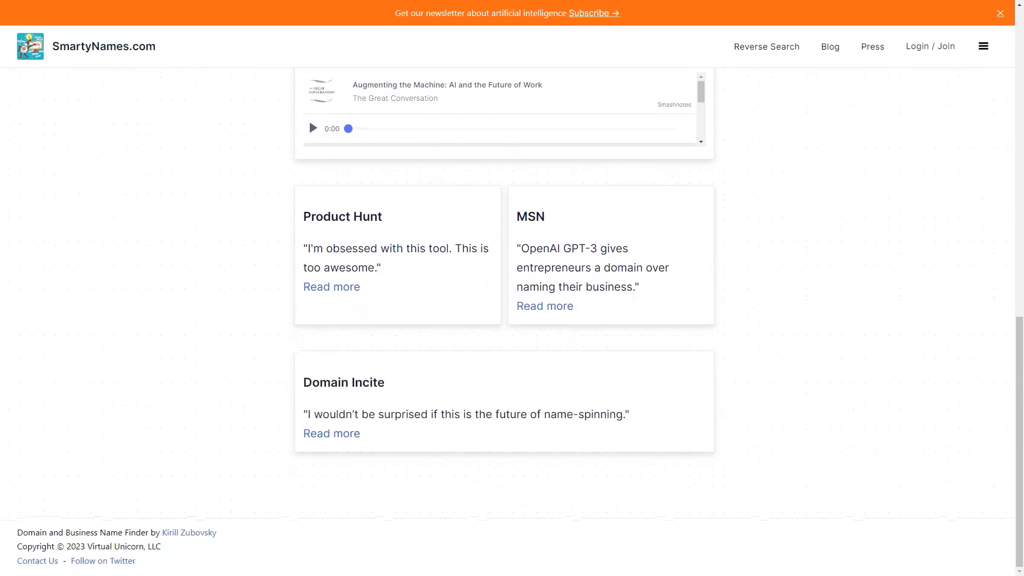
scroll(up, 3)
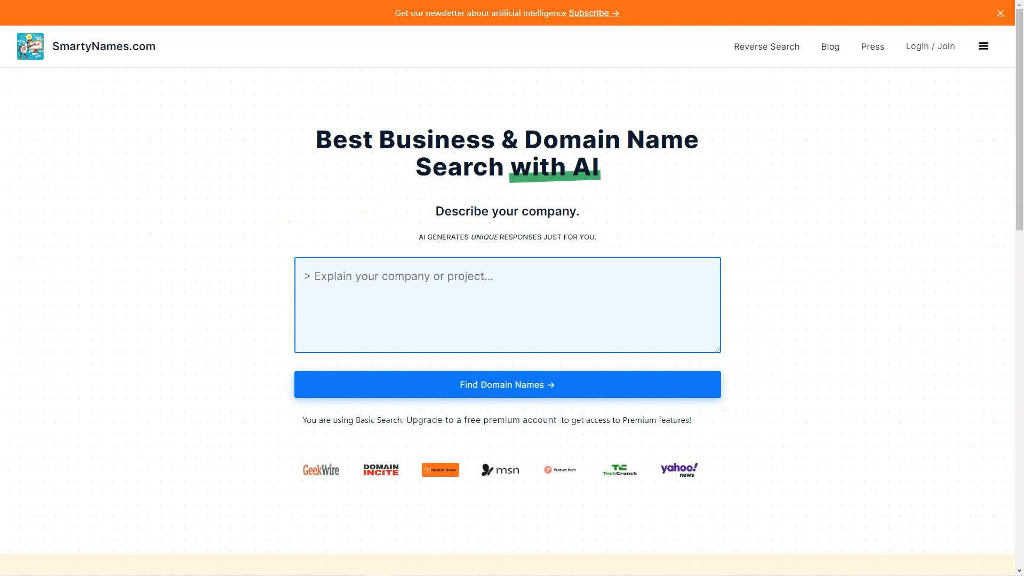
Scroll the homepage past the naming platform features to the Similar Domain Name Search promotion
scroll(down, 3)
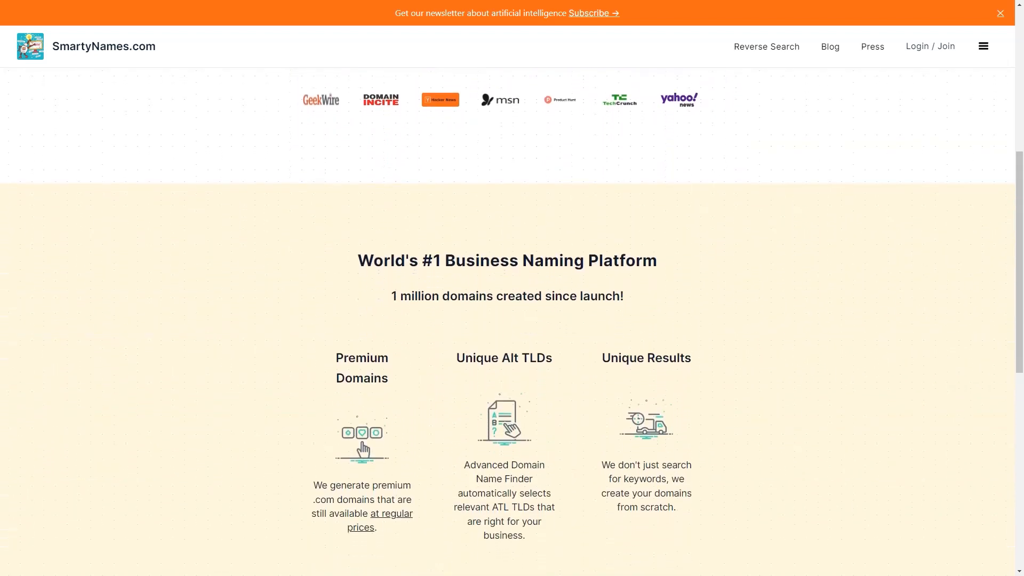
scroll(down, 3)
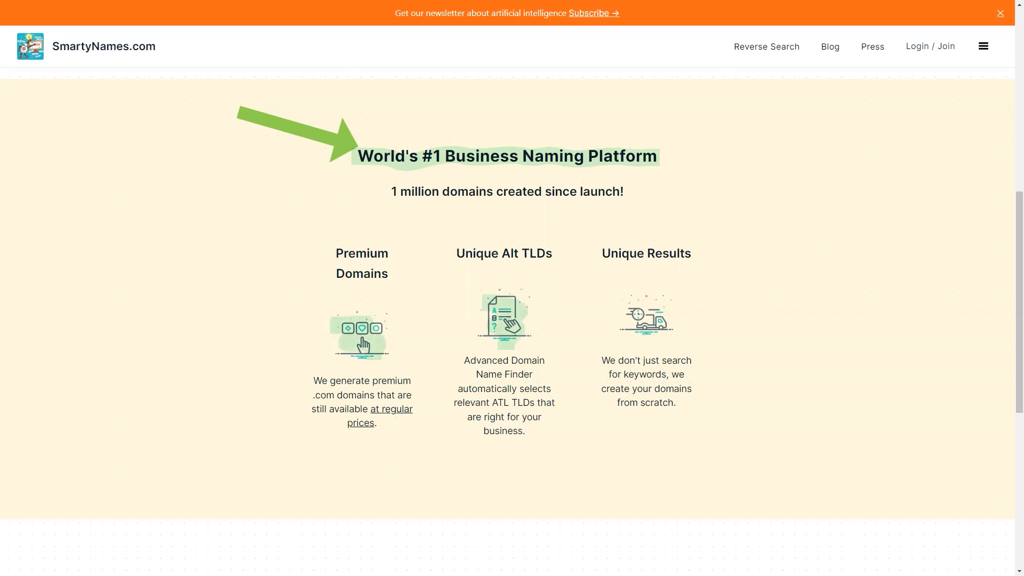
scroll(down, 3)
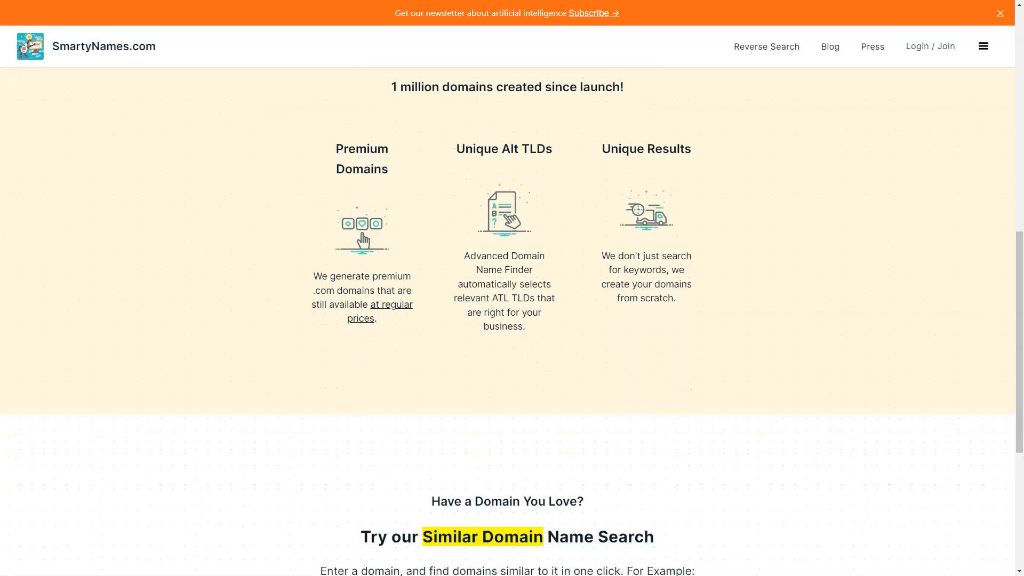
scroll(down, 3)
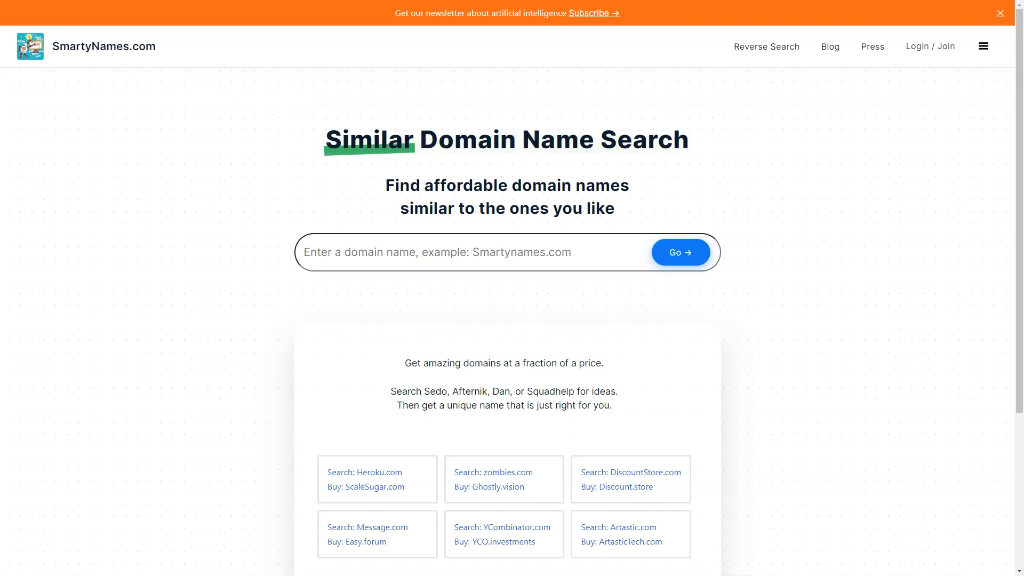
Scroll the rest of the Reverse Search page, then go to the Press page
scroll(down, 3)
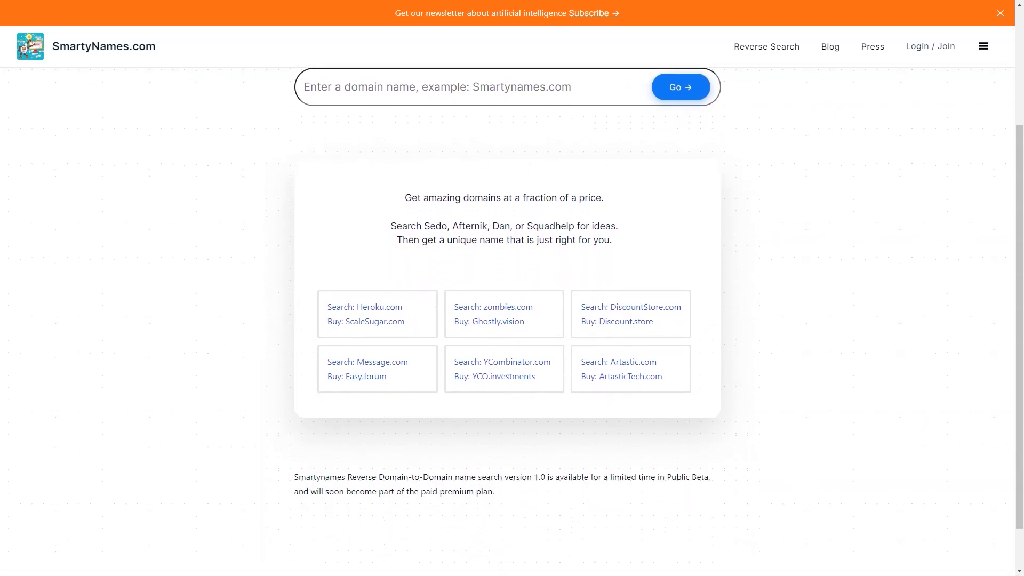
double_click(444, 198)
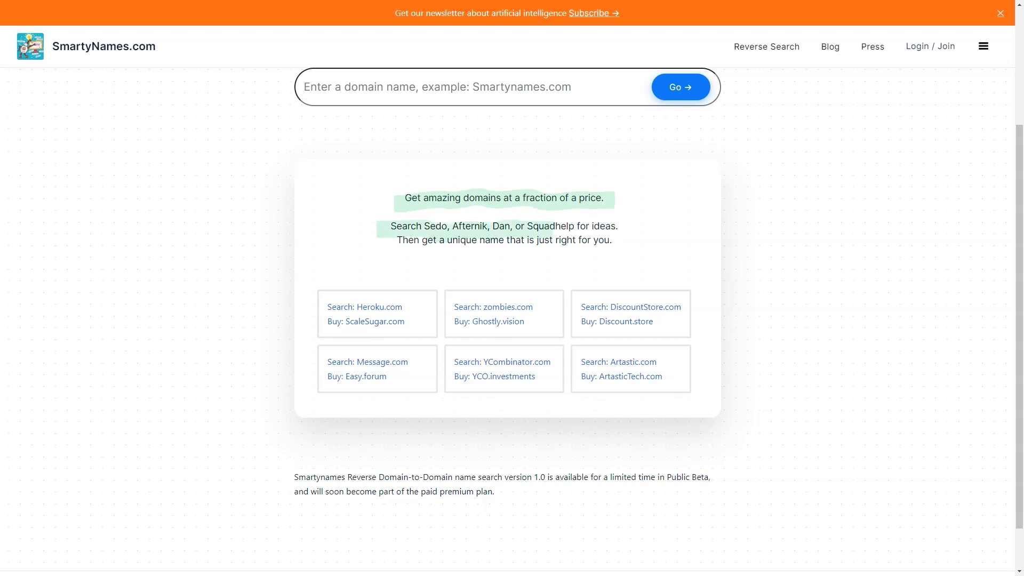
scroll(down, 3)
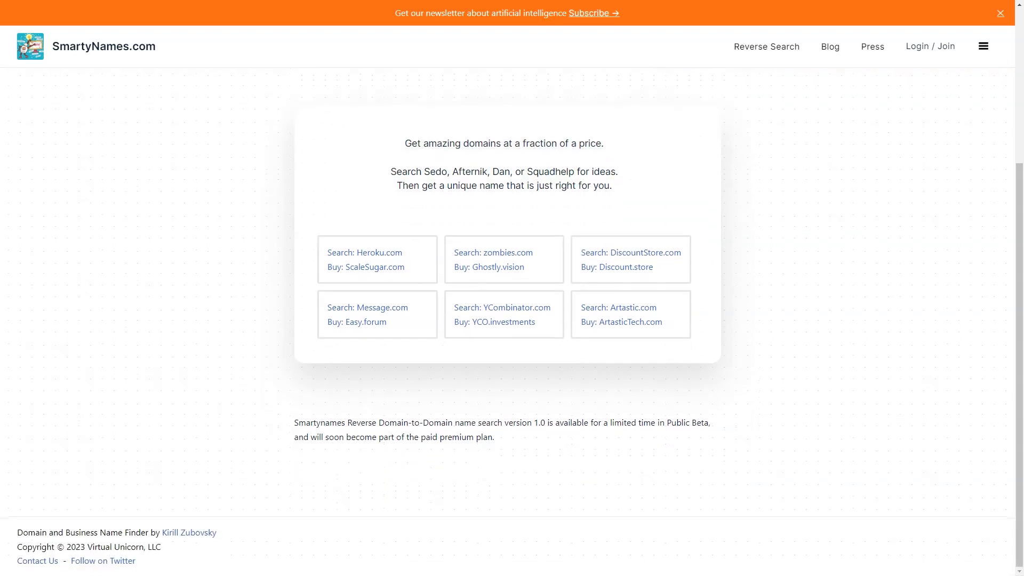
click(871, 45)
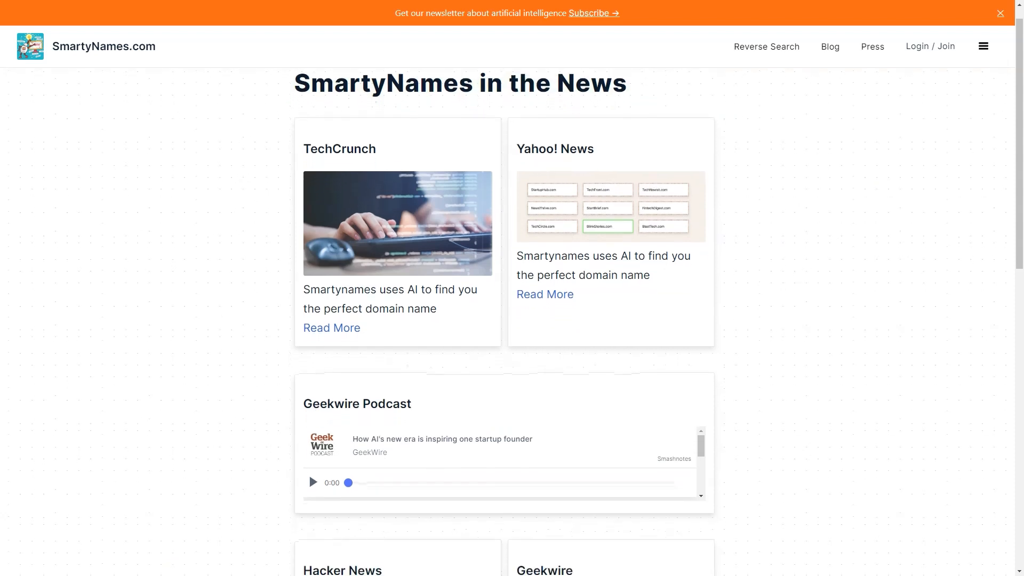
scroll(down, 3)
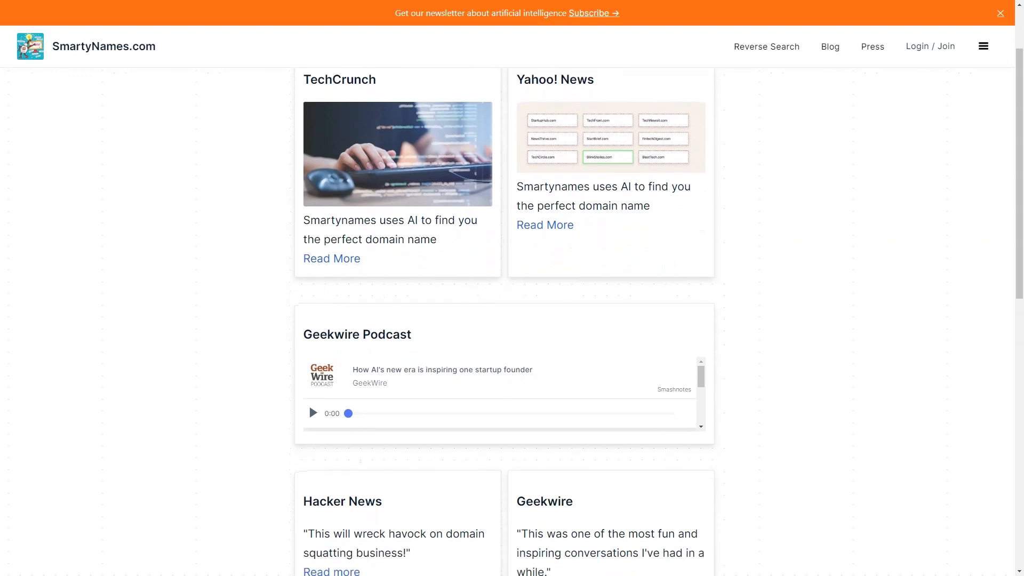
scroll(down, 3)
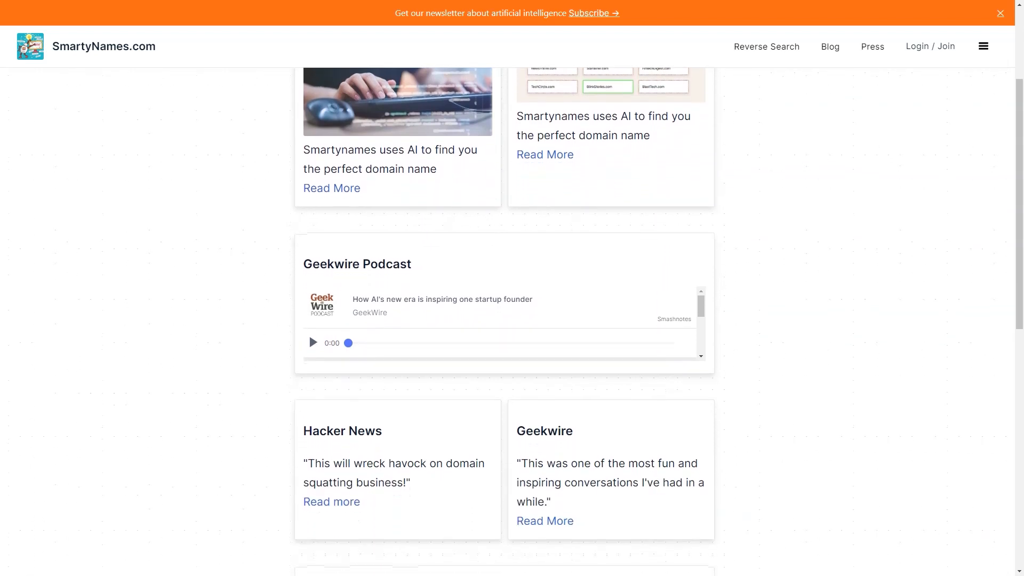
scroll(down, 3)
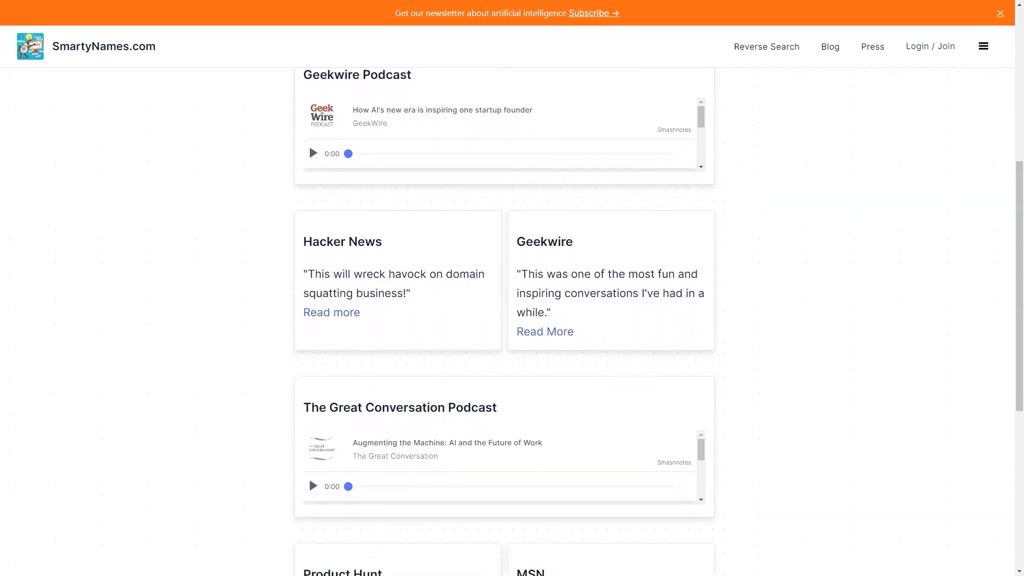
scroll(down, 3)
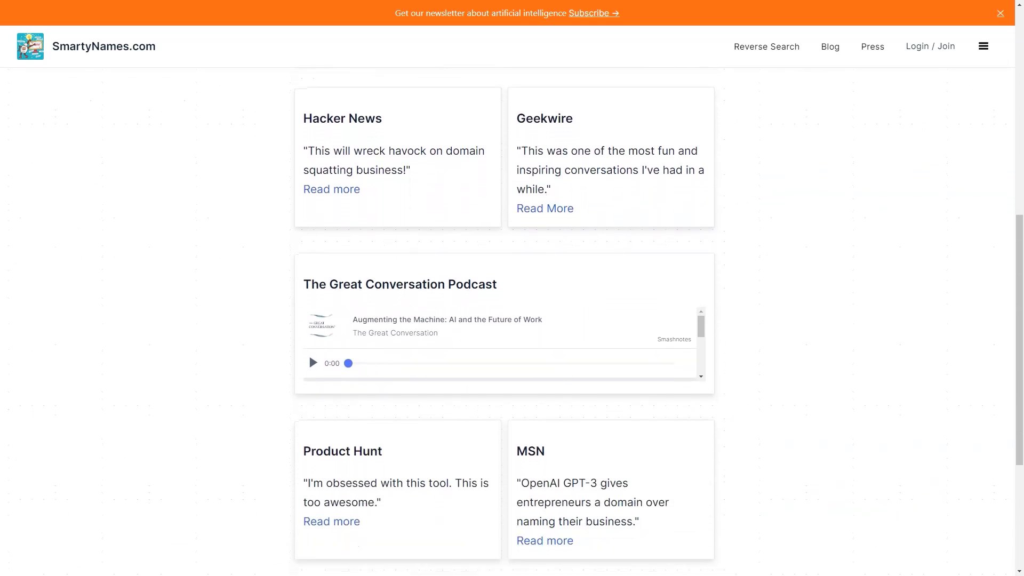
scroll(down, 3)
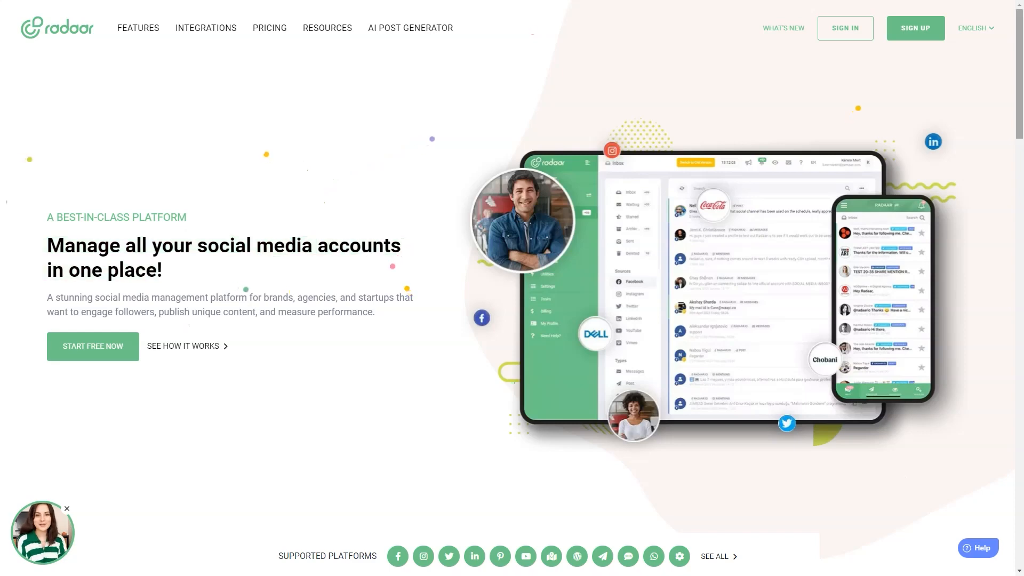
Scroll the radaar.io homepage past Features, Solutions, testimonials and the FAQ
scroll(down, 3)
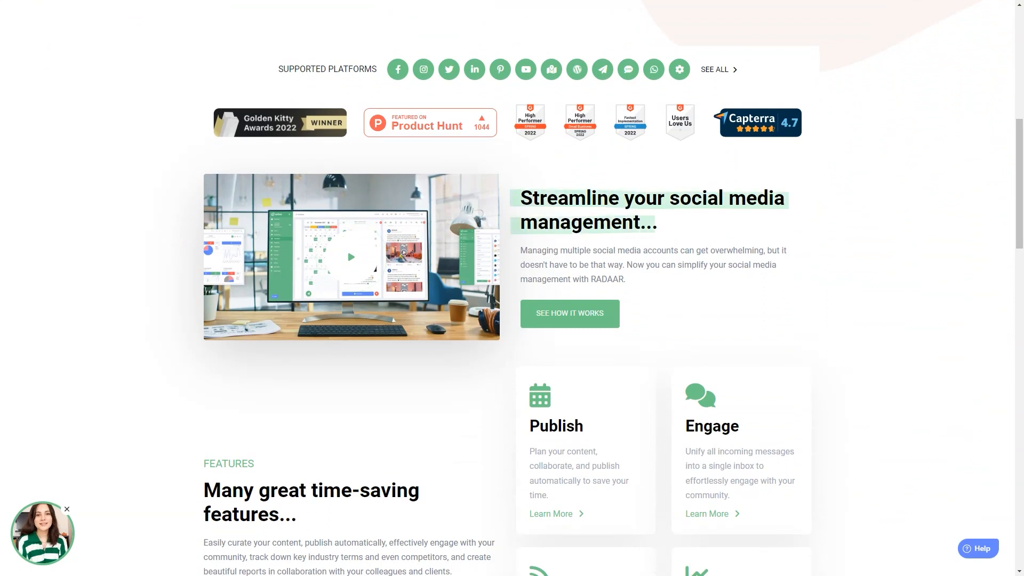
scroll(down, 3)
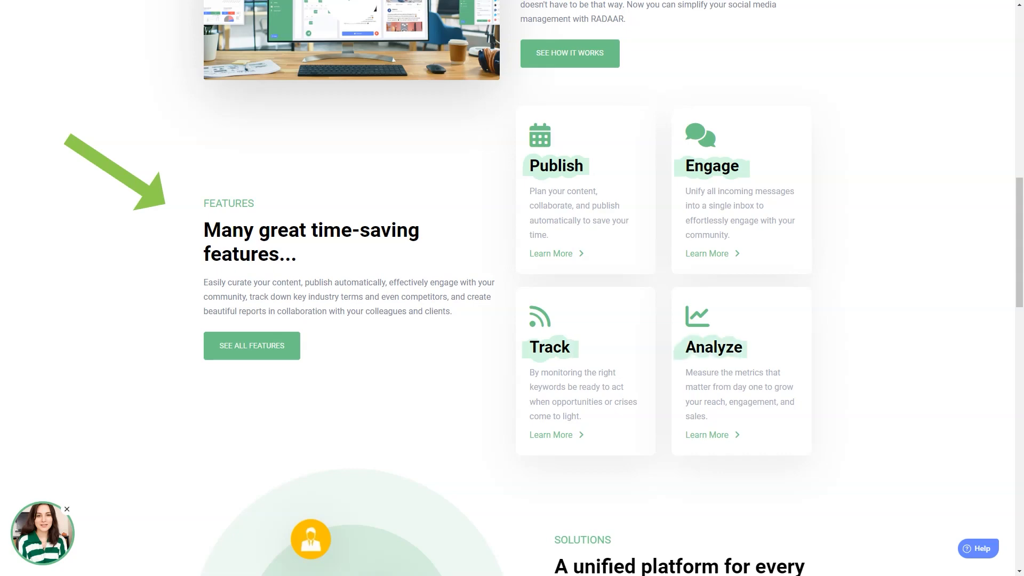
scroll(down, 3)
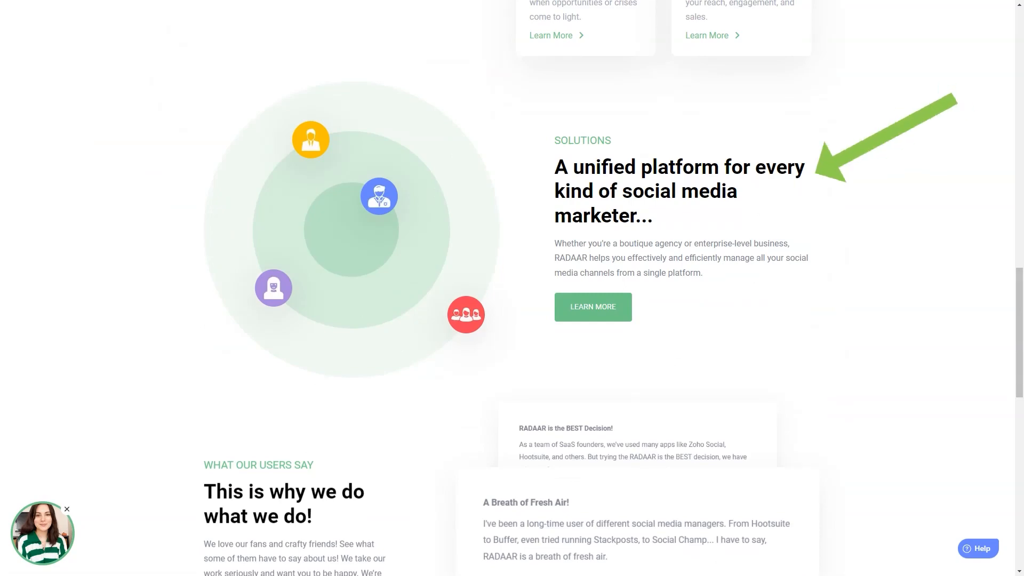
scroll(down, 3)
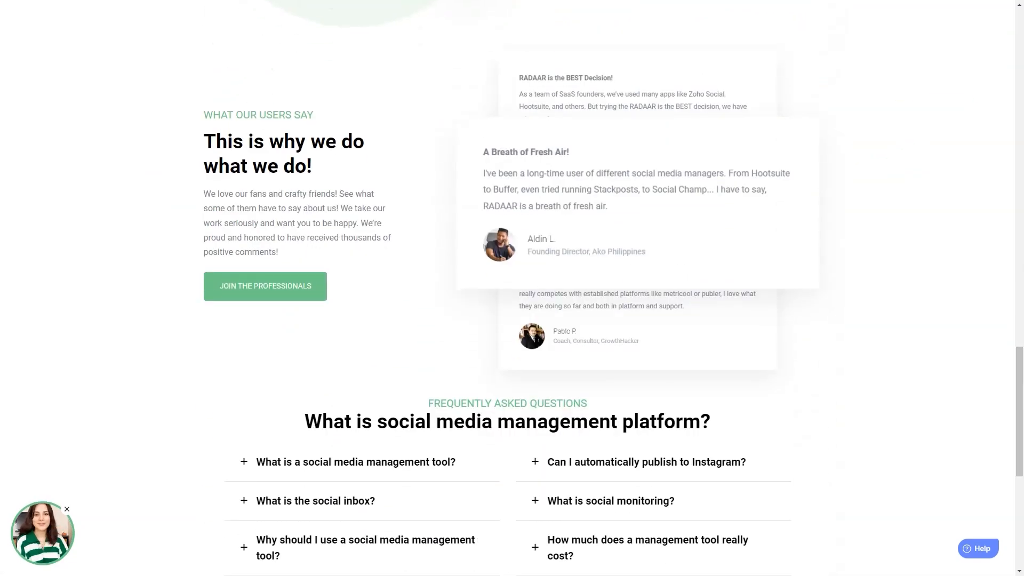
scroll(down, 3)
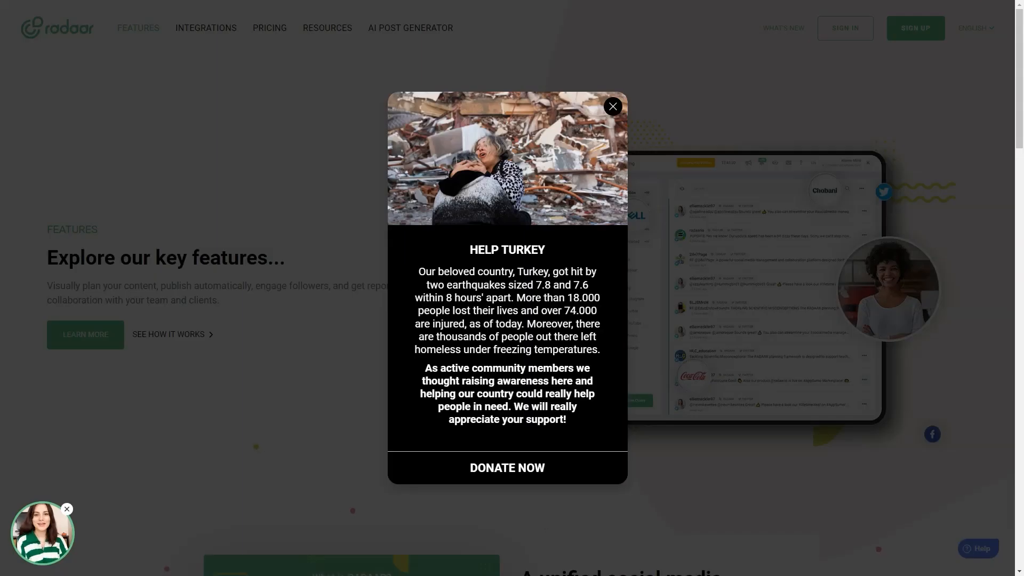
Dismiss the Help Turkey donation popup and scroll through the feature cards and supported platforms
click(612, 107)
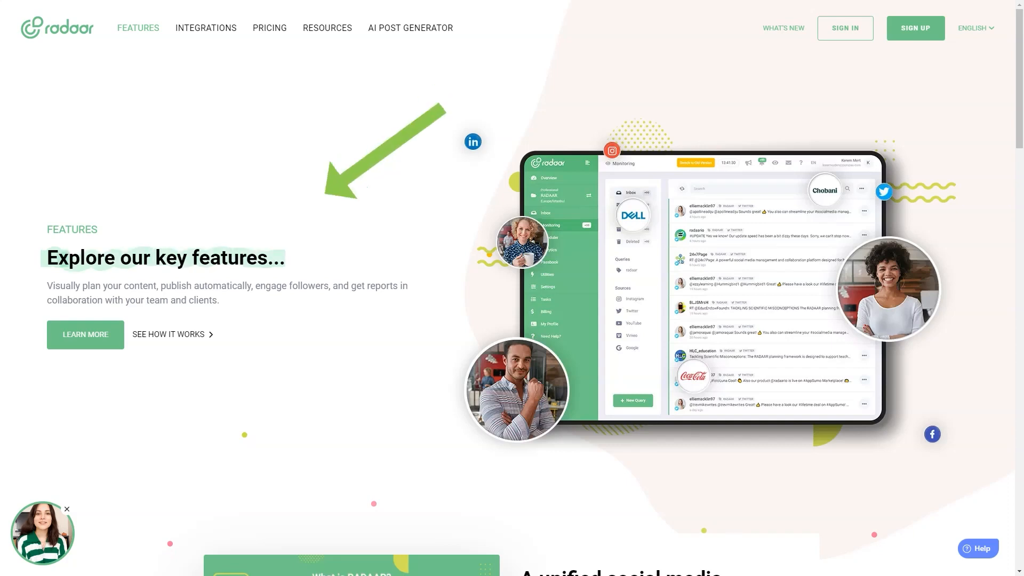
scroll(down, 3)
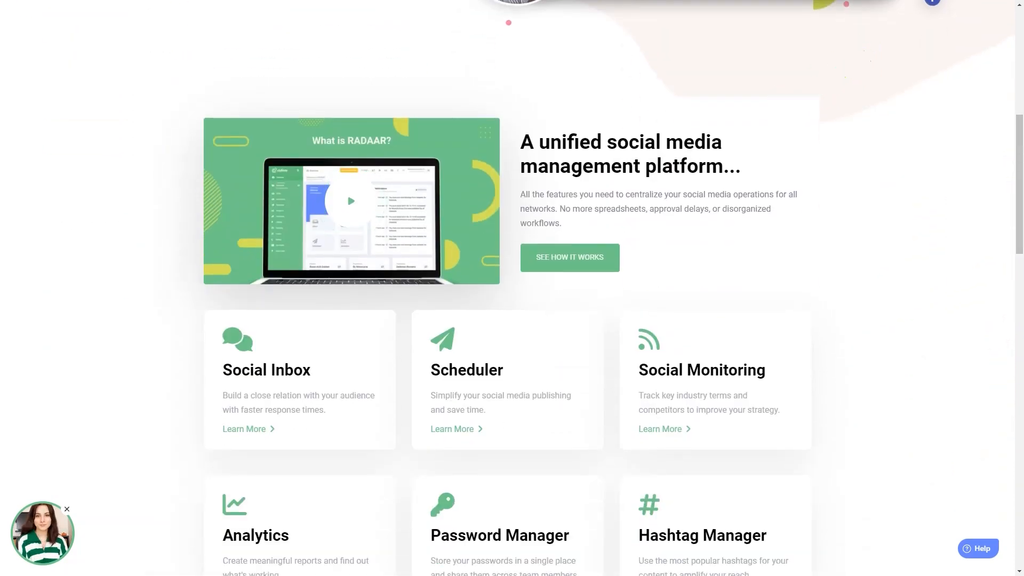
scroll(down, 3)
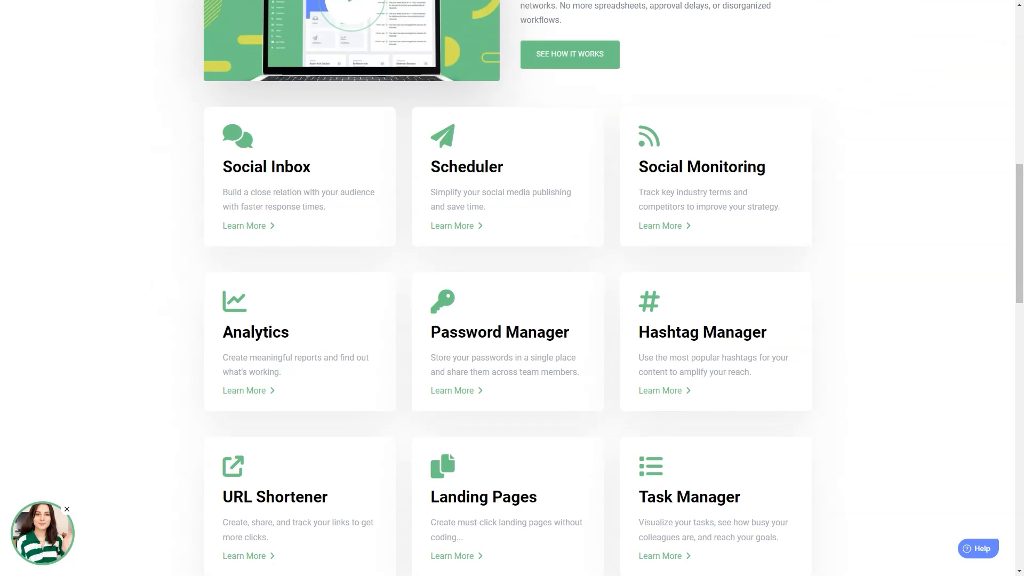
mouse_move(714, 176)
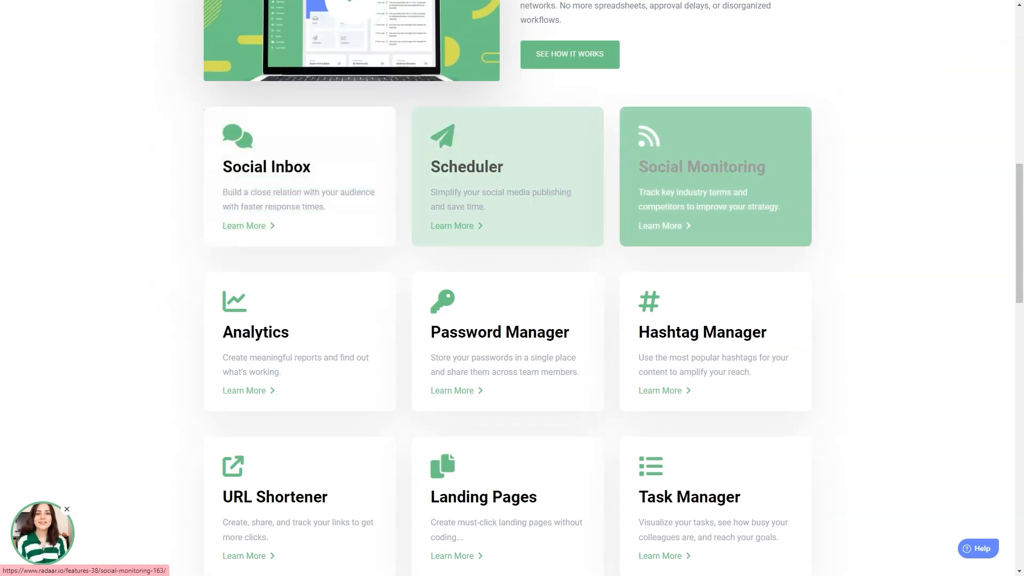
mouse_move(299, 341)
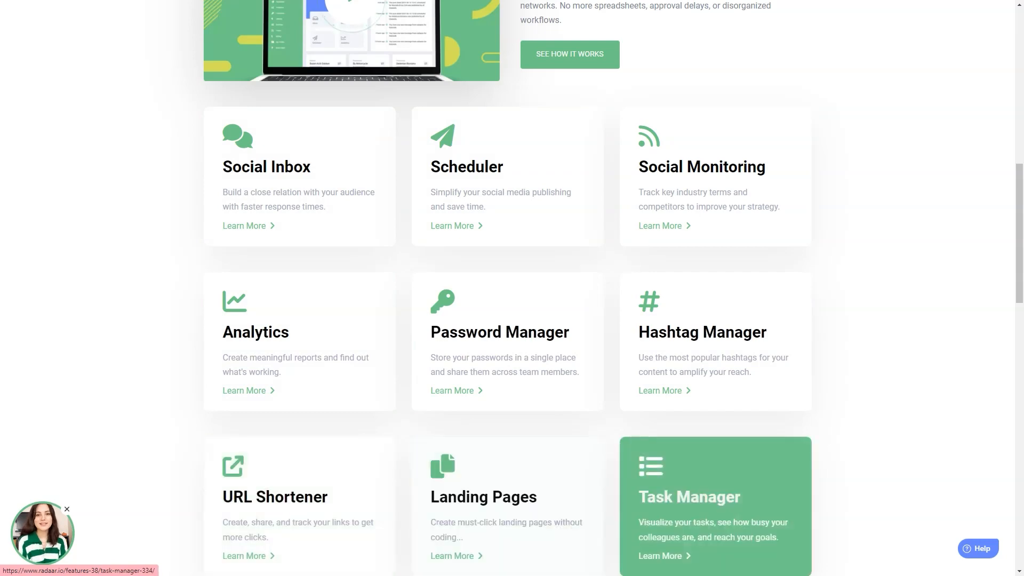
scroll(down, 3)
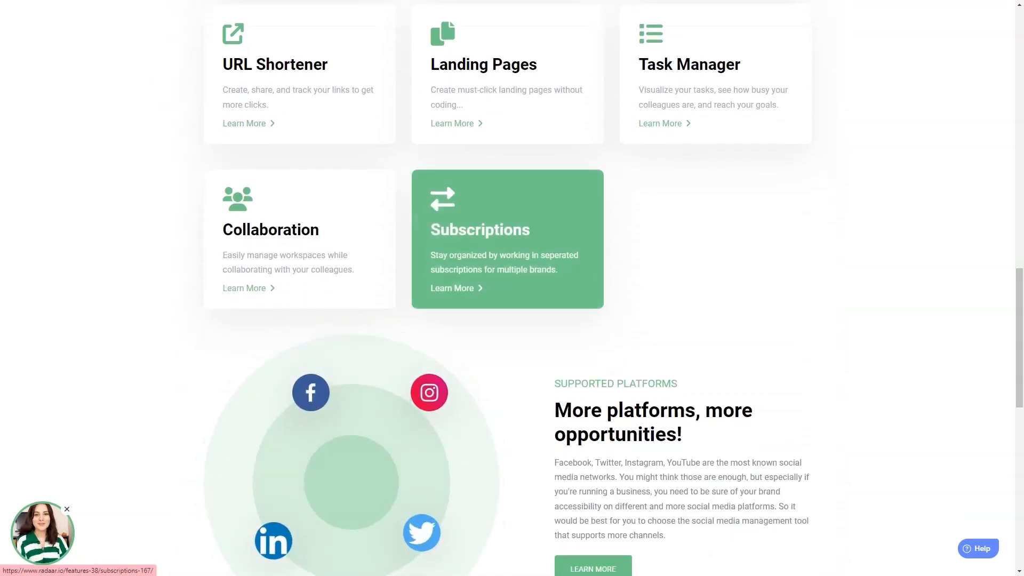
scroll(down, 3)
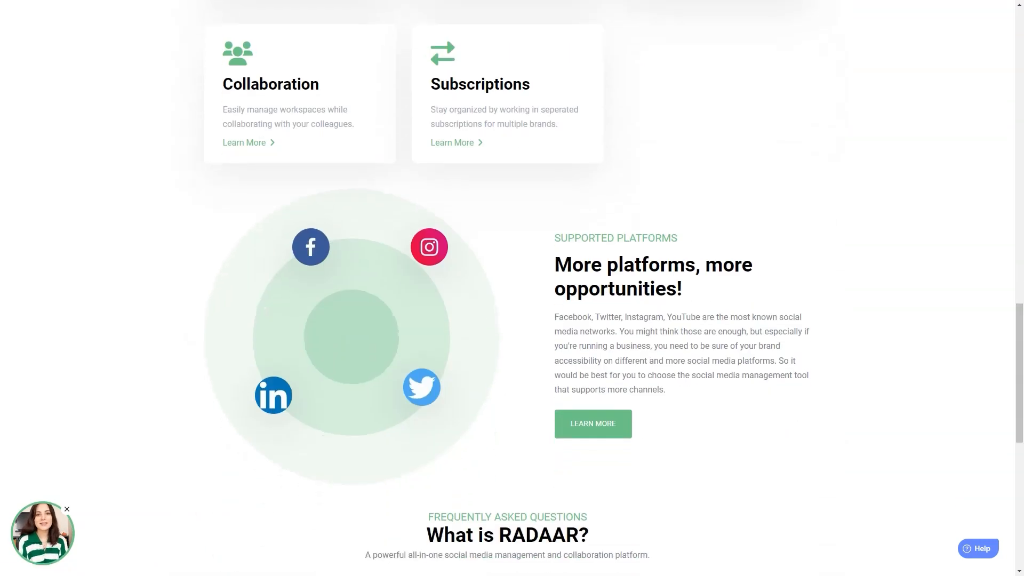
scroll(down, 3)
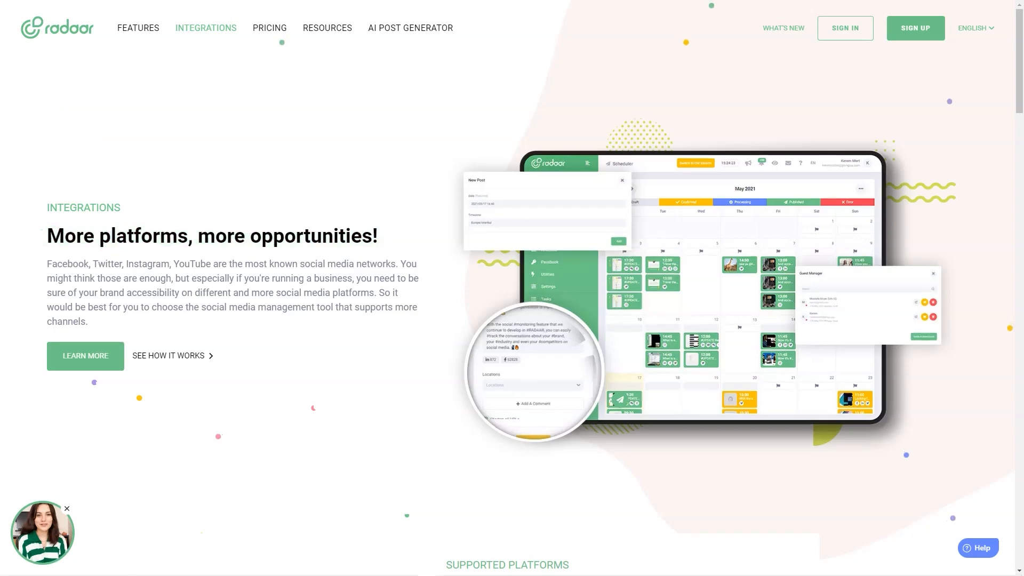
Scroll the Integrations page through platform cards and integrations to the comparison table and footer
scroll(down, 3)
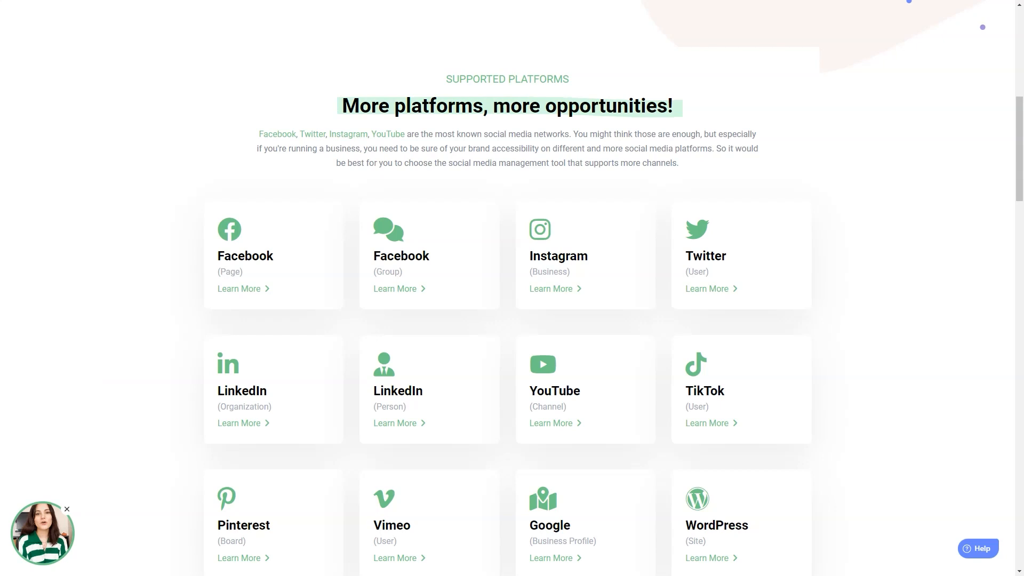
scroll(down, 3)
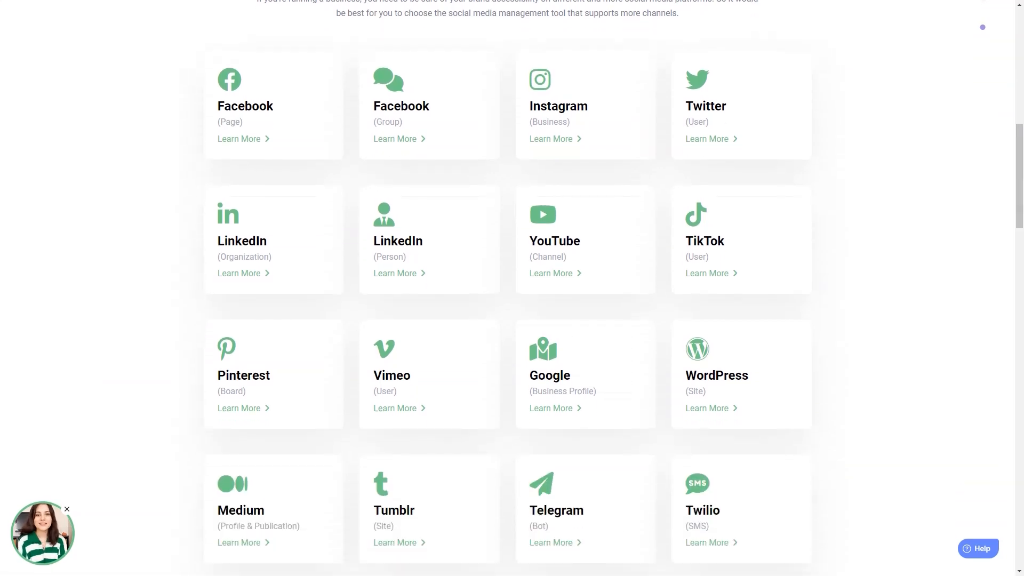
mouse_move(429, 240)
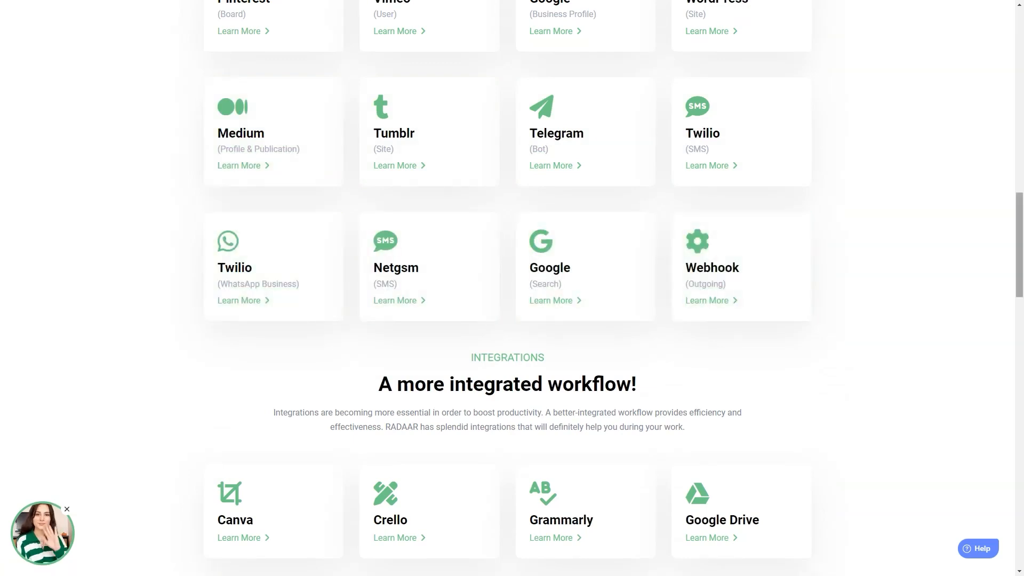
scroll(down, 3)
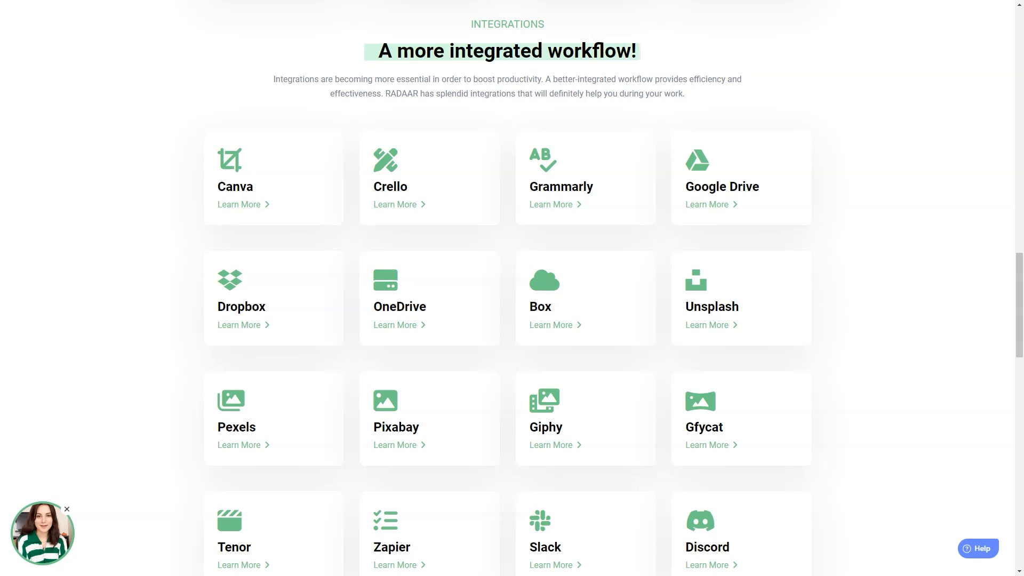
mouse_move(740, 178)
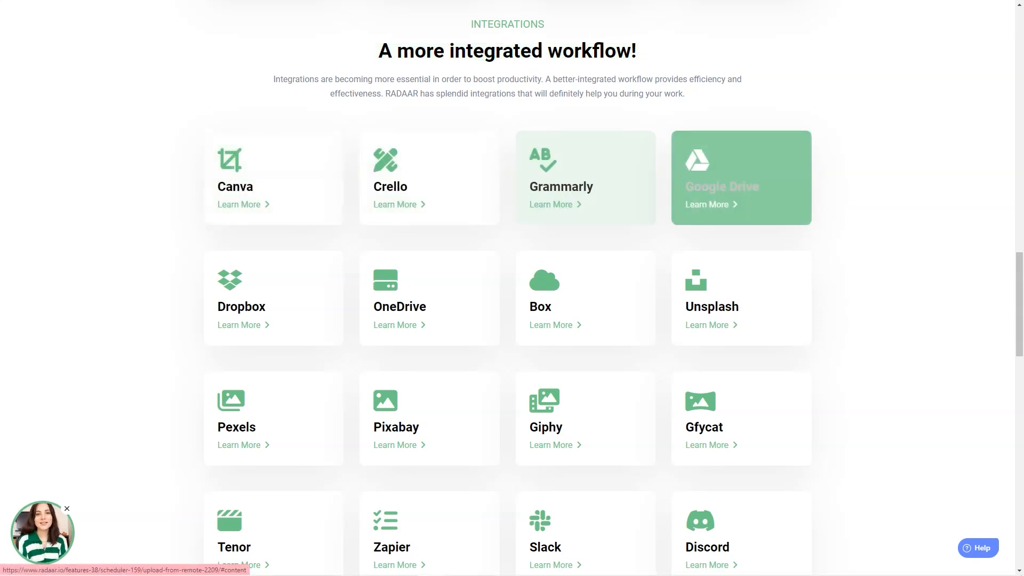
mouse_move(273, 417)
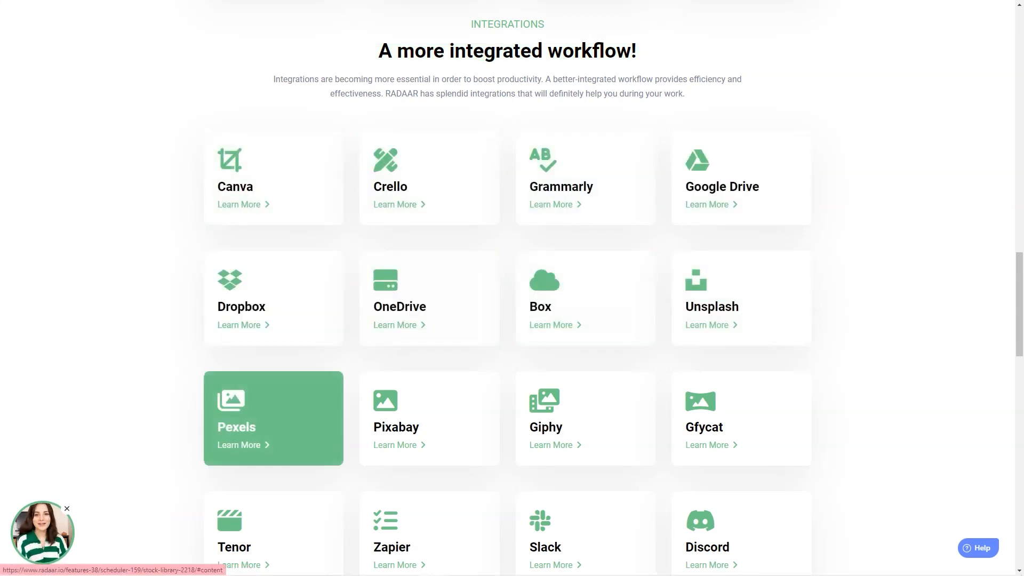
scroll(down, 3)
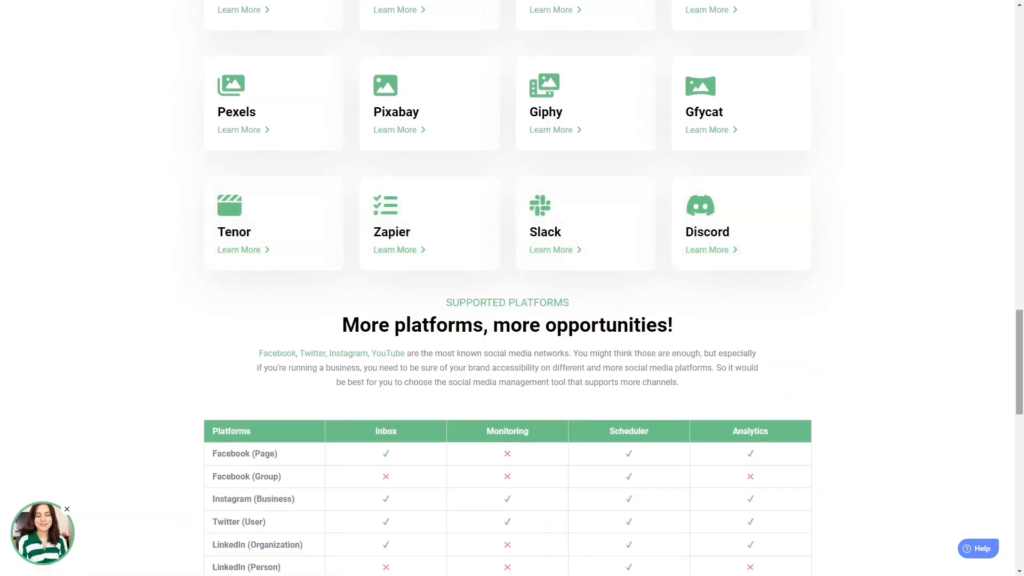
scroll(down, 3)
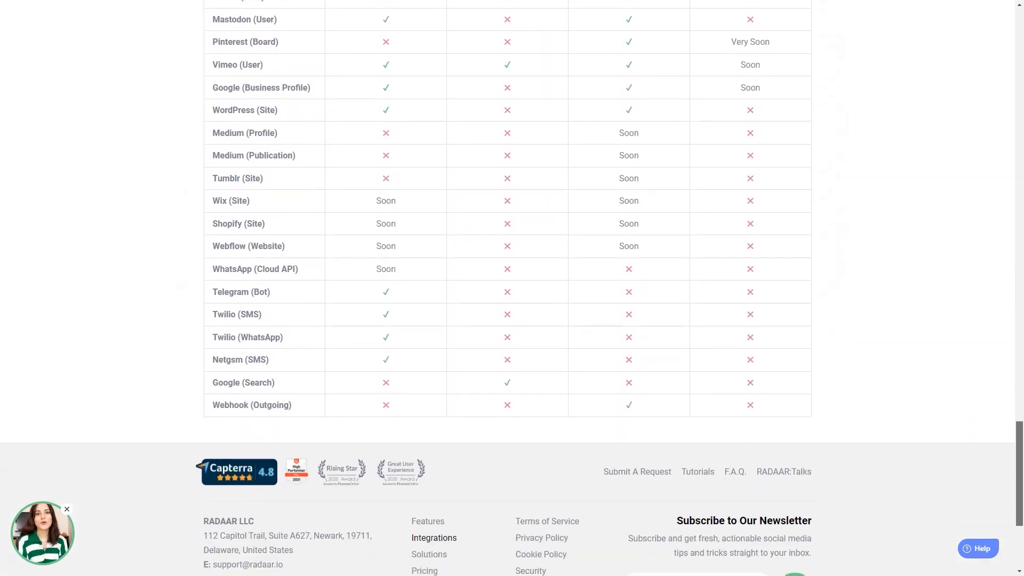
scroll(up, 3)
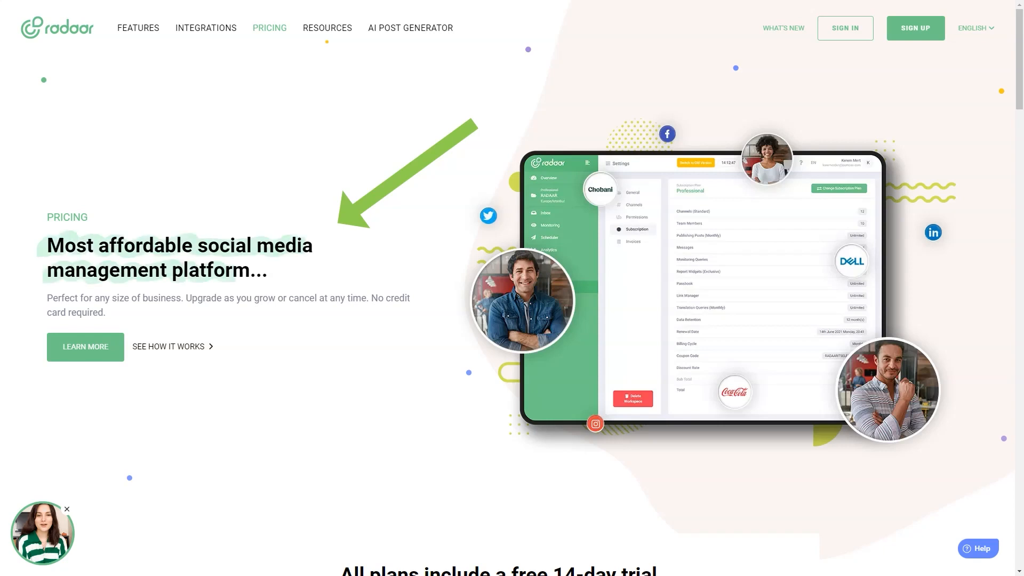
scroll(down, 3)
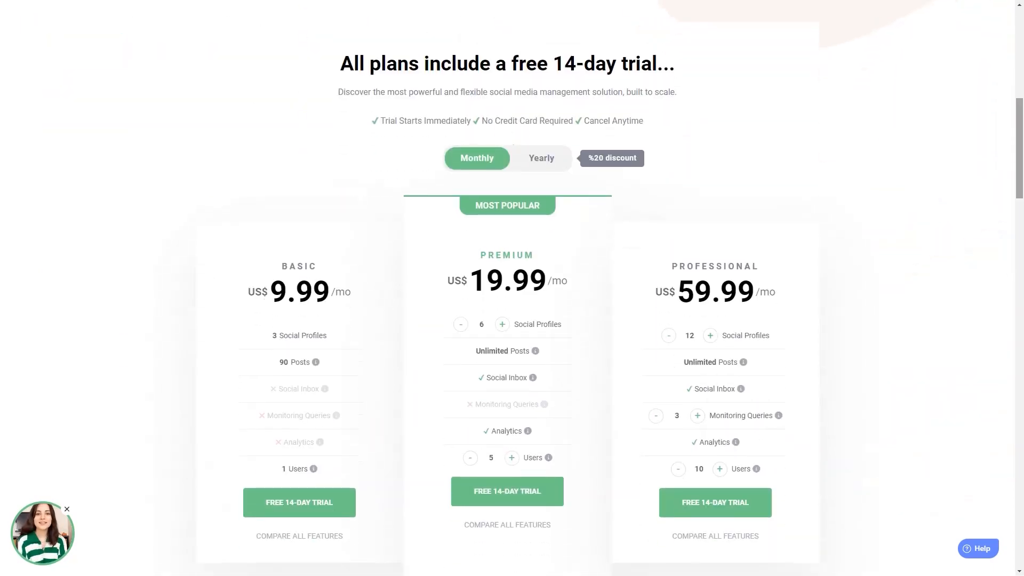
scroll(down, 3)
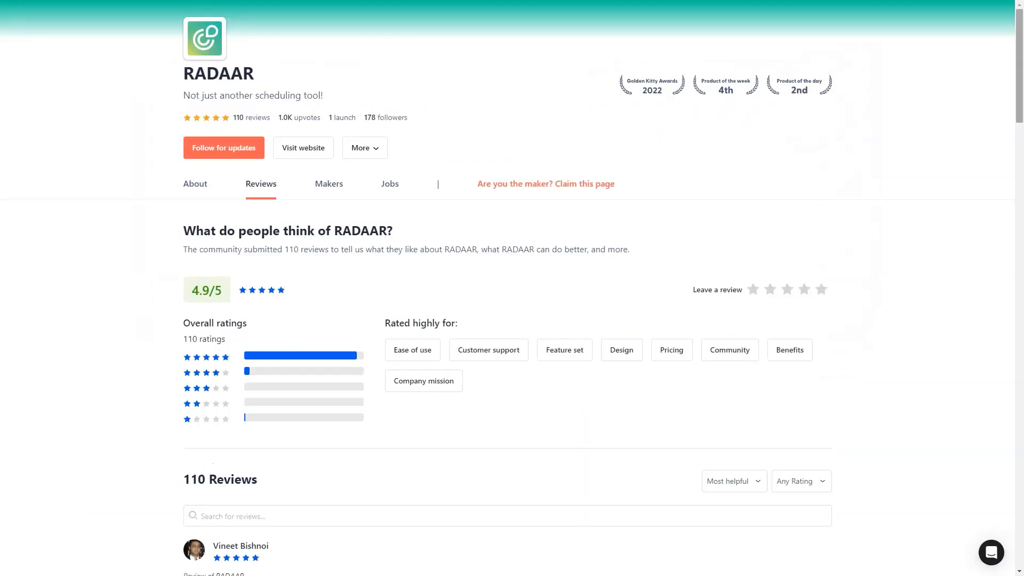
Scroll down through the RADAAR community reviews on Product Hunt
scroll(down, 3)
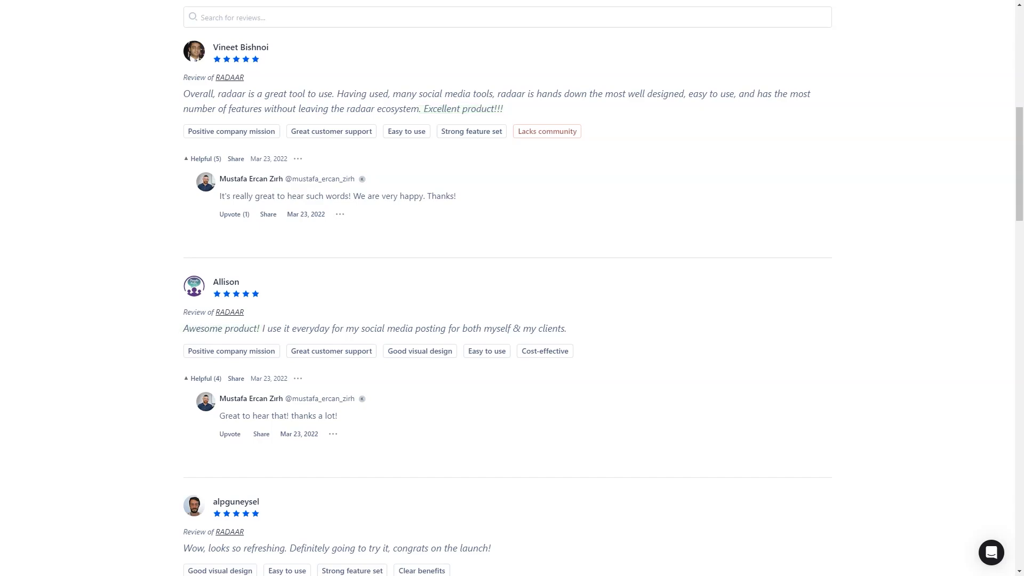
scroll(down, 3)
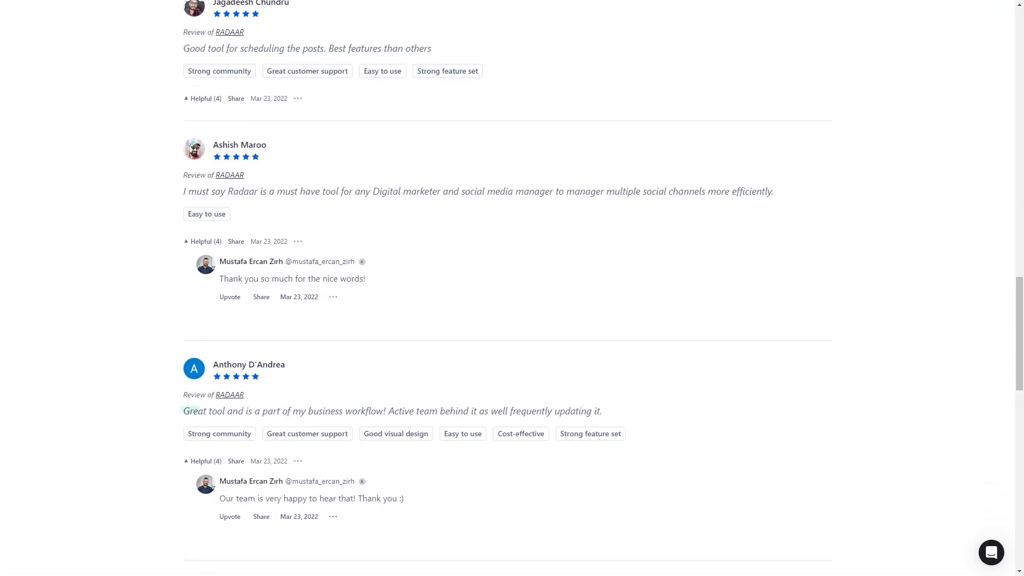
scroll(down, 3)
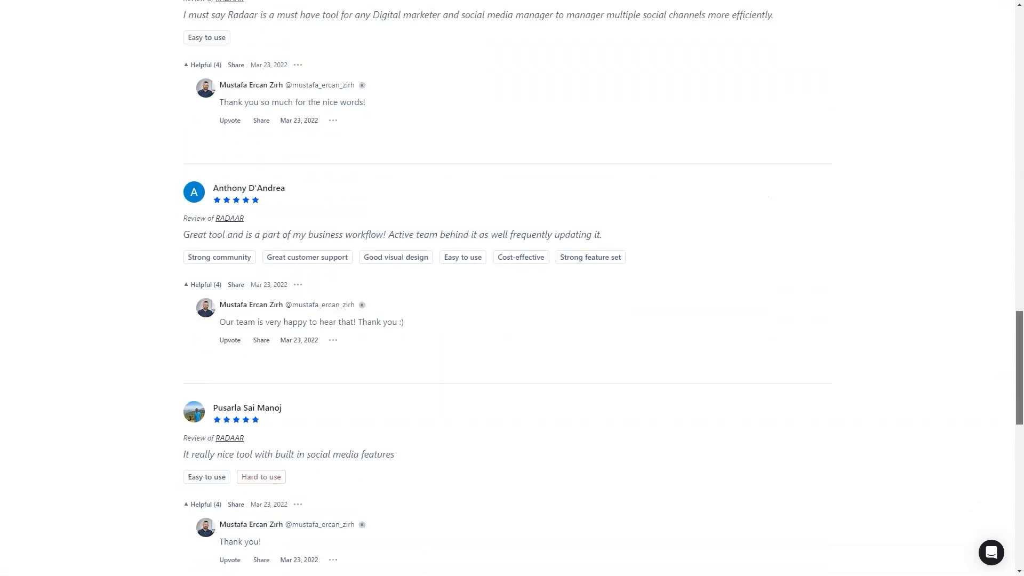
scroll(down, 3)
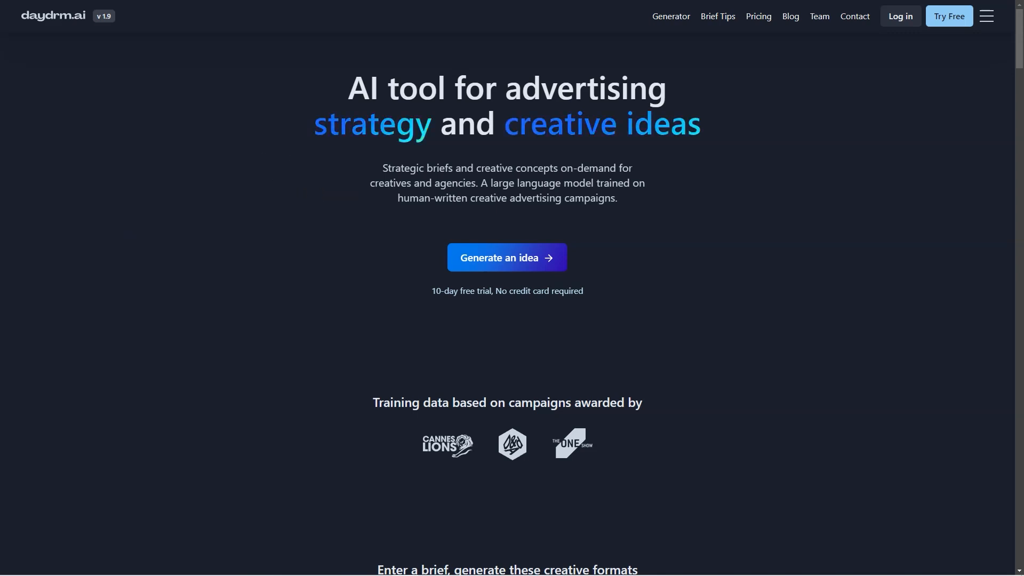
Scroll past the creative formats, two generators and testimonials to the Death Wish Coffee example
scroll(down, 3)
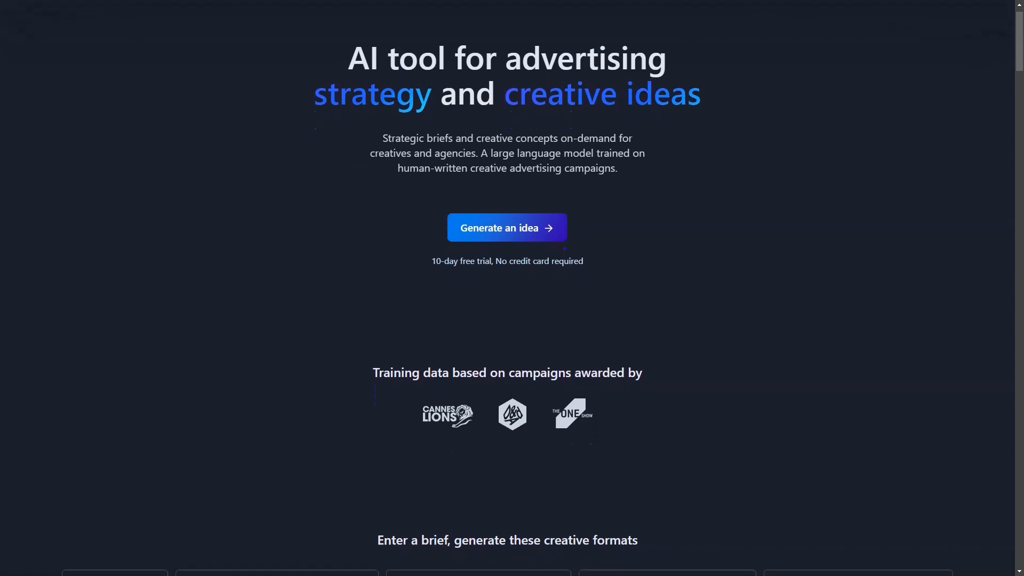
scroll(down, 3)
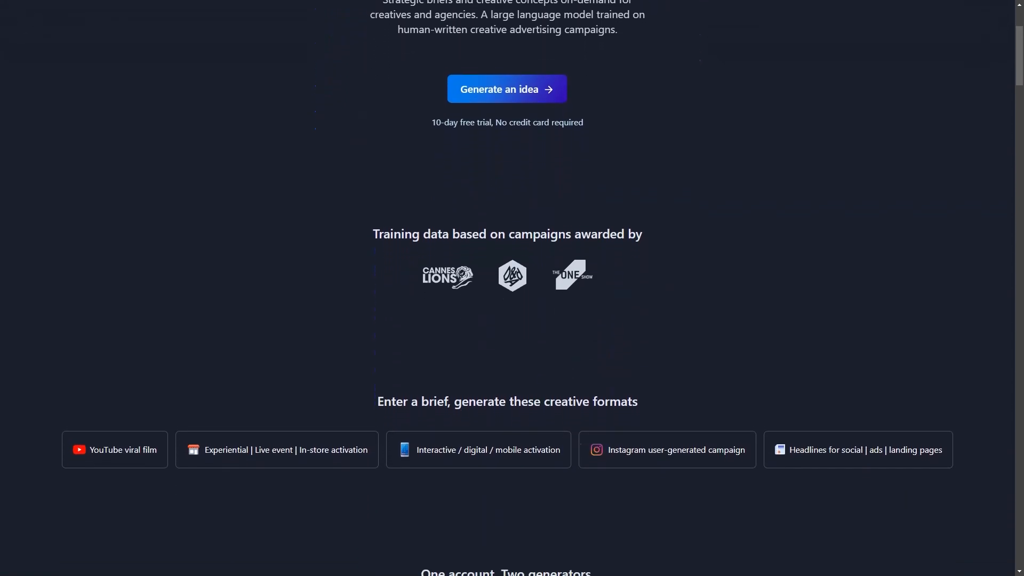
scroll(down, 3)
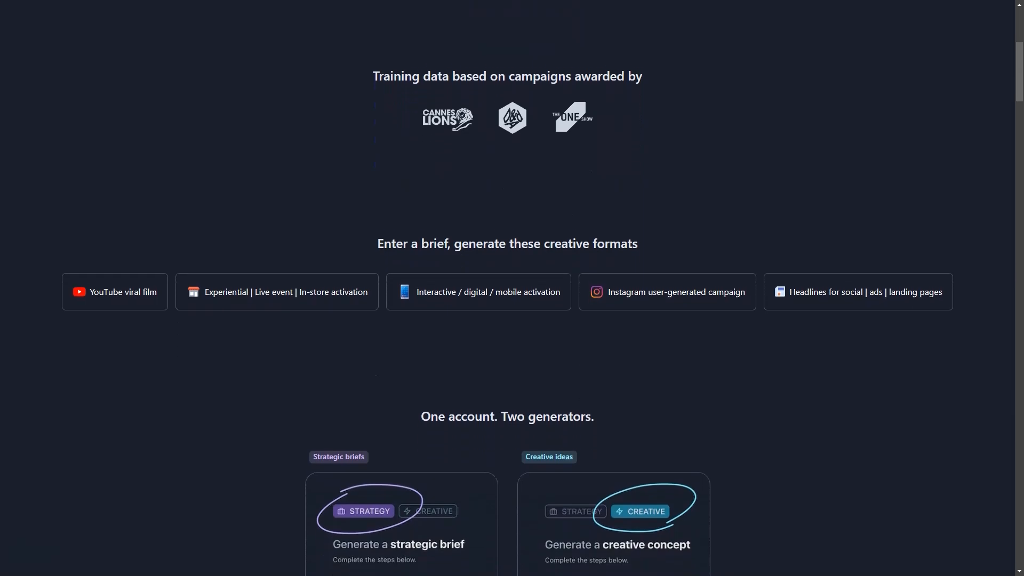
scroll(down, 3)
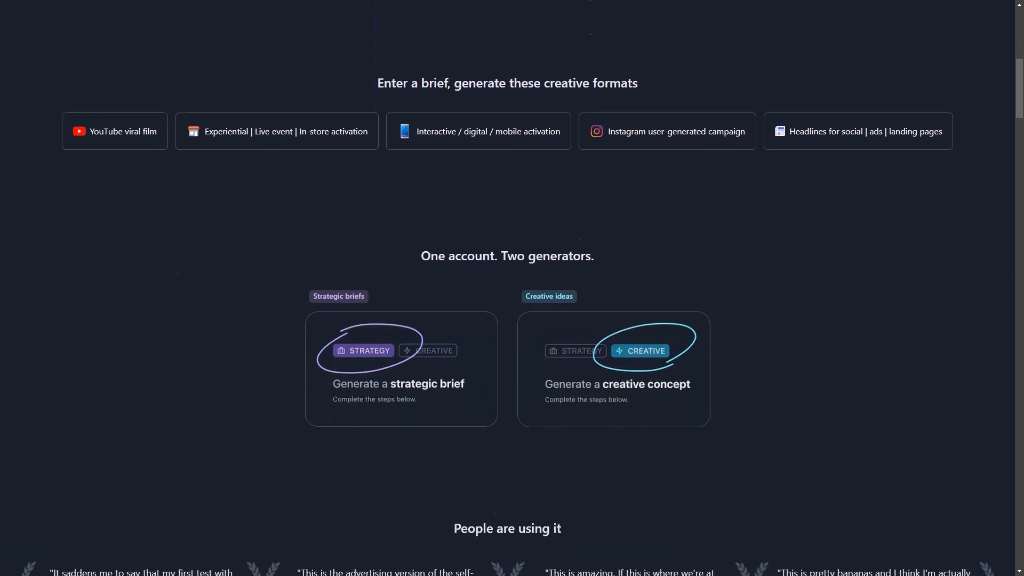
scroll(down, 3)
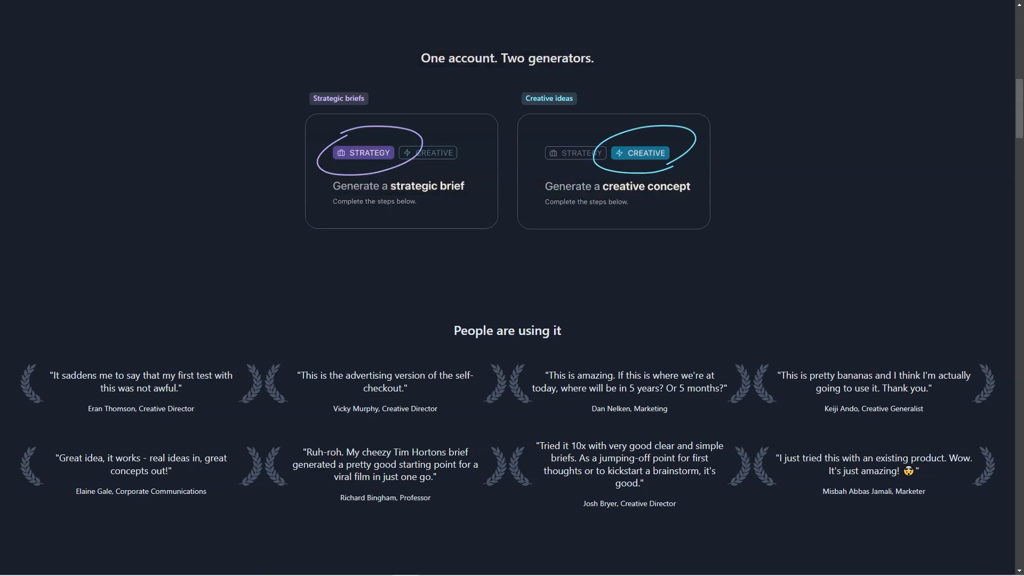
scroll(down, 3)
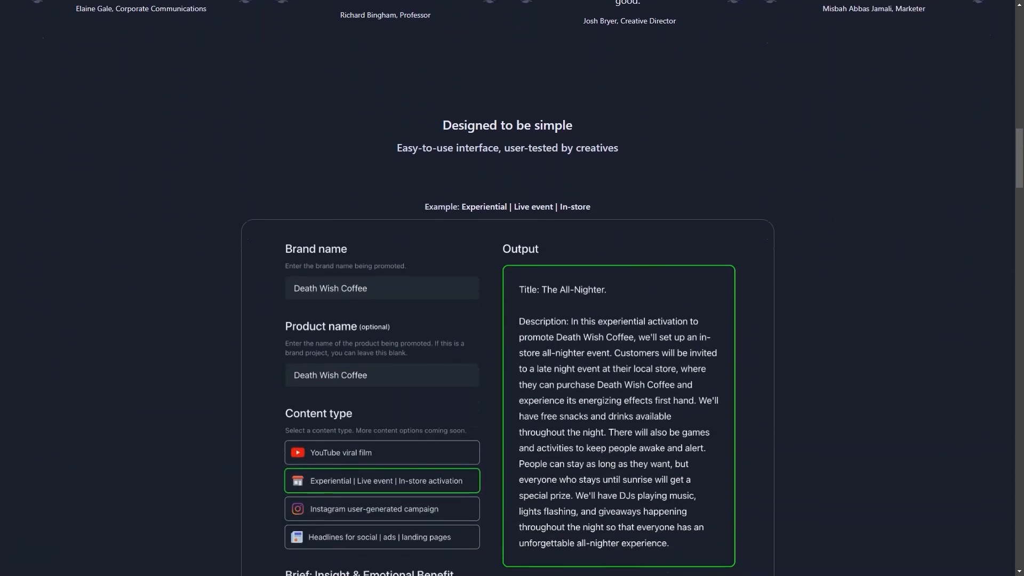
Scroll through the Death Wish Coffee and Gorilla Glue examples to the save-ideas-to-folders feature
scroll(down, 3)
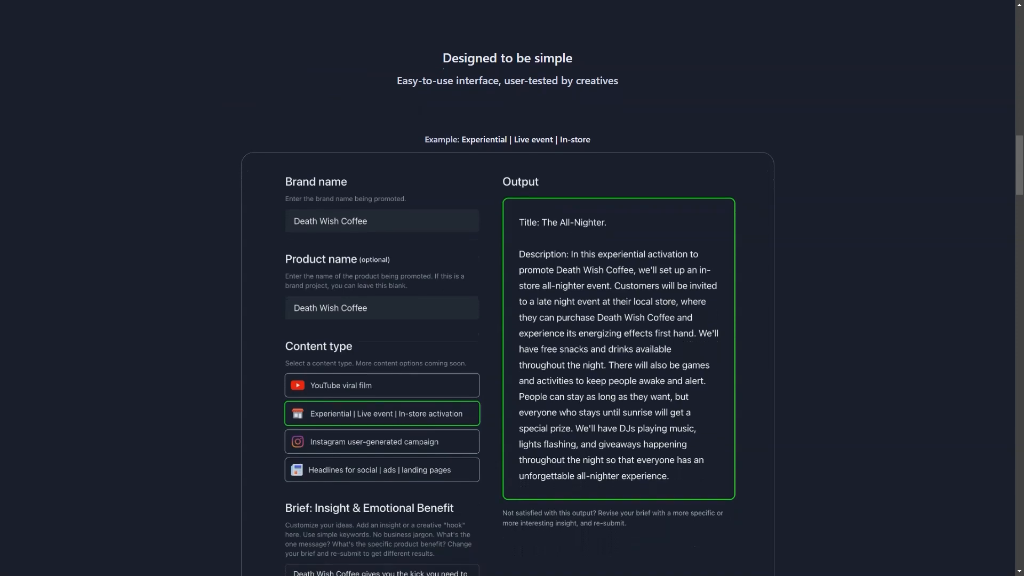
scroll(down, 3)
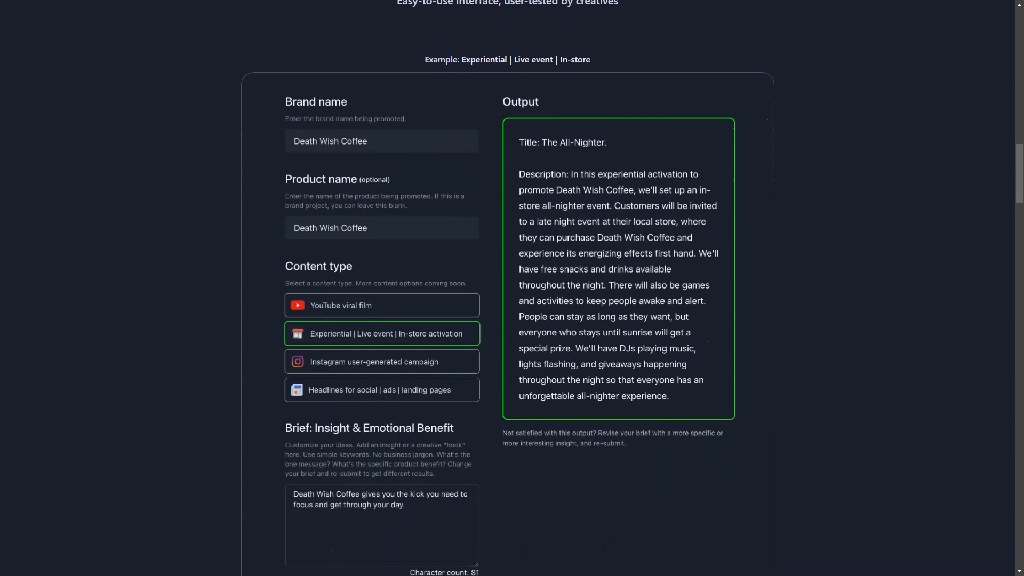
scroll(down, 3)
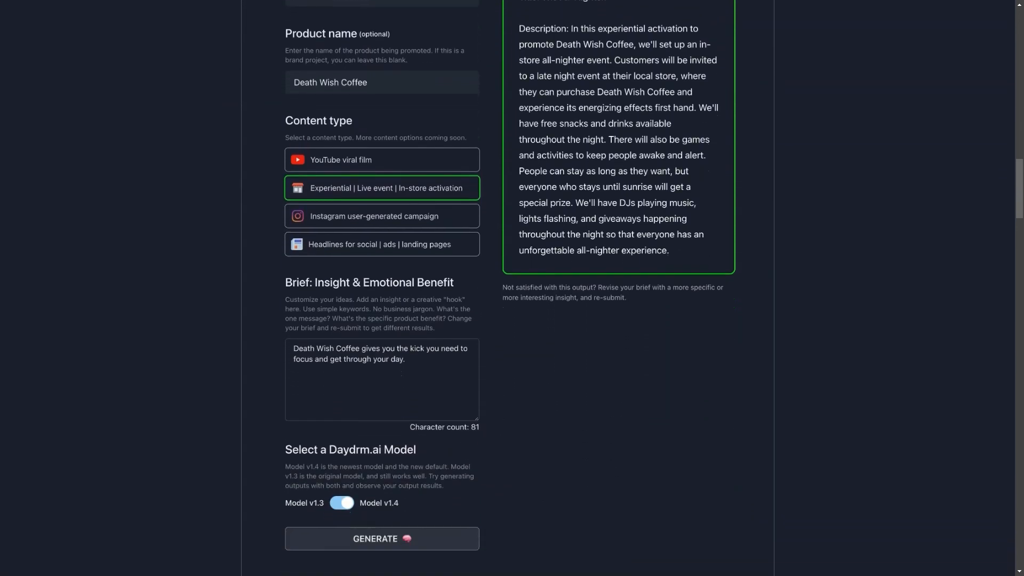
scroll(down, 3)
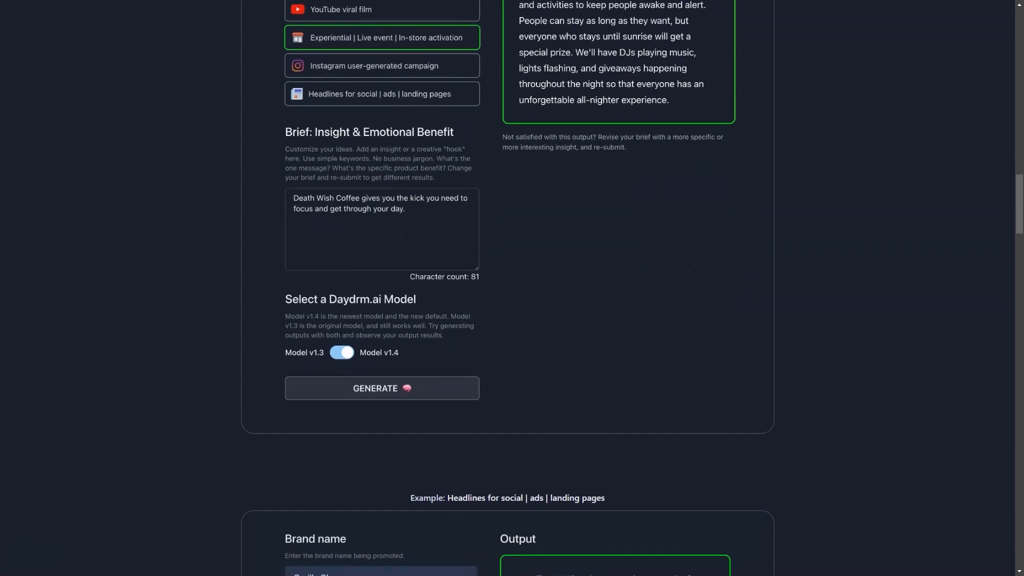
scroll(down, 3)
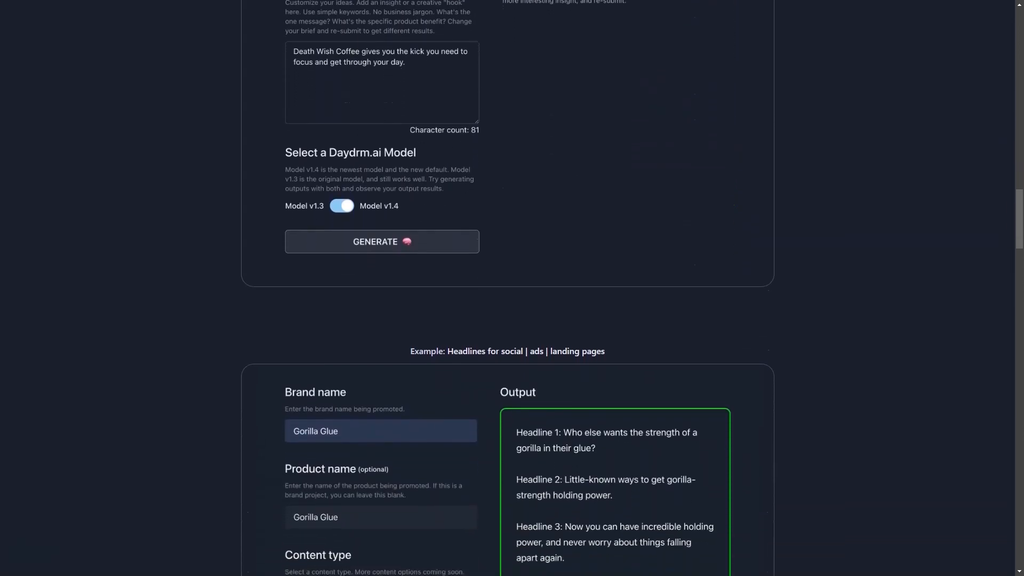
scroll(down, 3)
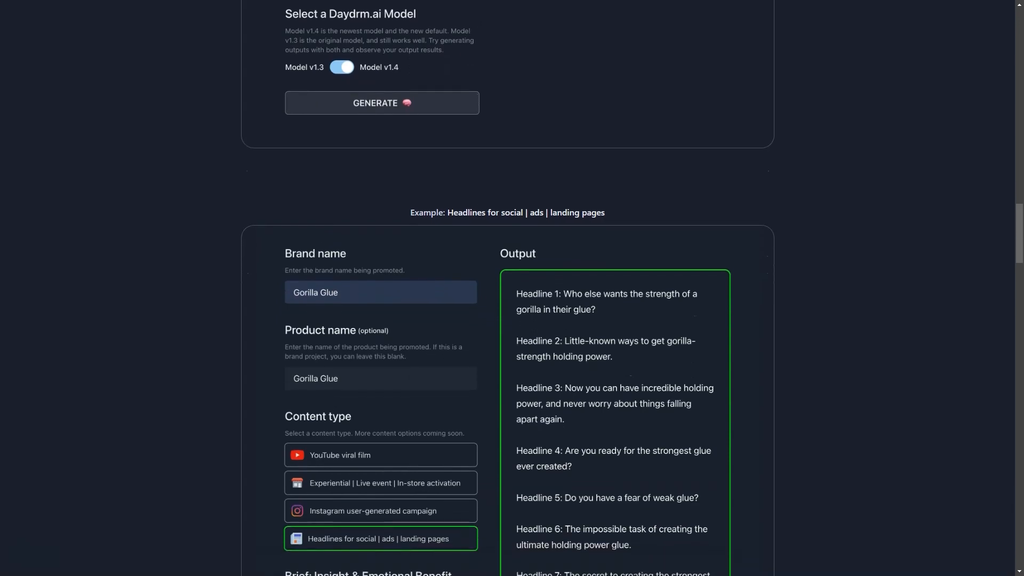
scroll(down, 3)
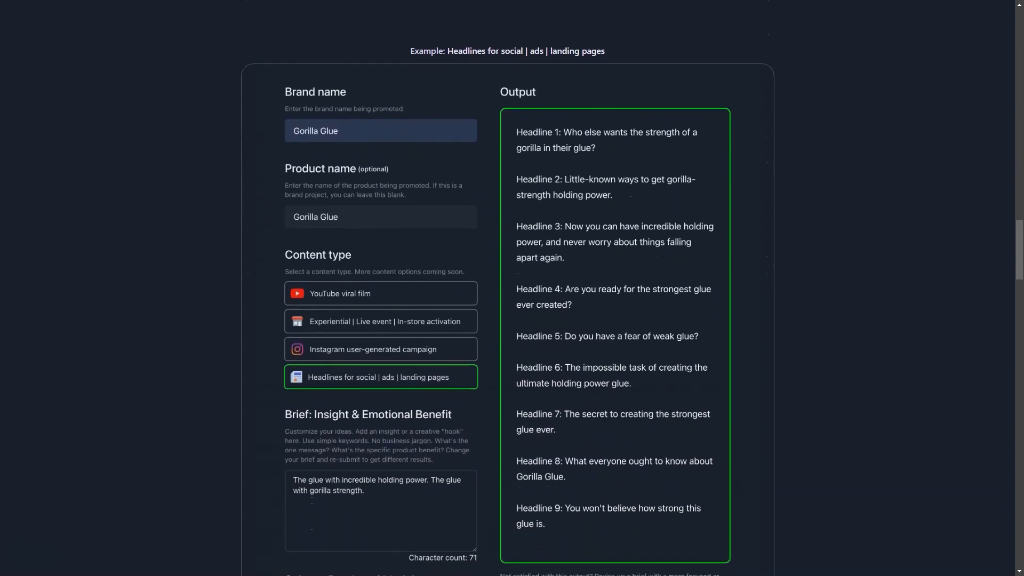
scroll(down, 3)
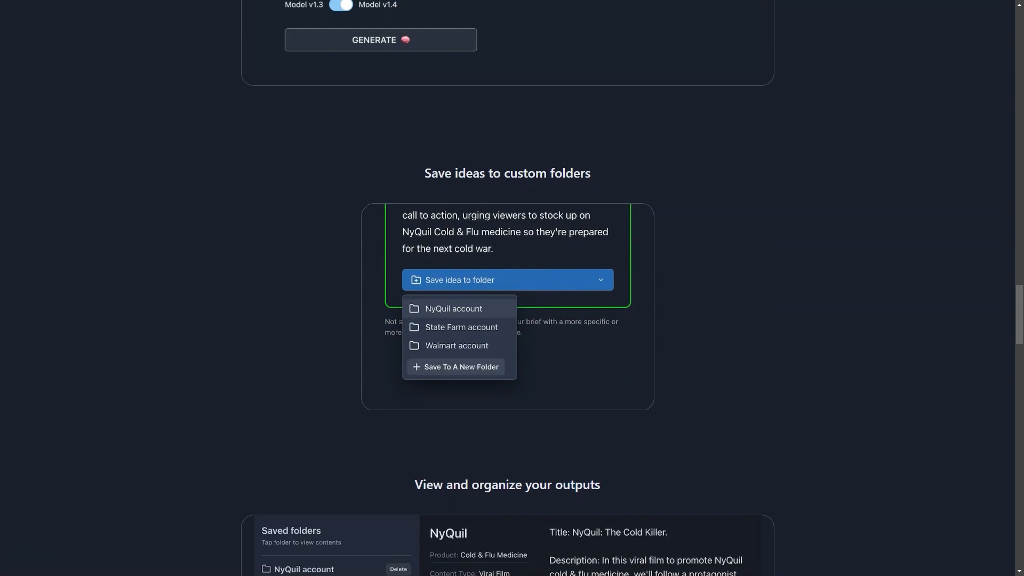
Scroll through the Save ideas and organize-outputs sections to the Ford, Charmin and Kleenex example briefs
scroll(down, 3)
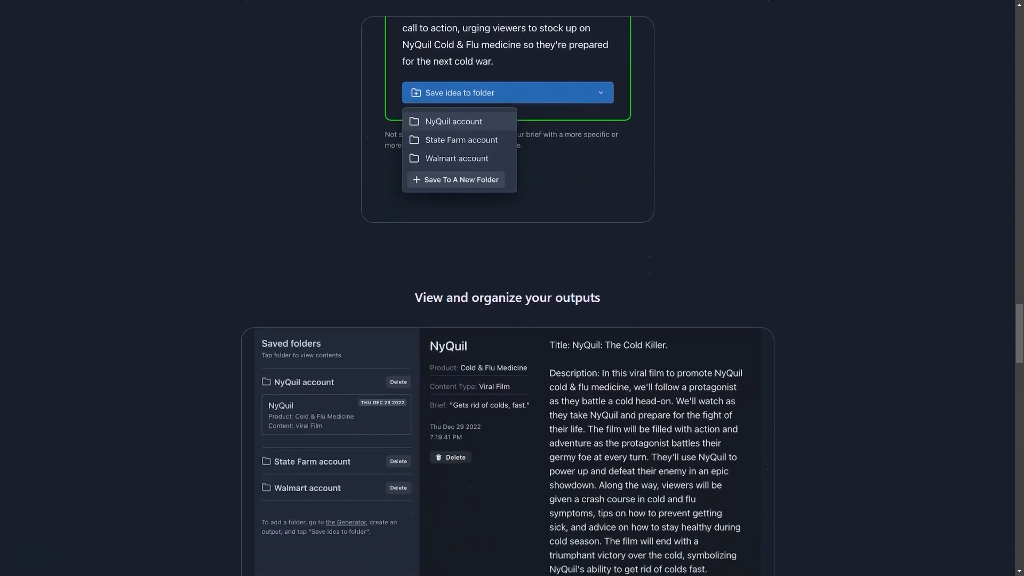
scroll(down, 3)
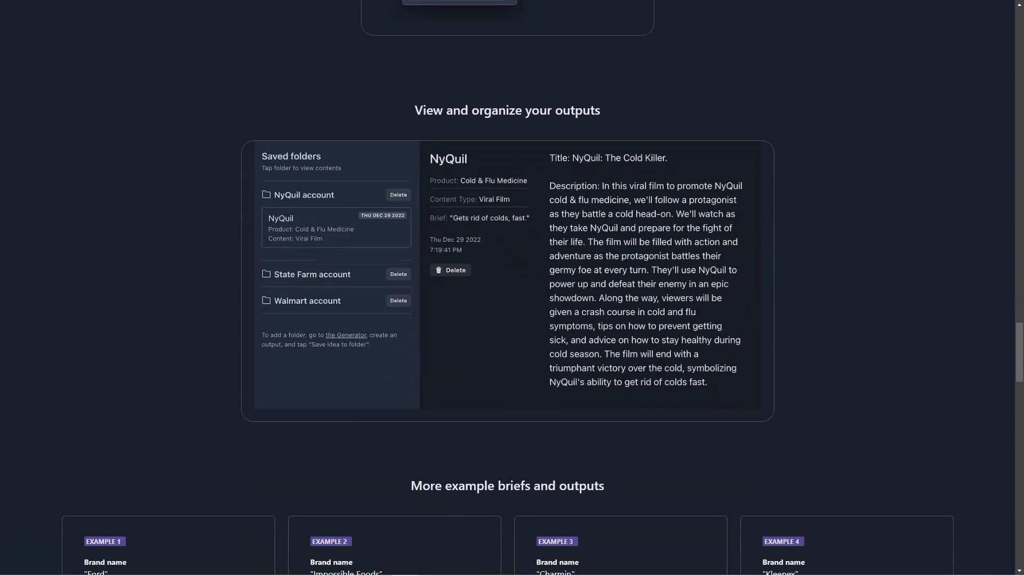
scroll(down, 3)
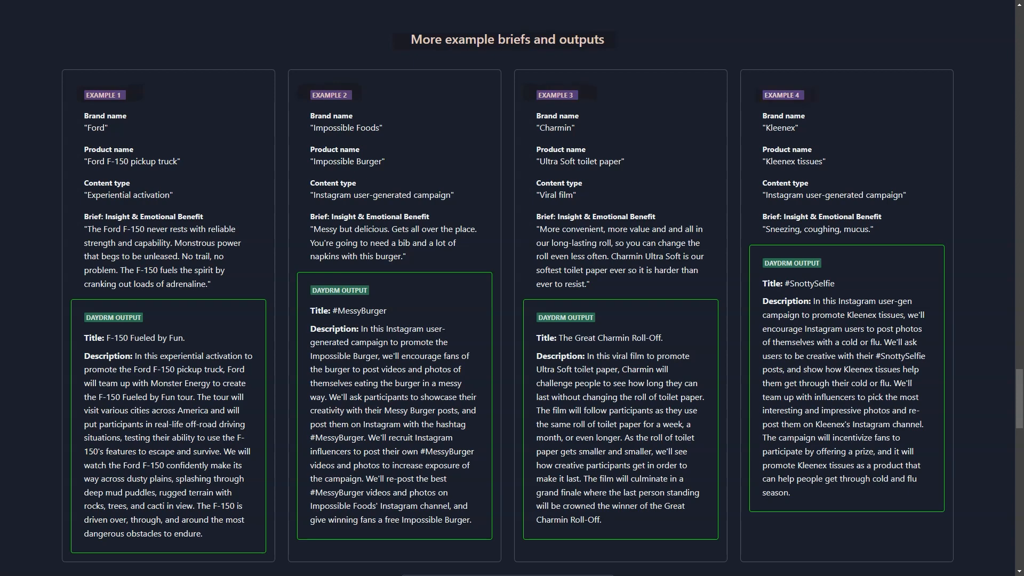
Scroll past the Delta example, blog post and email signup, then go to the user-submitted Brief Tips page
scroll(down, 3)
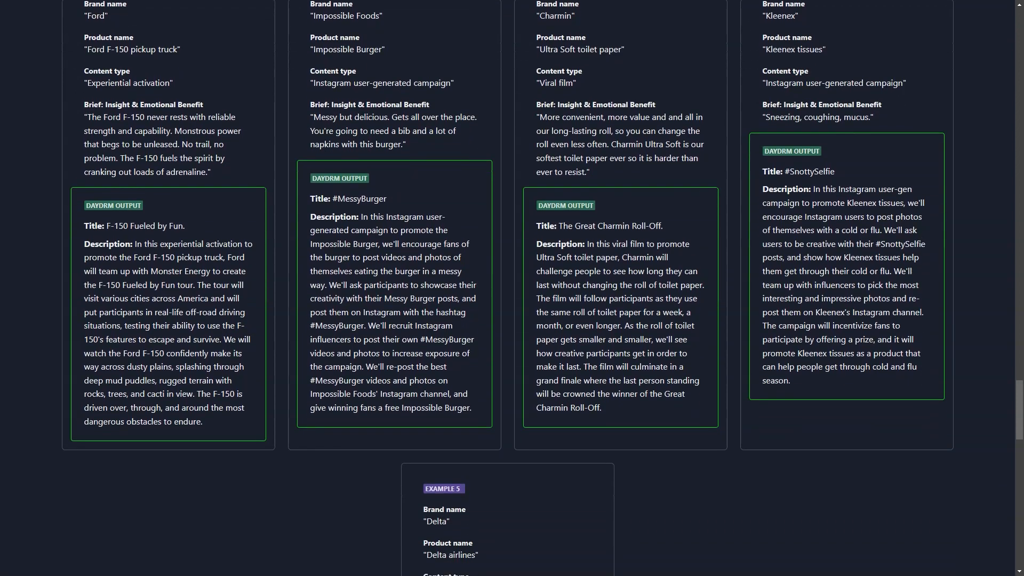
scroll(down, 3)
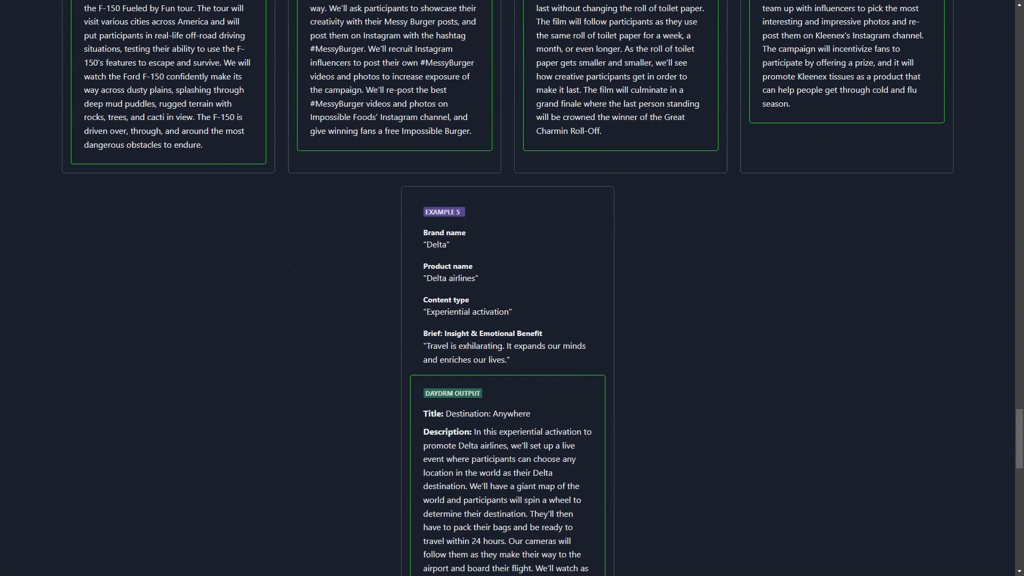
scroll(down, 3)
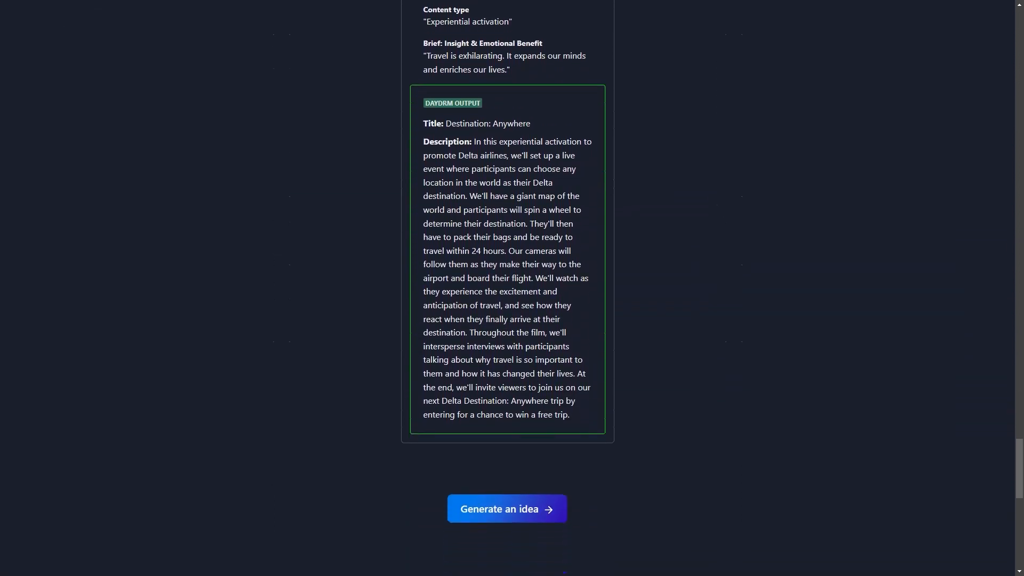
scroll(down, 3)
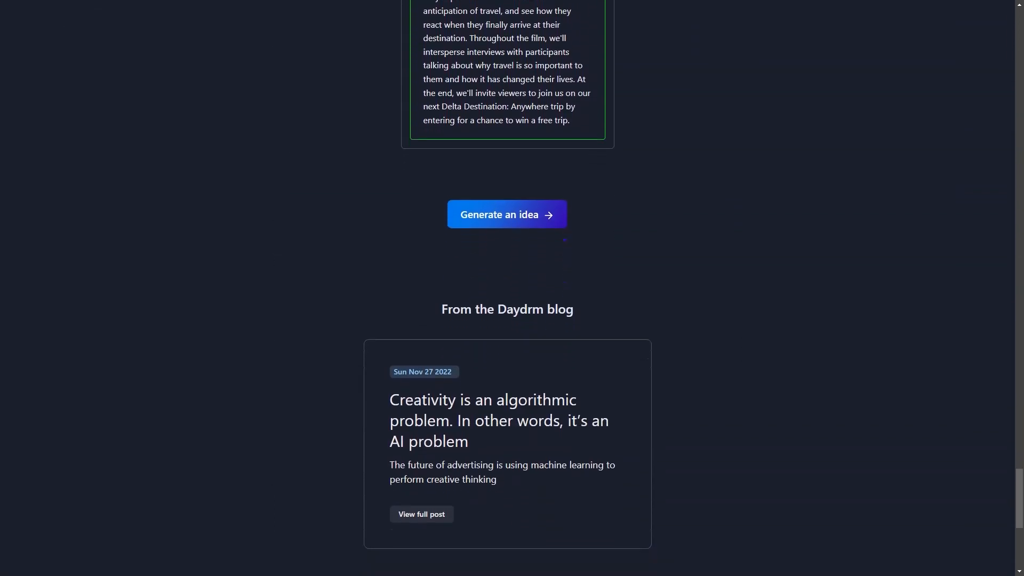
scroll(down, 3)
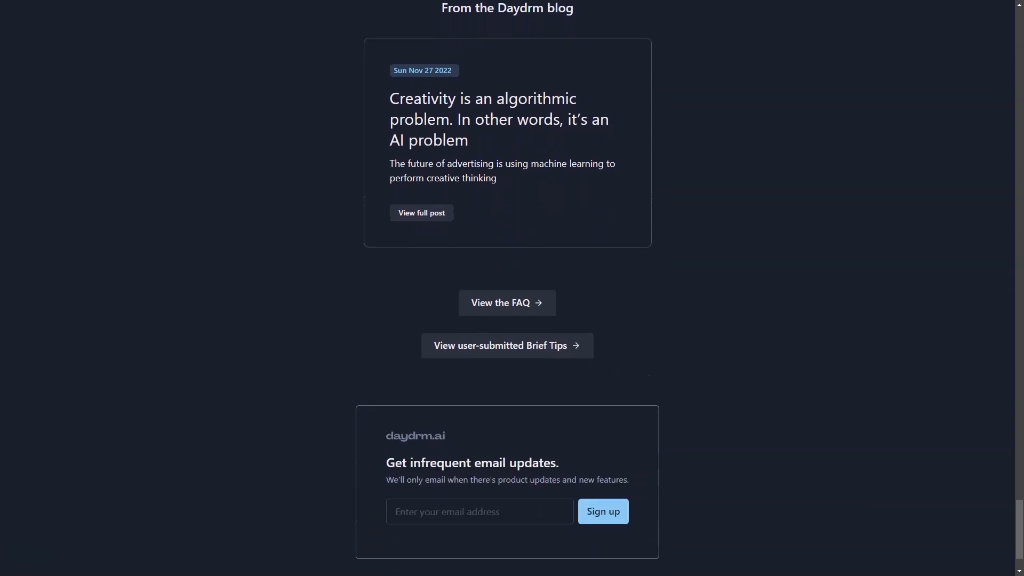
scroll(down, 3)
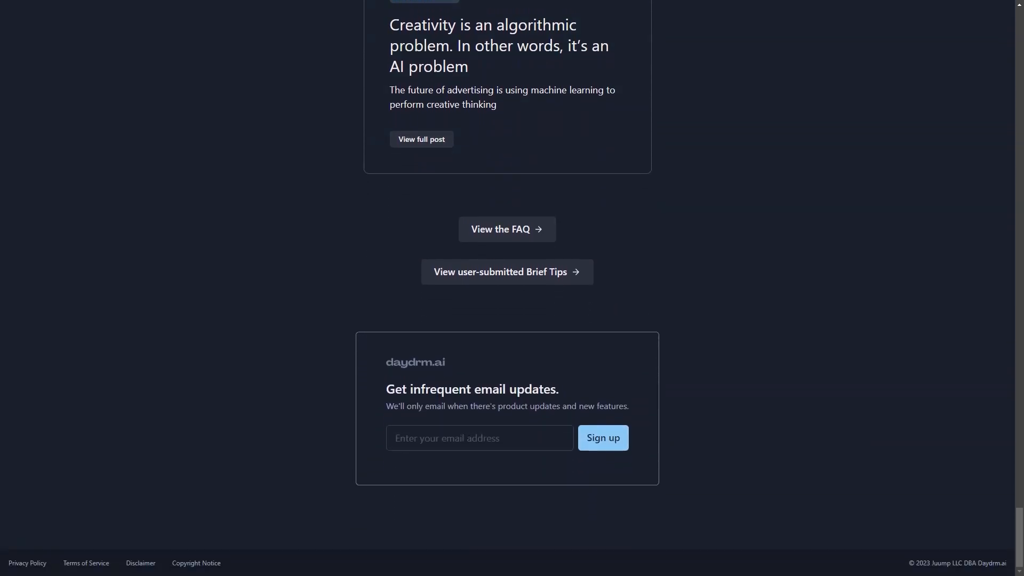
click(506, 272)
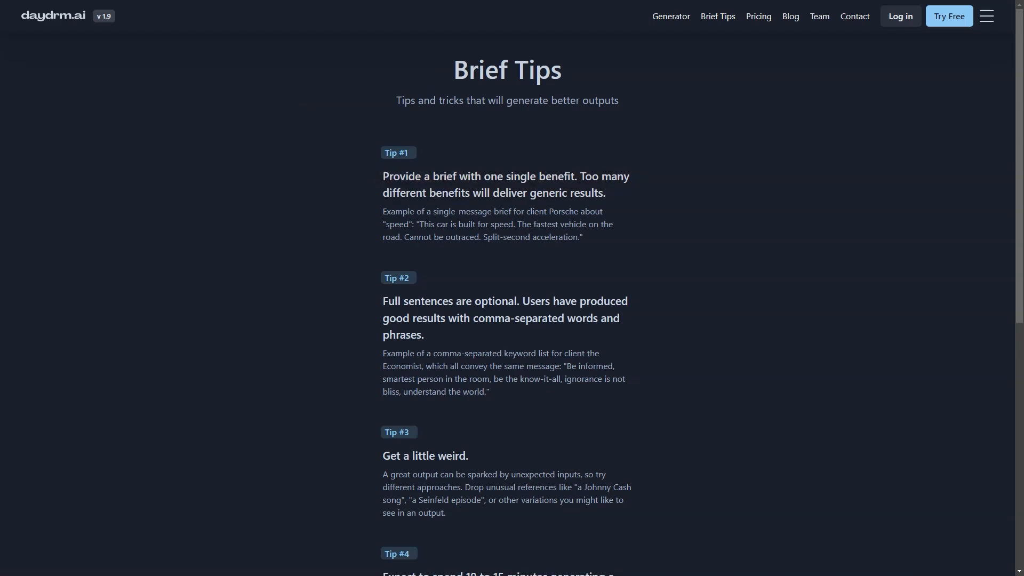
Read all four Brief Tips down to the Generate an idea button and email sign-up, then switch to Jackrabbit Ops
scroll(down, 3)
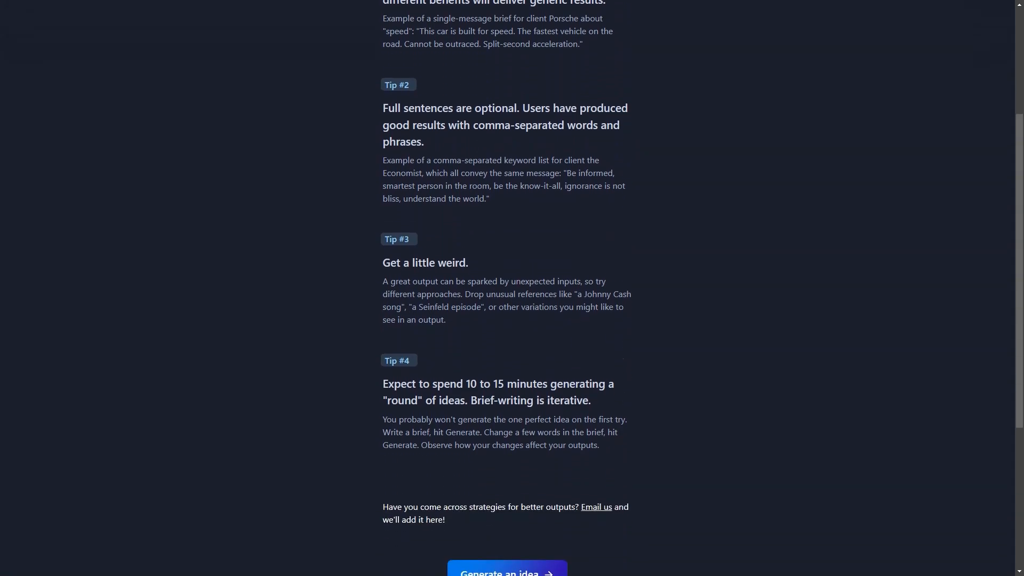
scroll(down, 3)
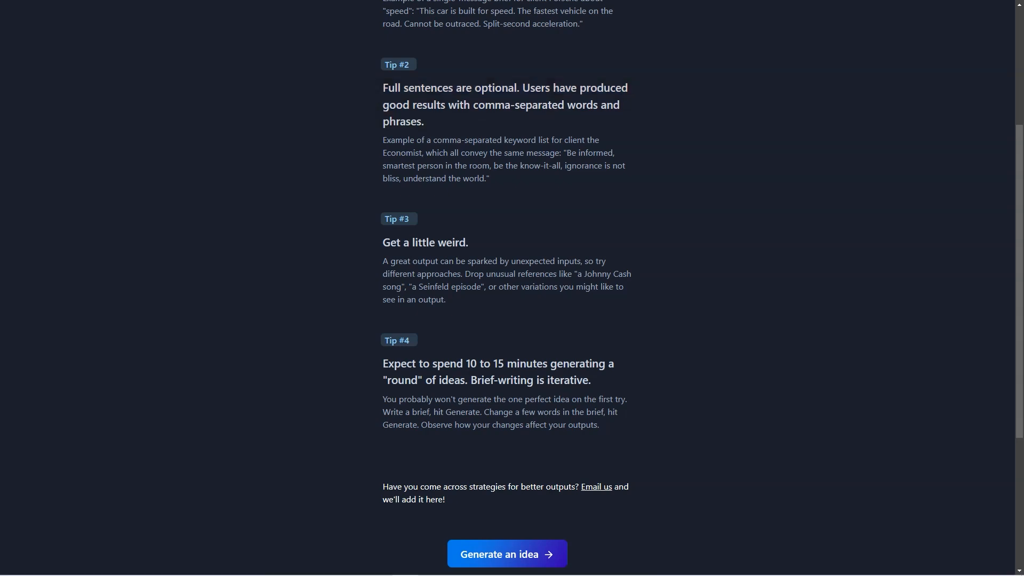
scroll(down, 3)
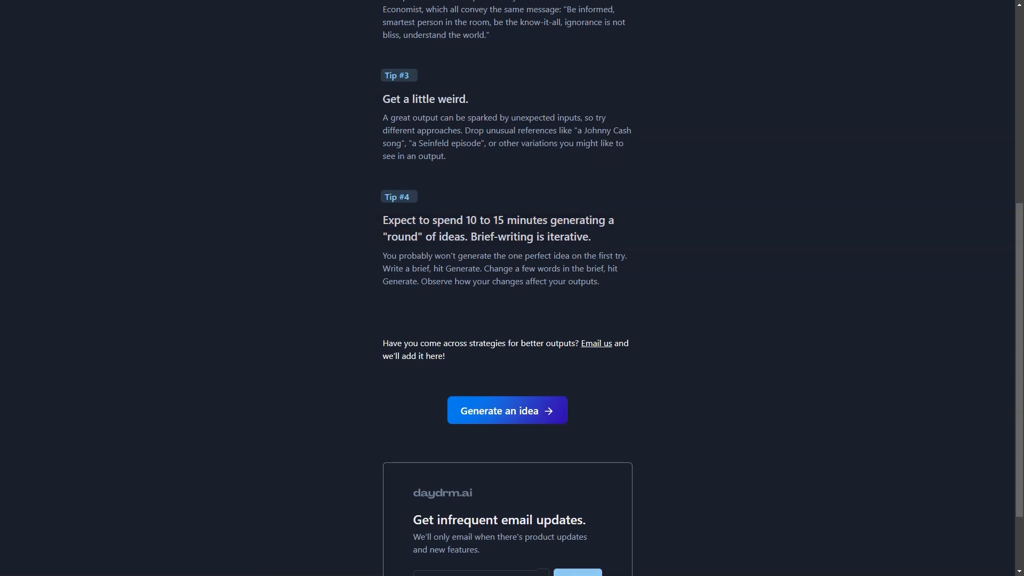
scroll(down, 3)
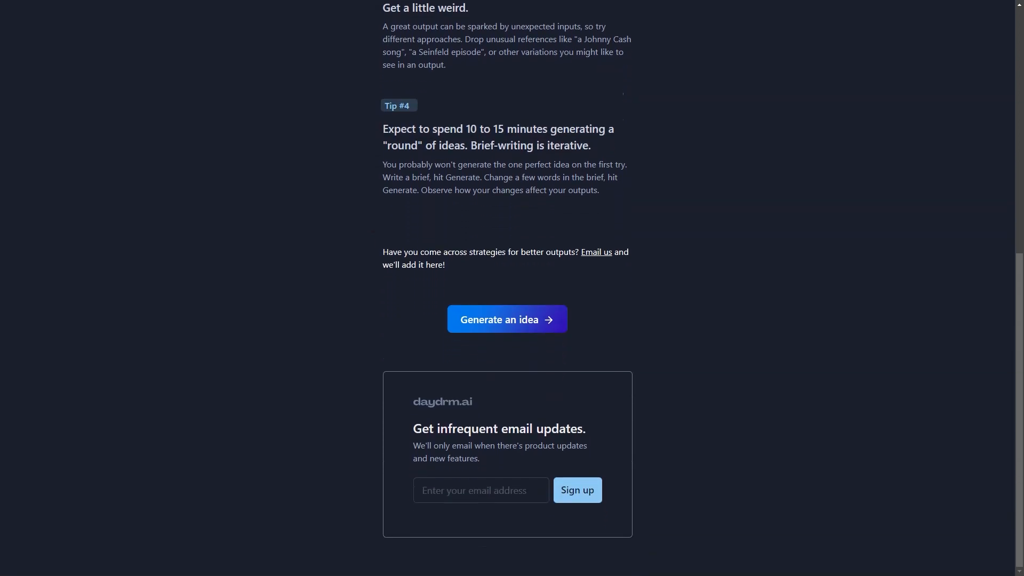
click(767, 16)
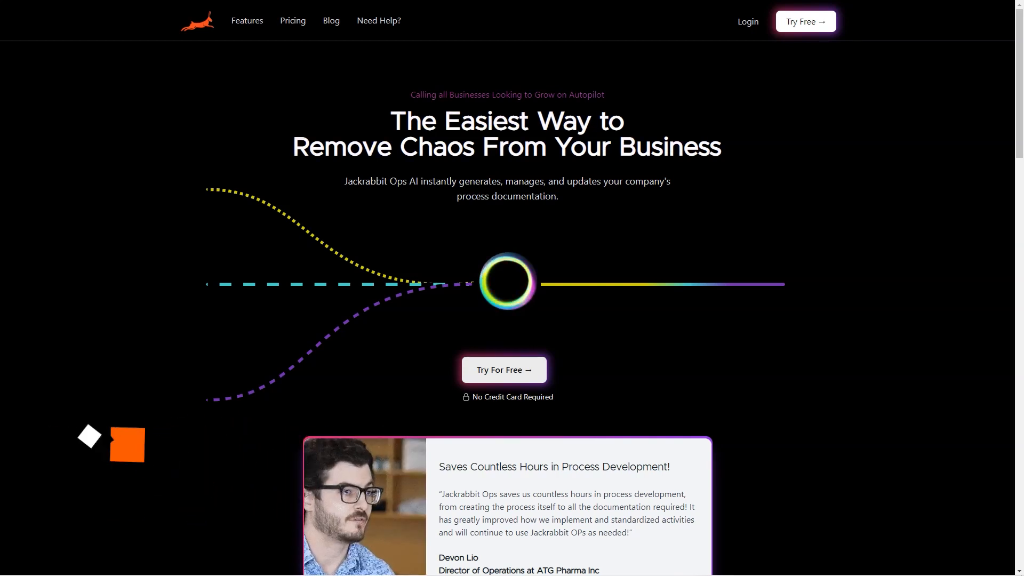
Scroll the Jackrabbit Ops homepage past the testimonial and demo video through How It Works step 3
scroll(down, 3)
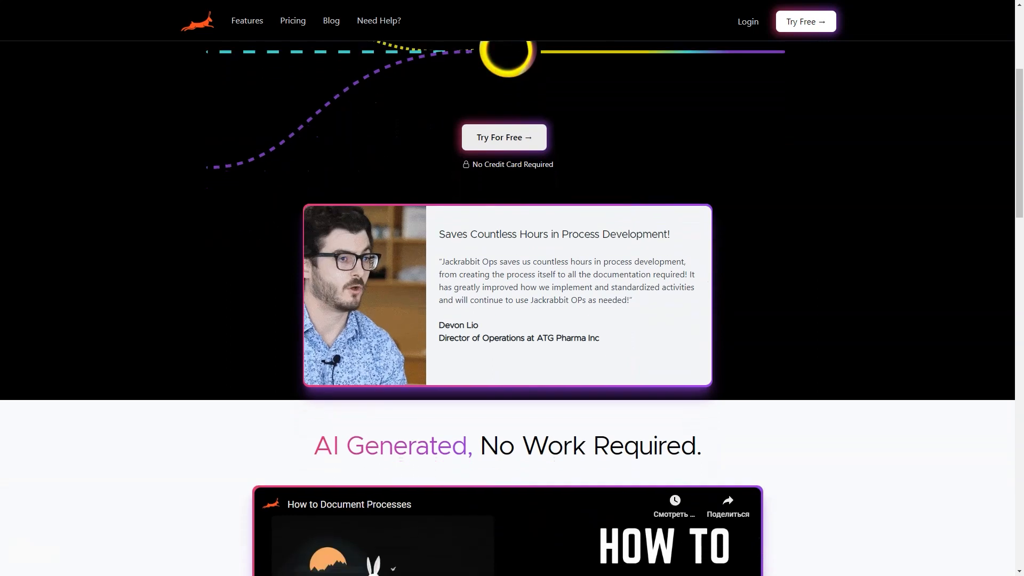
scroll(down, 3)
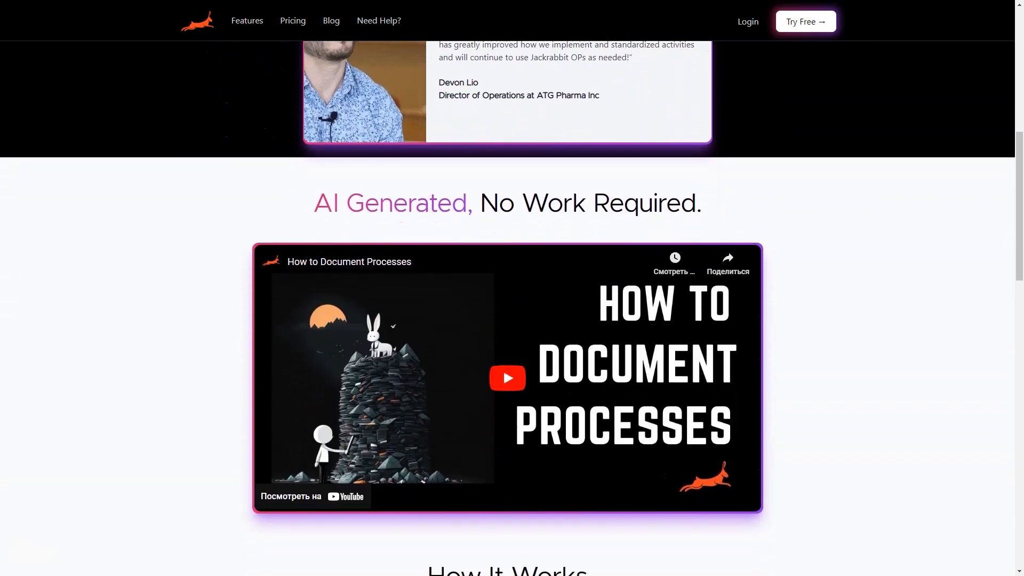
scroll(down, 3)
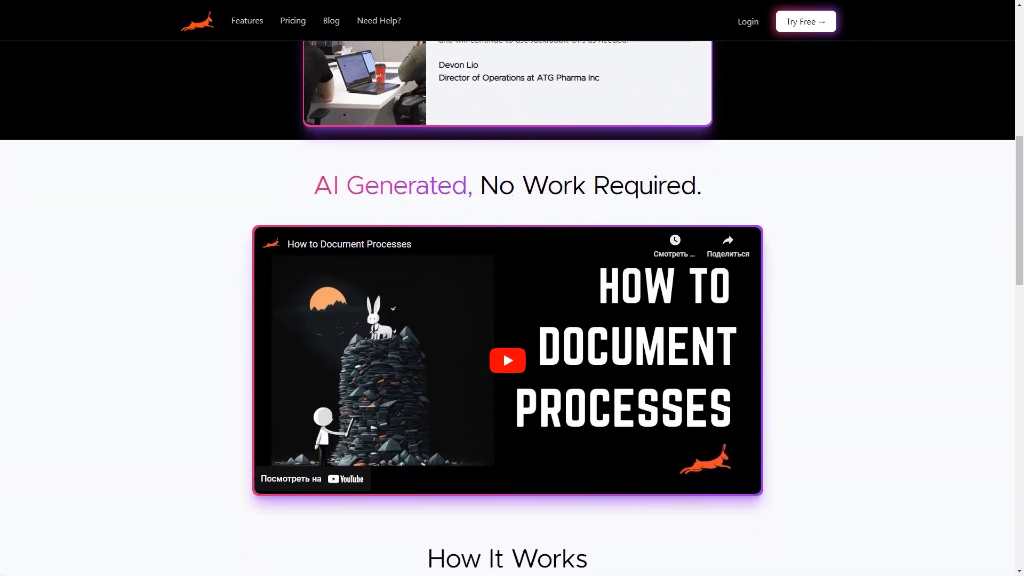
scroll(down, 3)
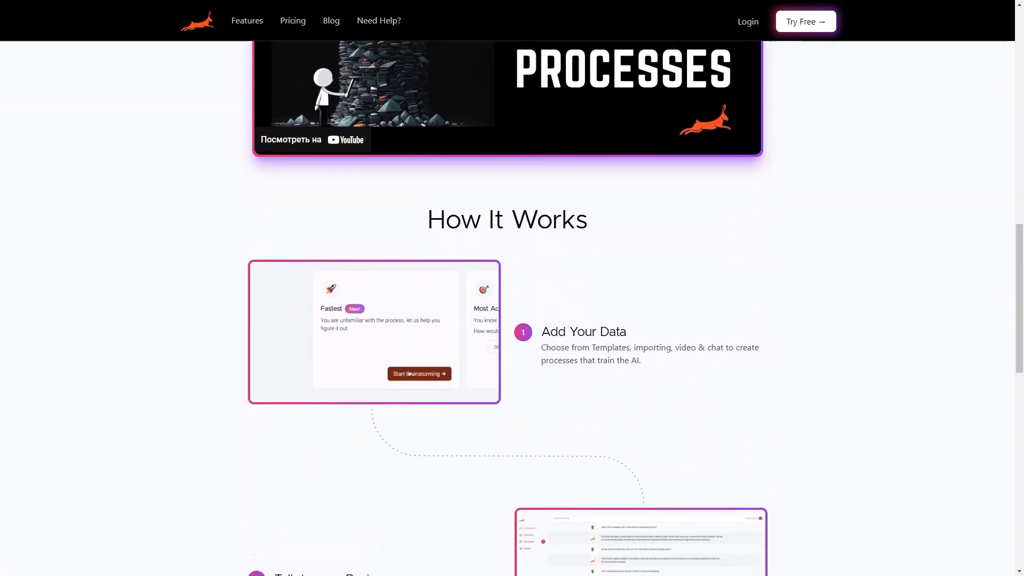
scroll(down, 3)
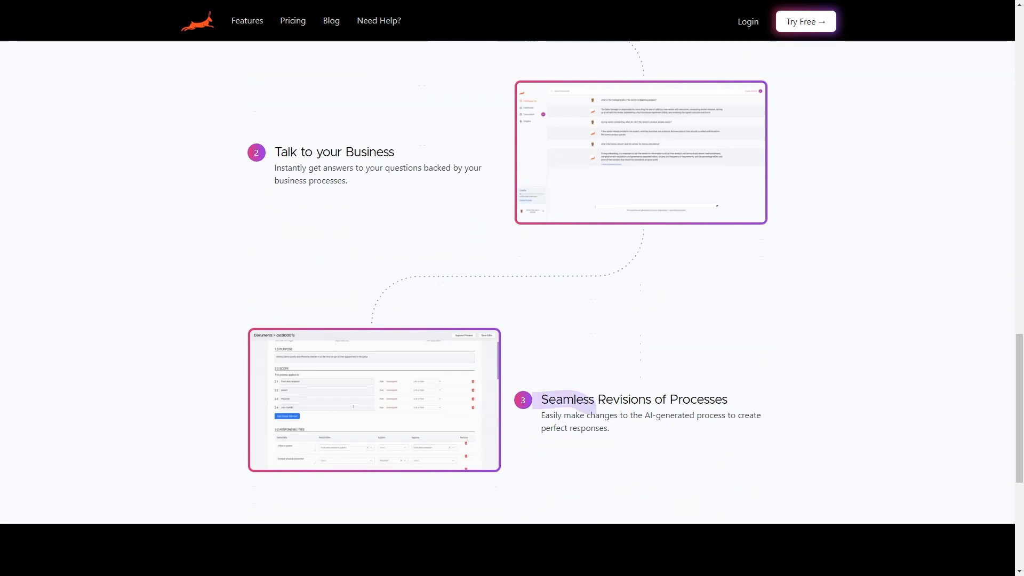
scroll(down, 3)
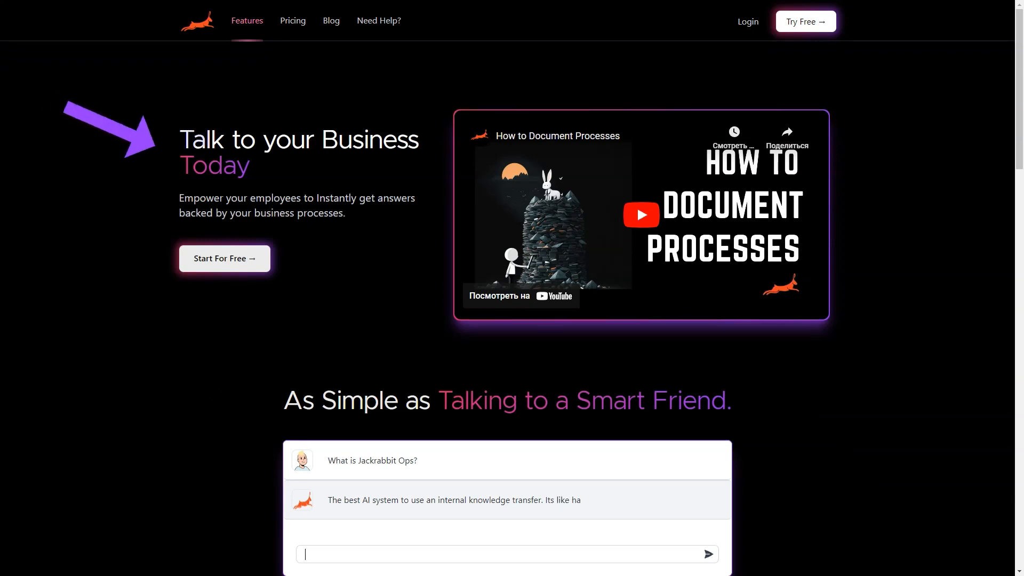
Browse the Features chat demo and goal template cards, then preview the sample document's Process Flow & Steps page
scroll(down, 3)
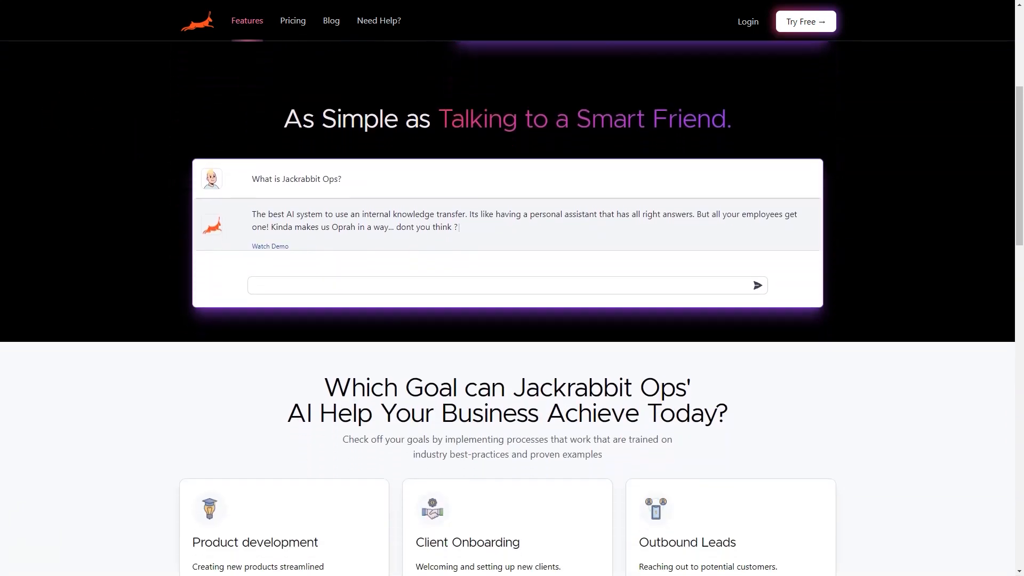
scroll(down, 3)
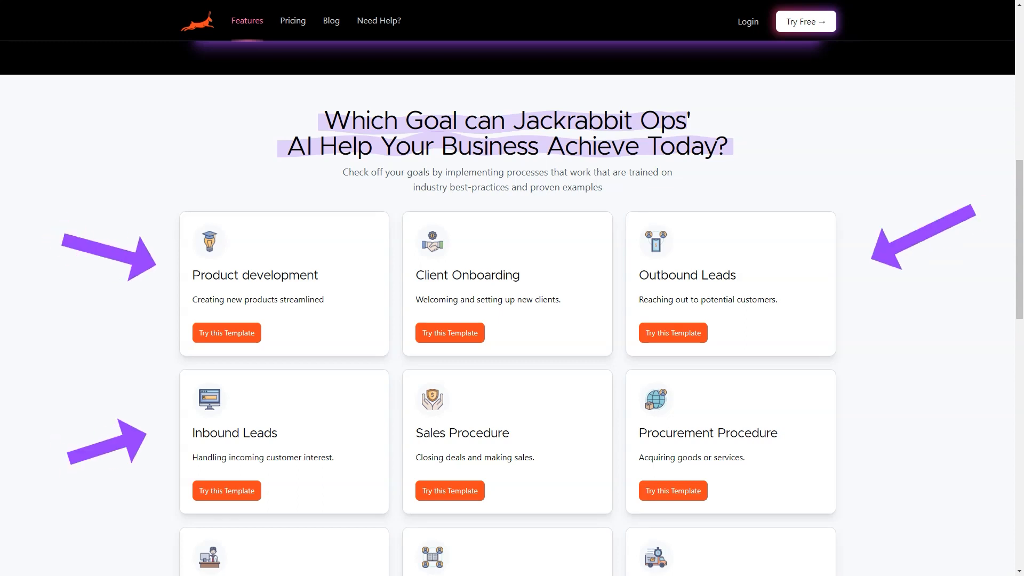
scroll(down, 3)
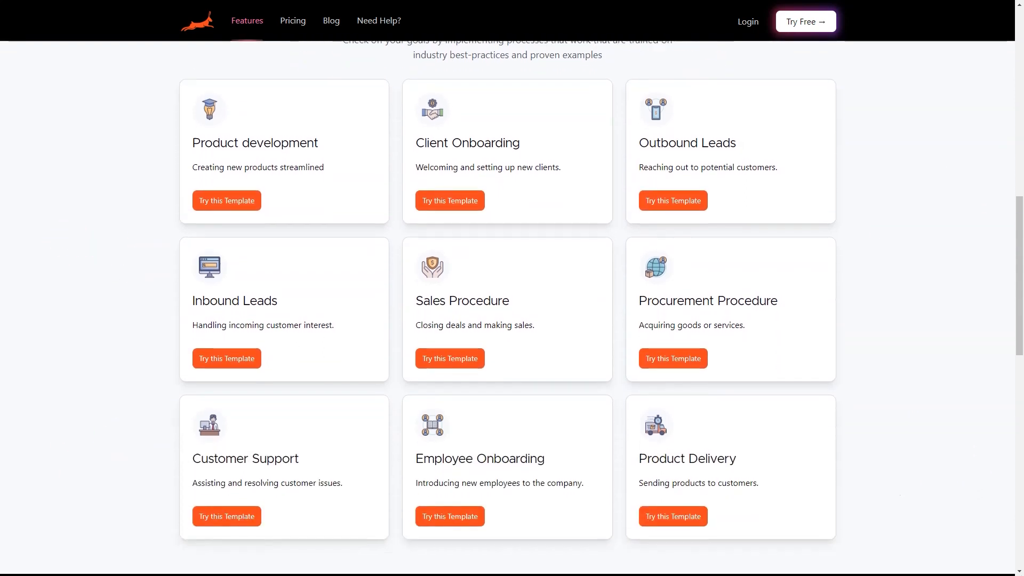
scroll(down, 3)
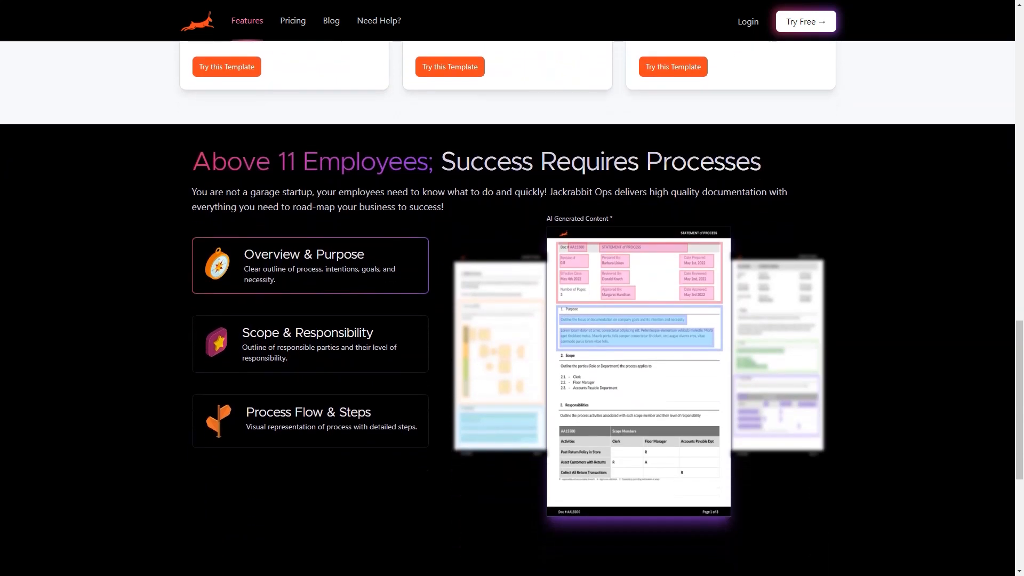
click(309, 345)
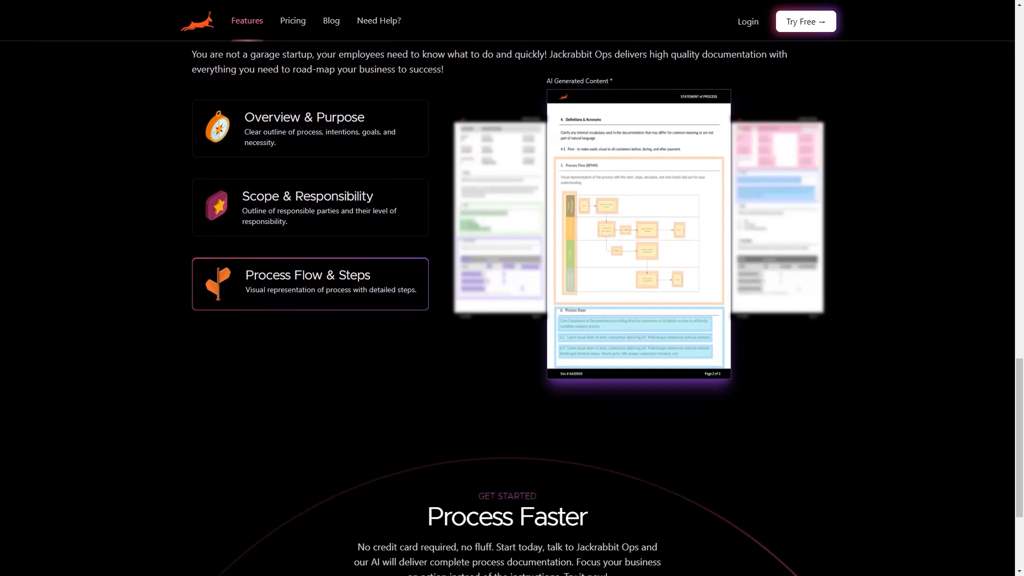
scroll(down, 3)
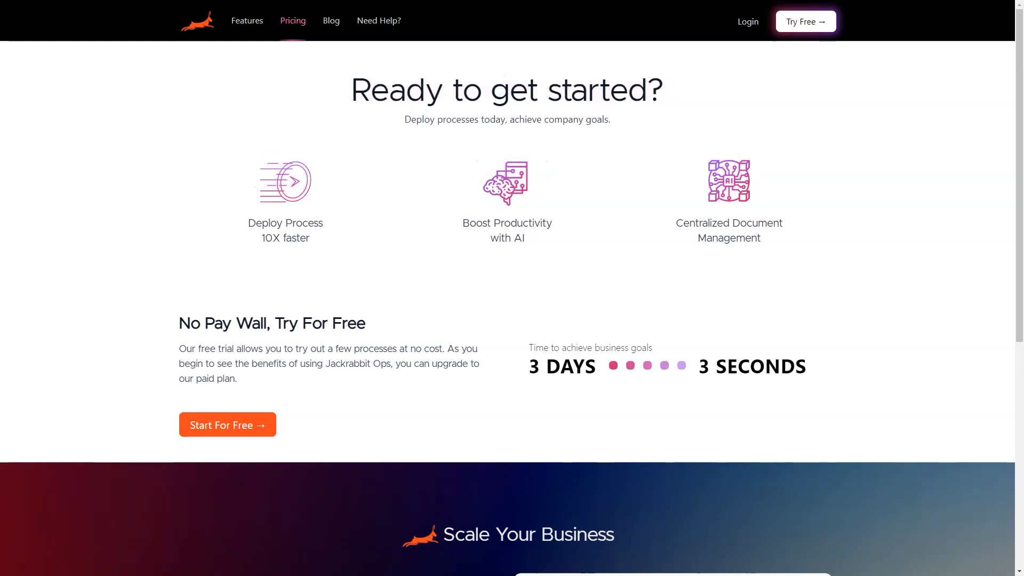
Scroll the Pricing page's Ready to get started overview and free trial offer
scroll(down, 3)
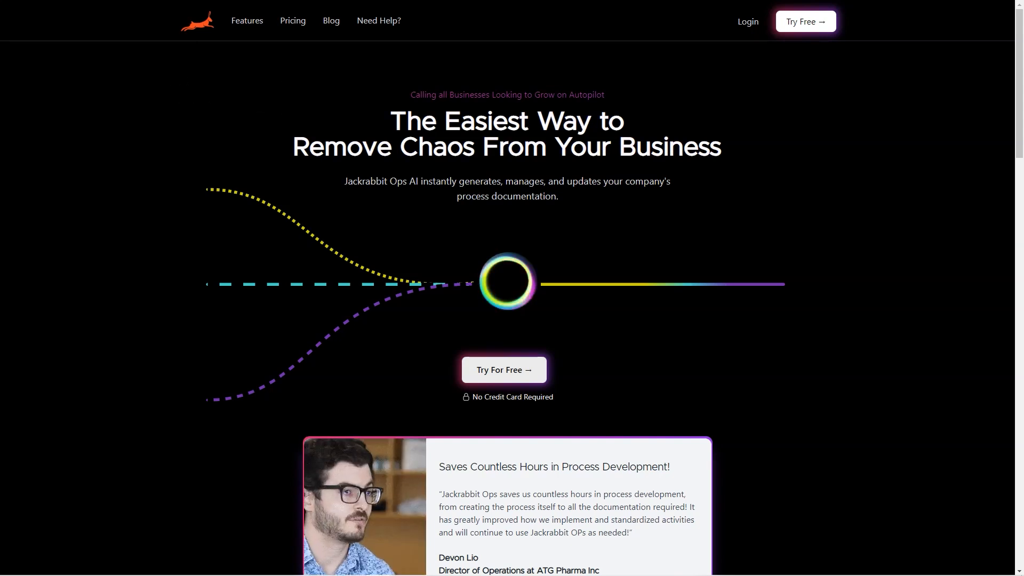
Scroll the homepage through the video and How It Works steps down to the Process Faster signup
scroll(down, 3)
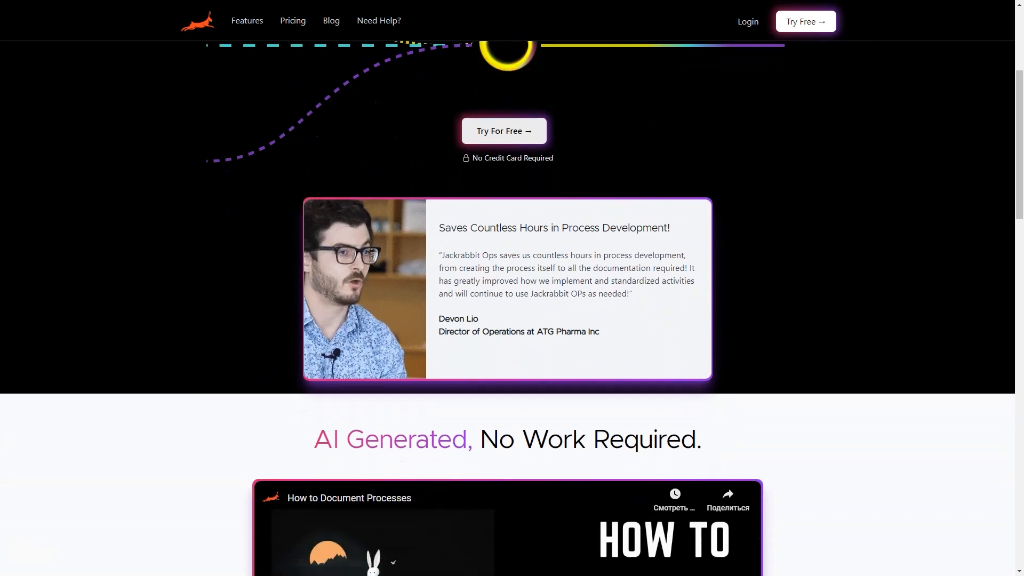
scroll(down, 3)
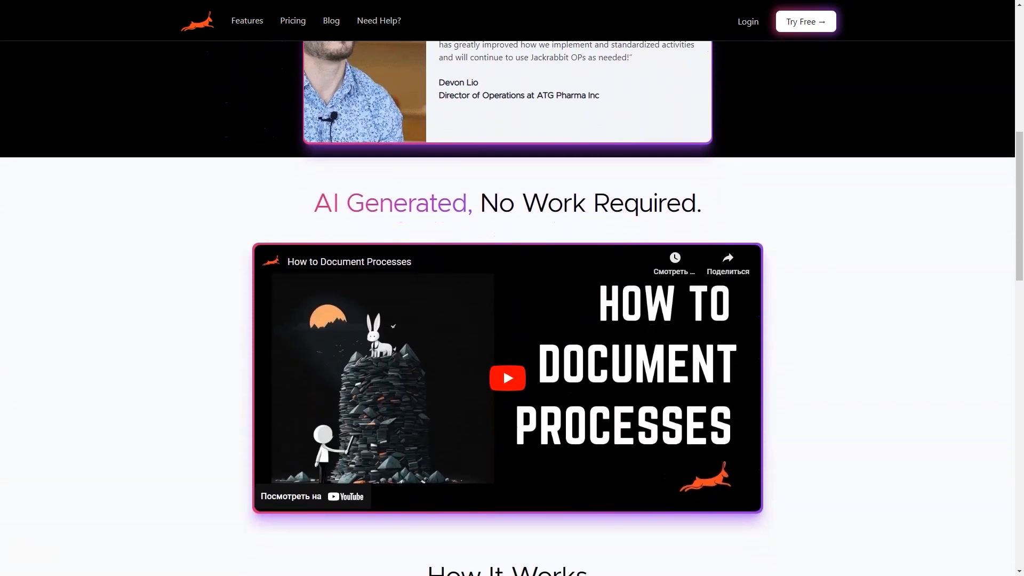
scroll(down, 3)
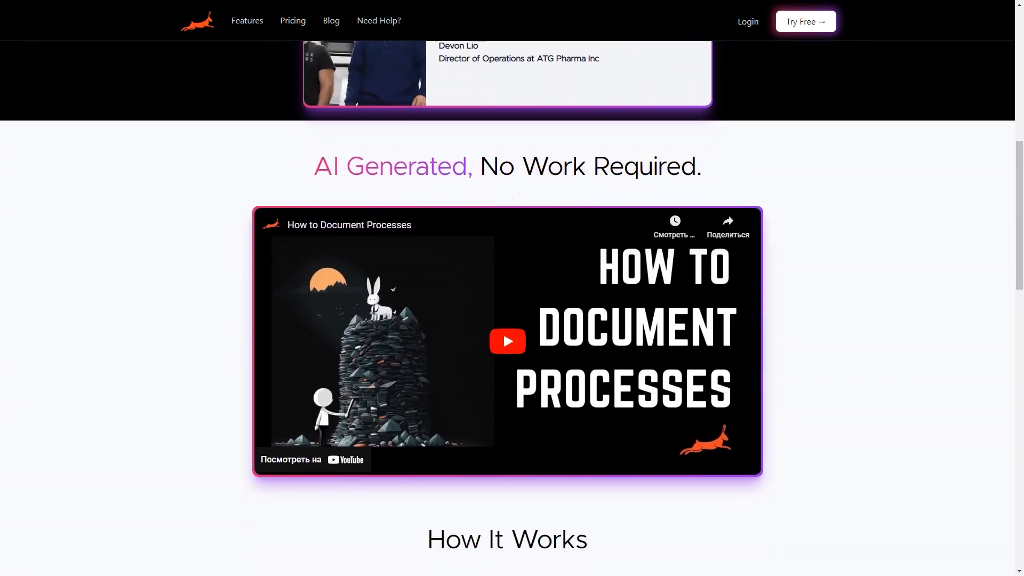
scroll(down, 3)
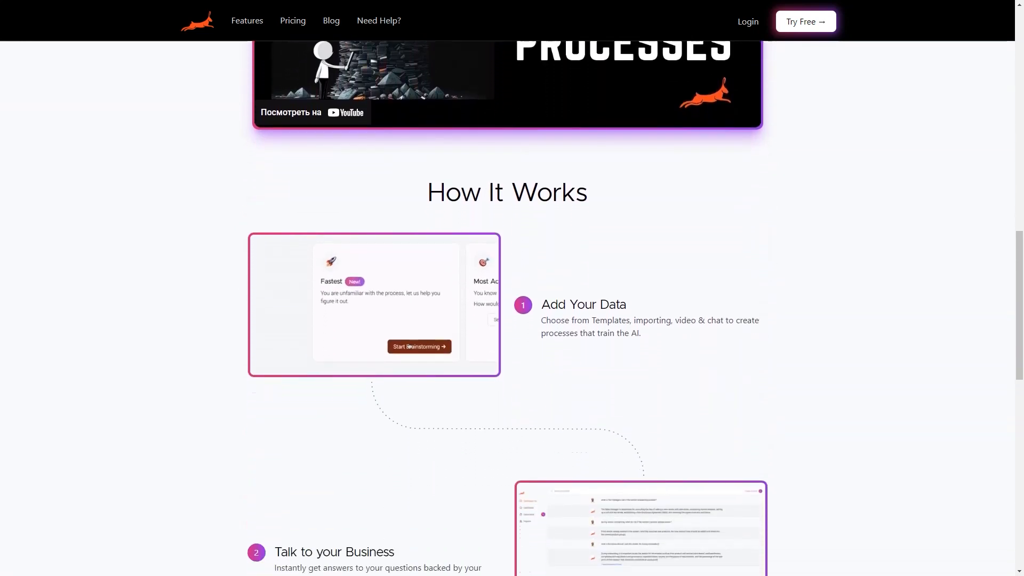
scroll(down, 3)
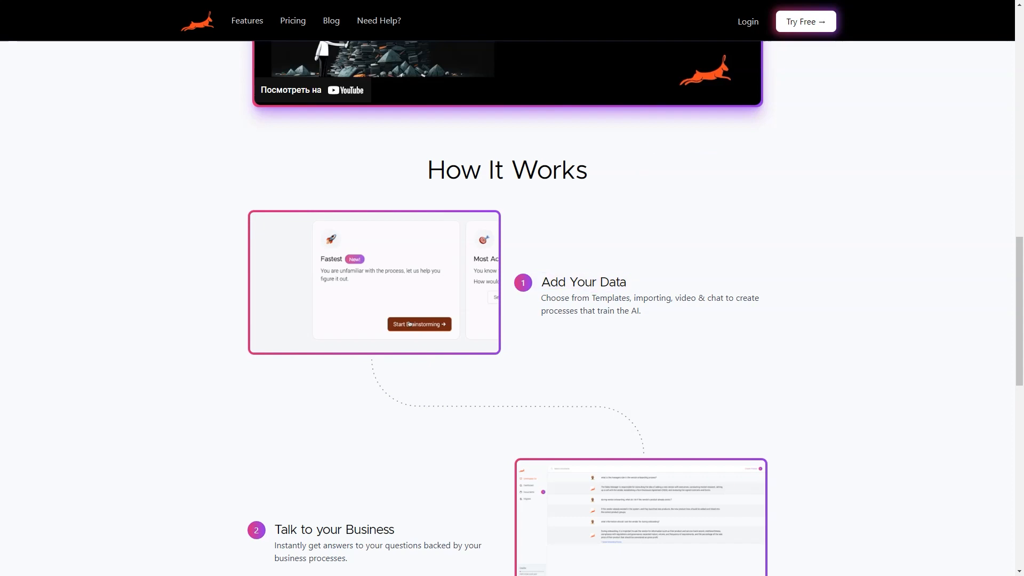
scroll(down, 3)
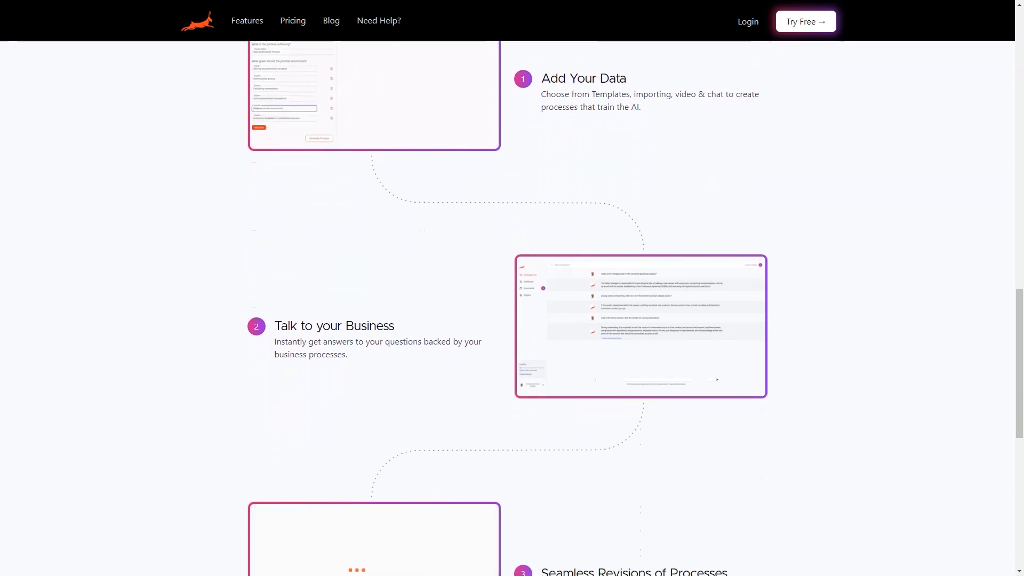
scroll(down, 3)
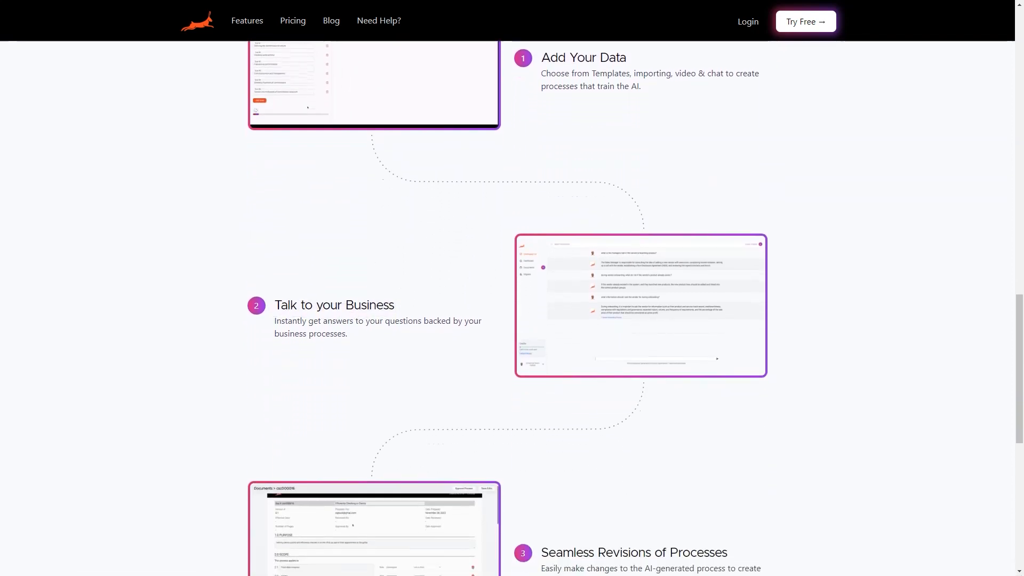
scroll(down, 3)
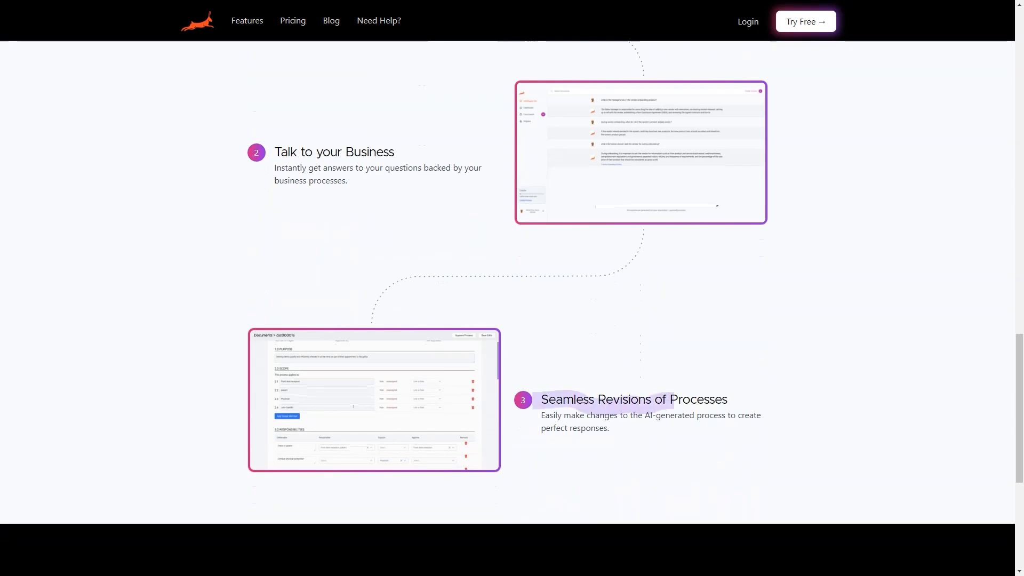
scroll(down, 3)
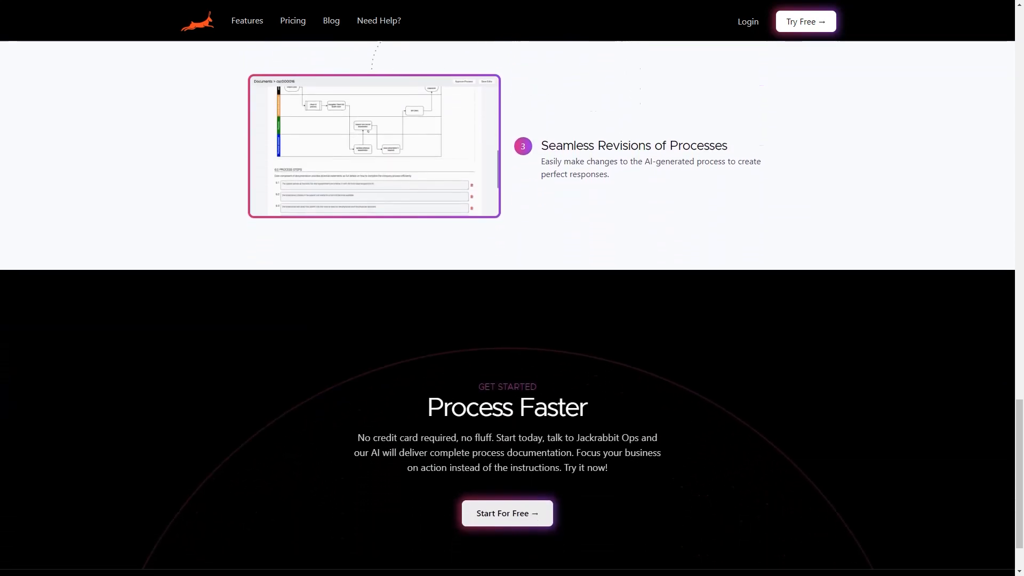
scroll(down, 3)
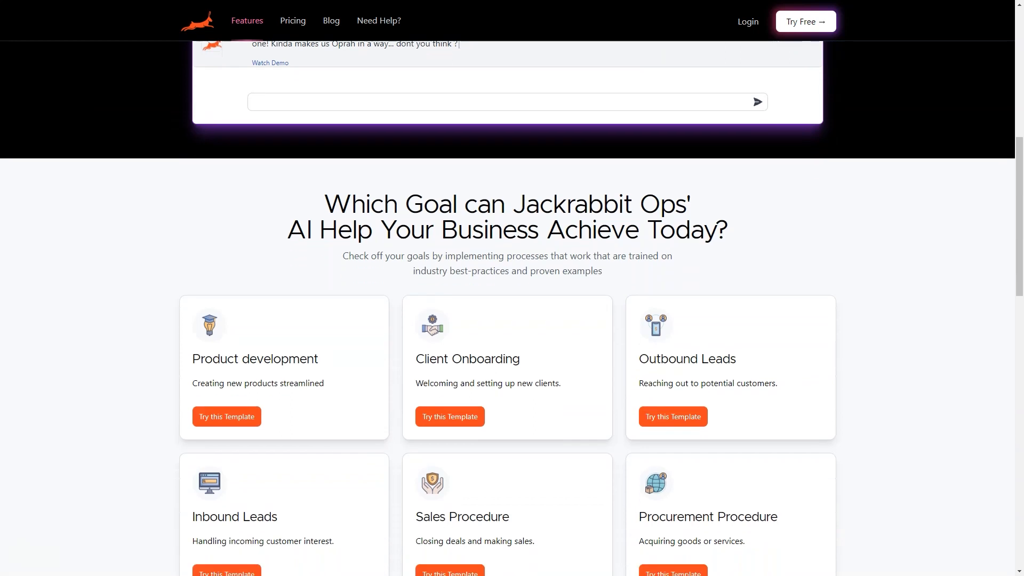
Scroll to the Above 11 Employees section, preview the sample Process Flow & Steps page, and read to the footer
scroll(down, 3)
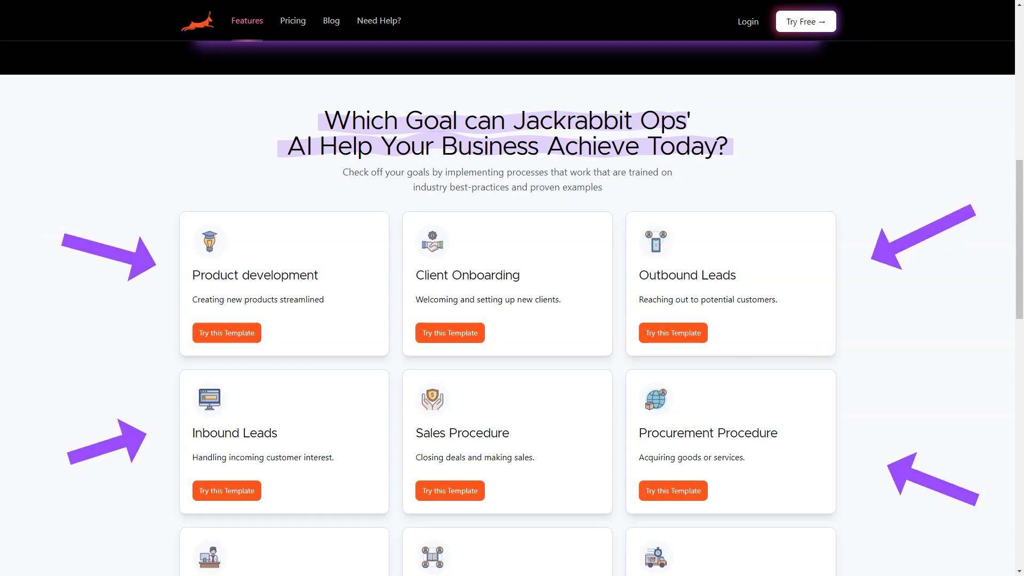
scroll(down, 3)
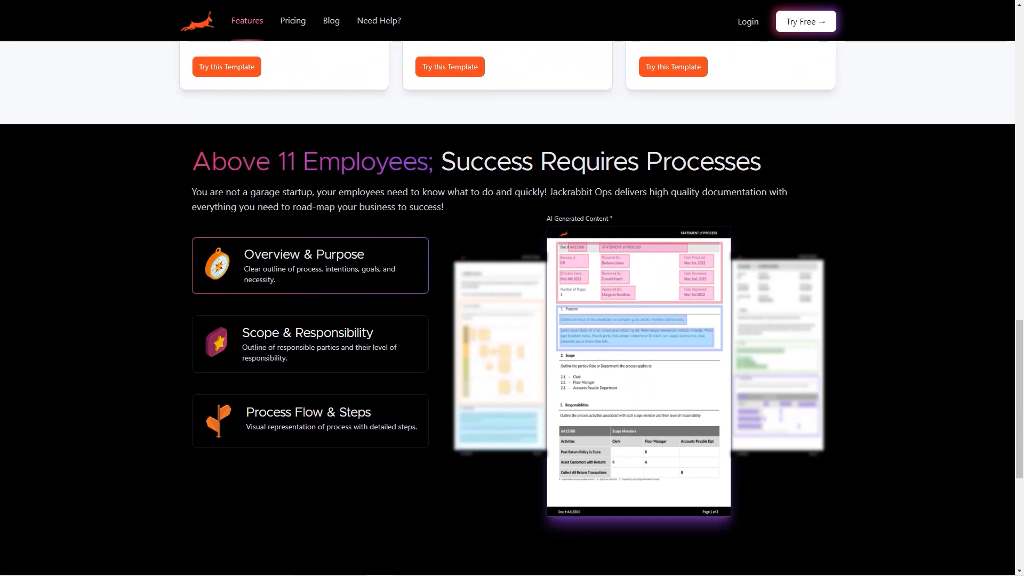
click(310, 421)
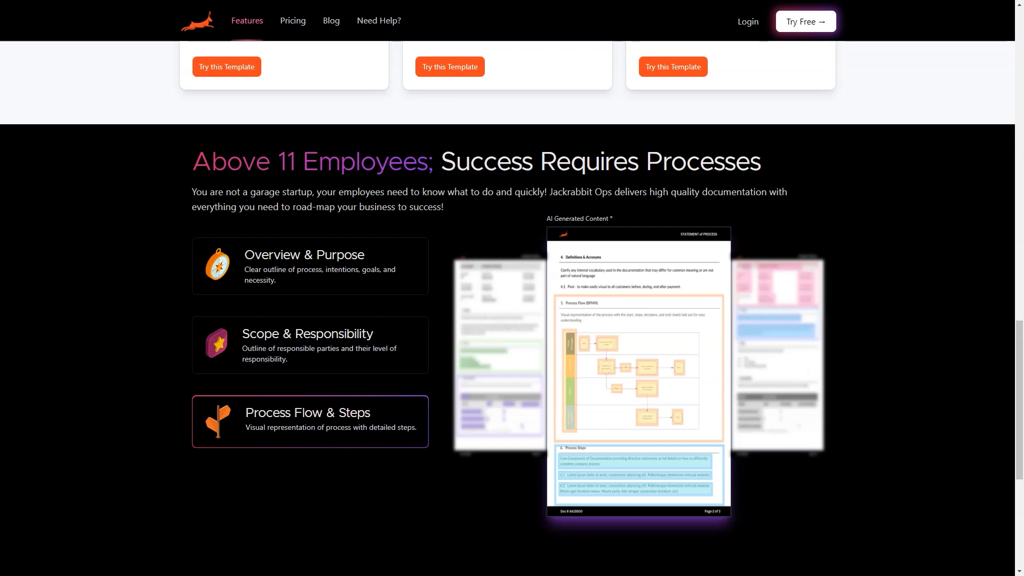
scroll(down, 3)
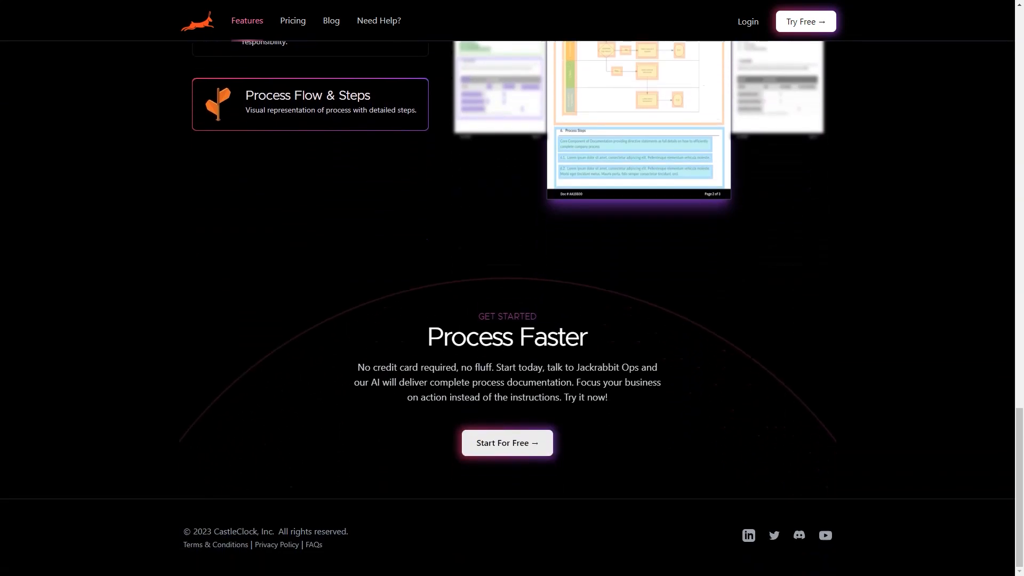
click(292, 20)
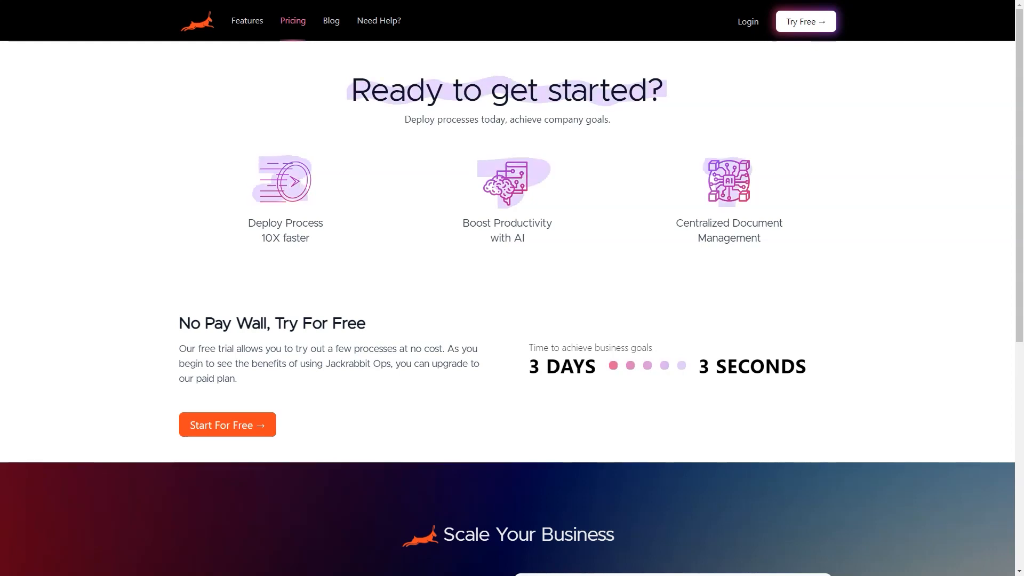
Scroll the Pricing page down to the Scale Your Business demo request form and footer
scroll(down, 3)
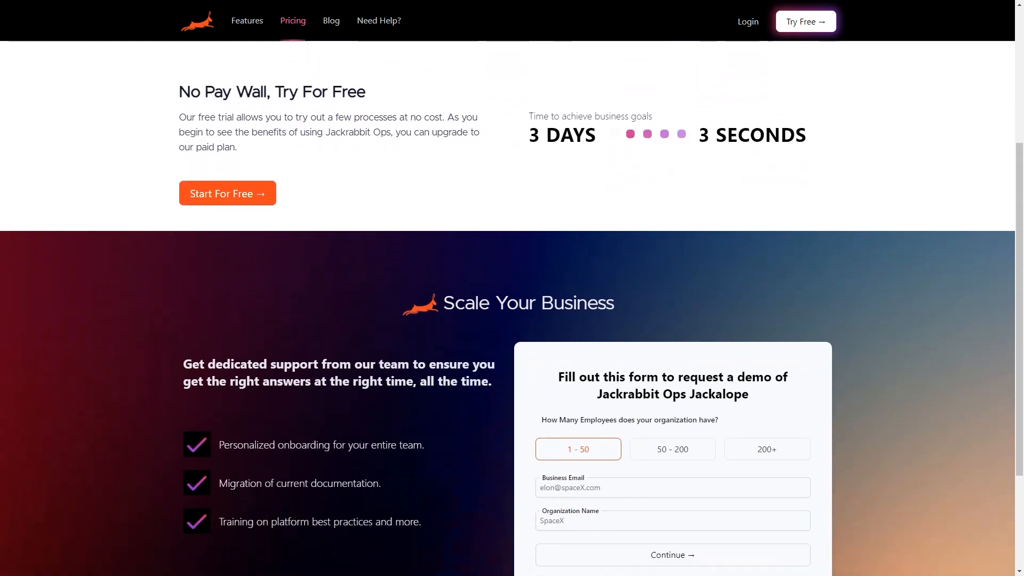
scroll(down, 3)
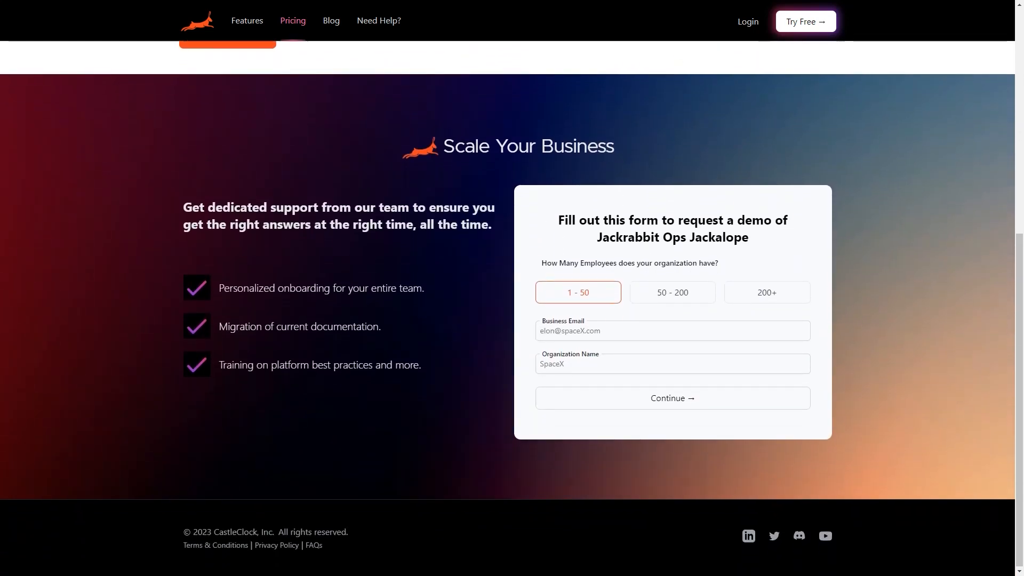